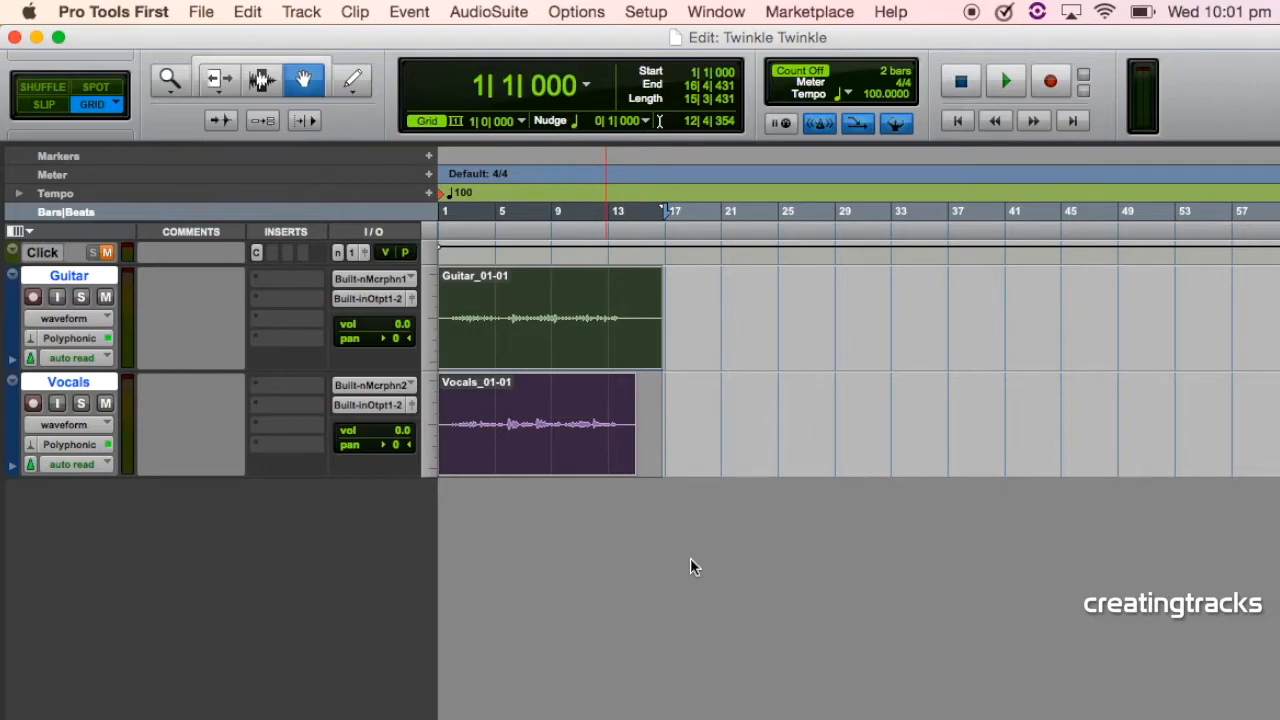
Step: Play the guitar and vocals from the song start, then stop playback
{"action": "left_click", "coordinate": [799, 211]}
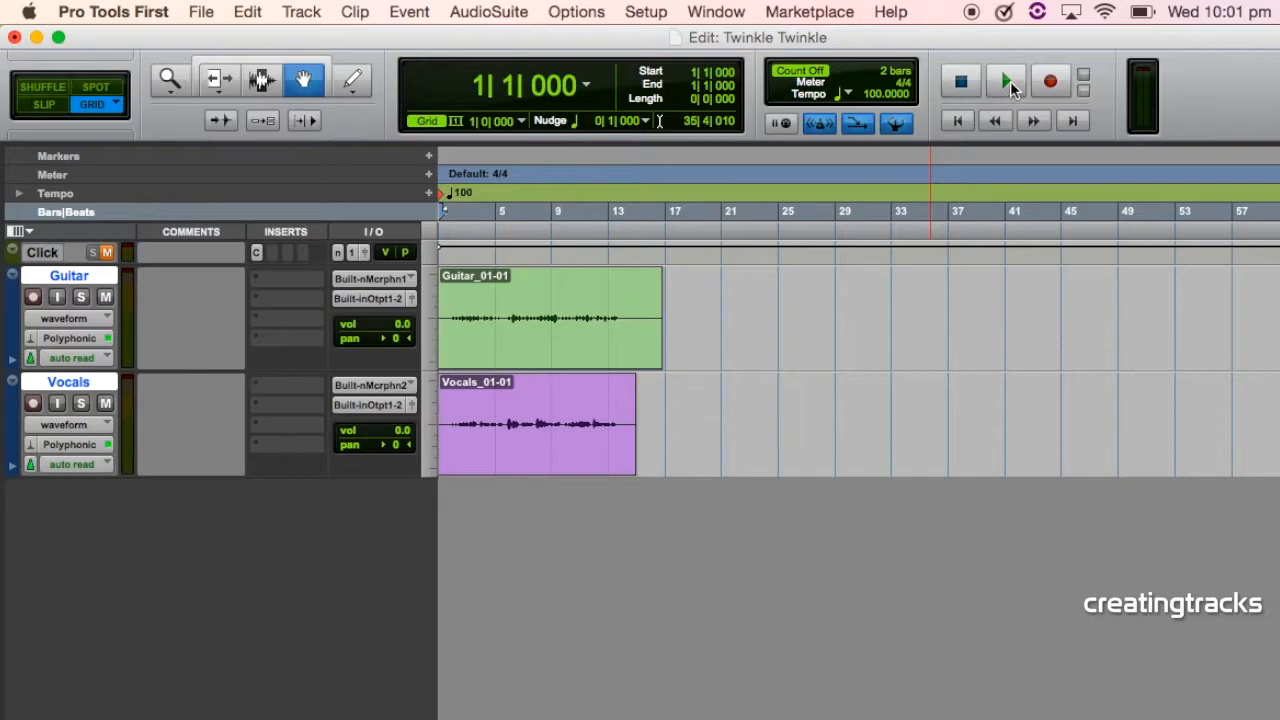
{"action": "left_click", "coordinate": [1006, 81]}
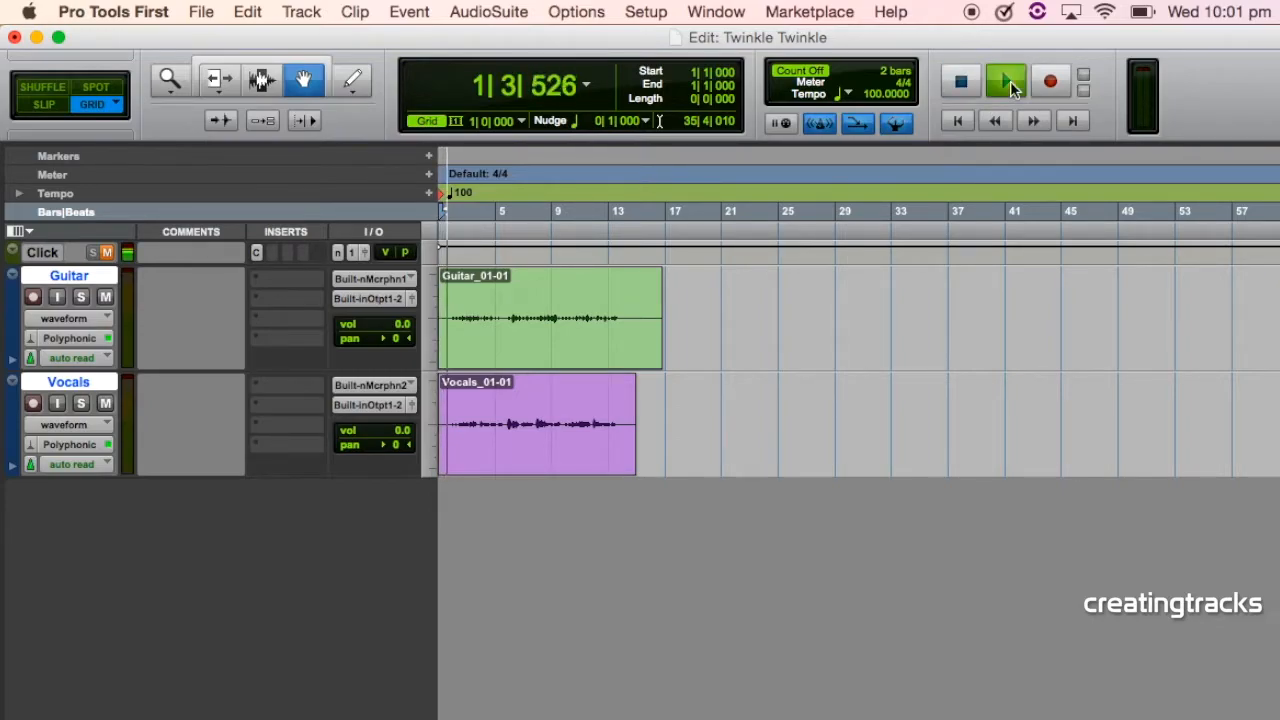
{"action": "left_click", "coordinate": [1006, 81]}
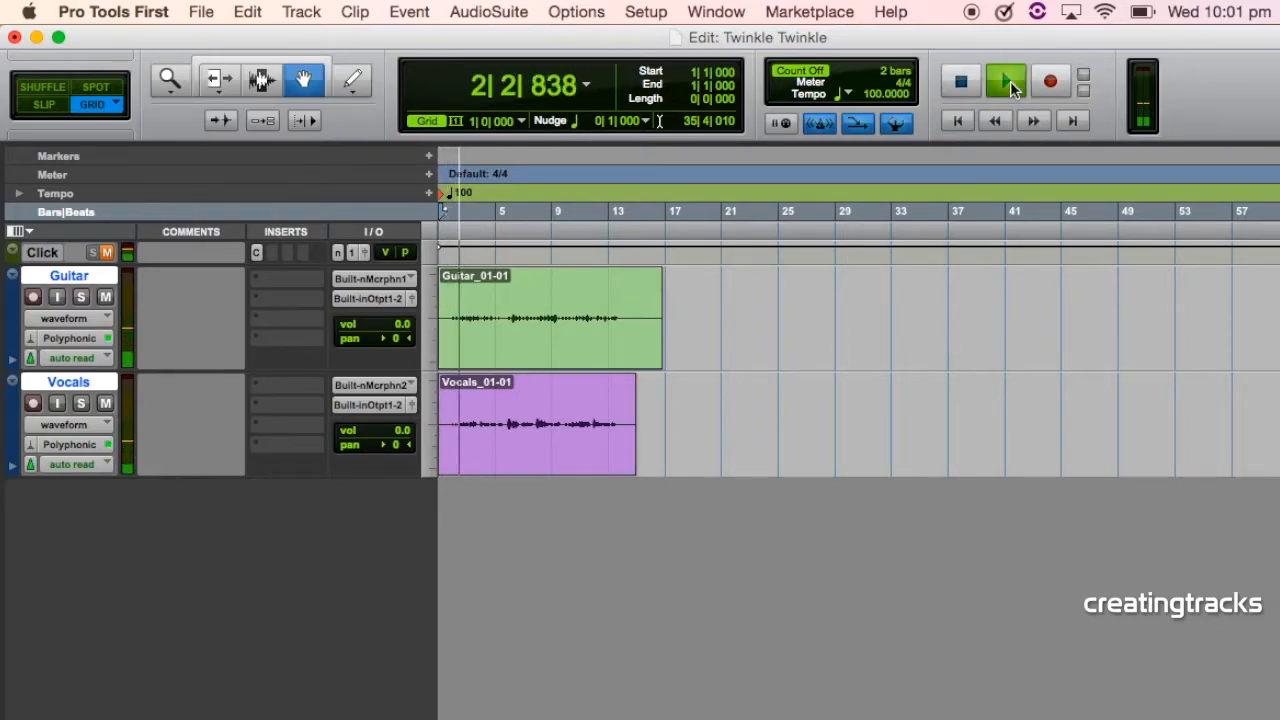
{"action": "left_click", "coordinate": [1006, 80]}
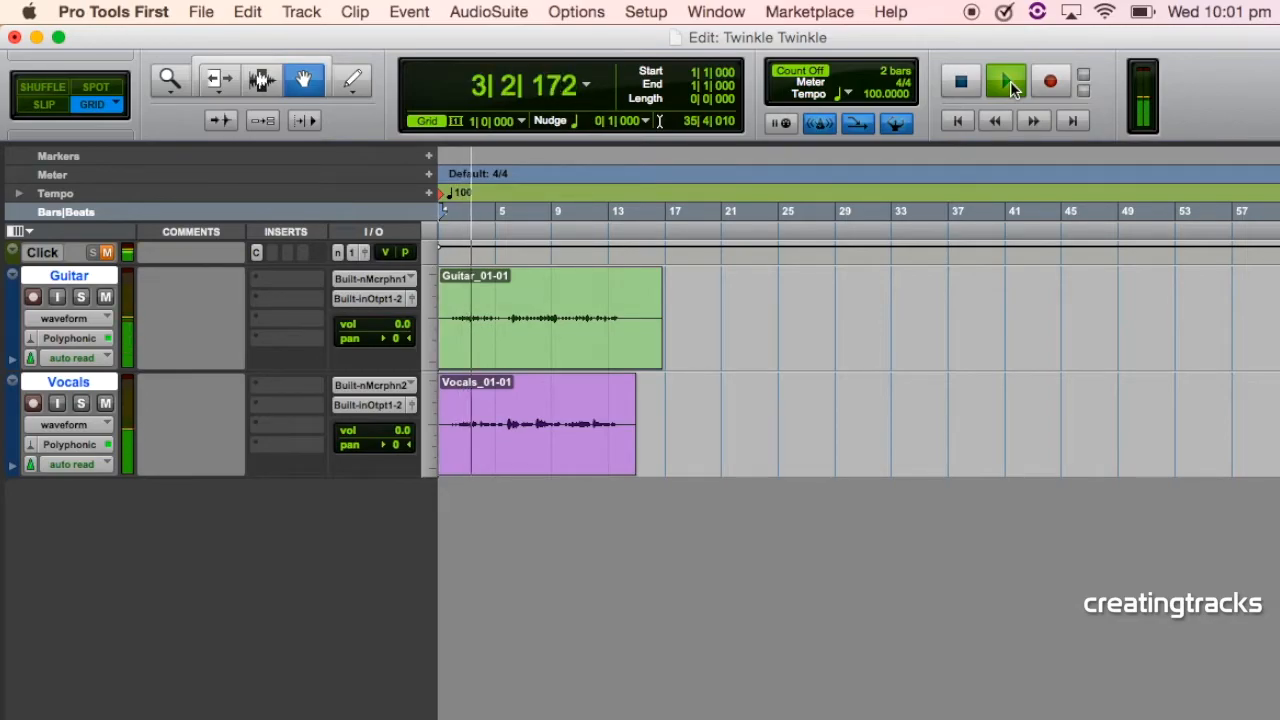
{"action": "left_click", "coordinate": [959, 81]}
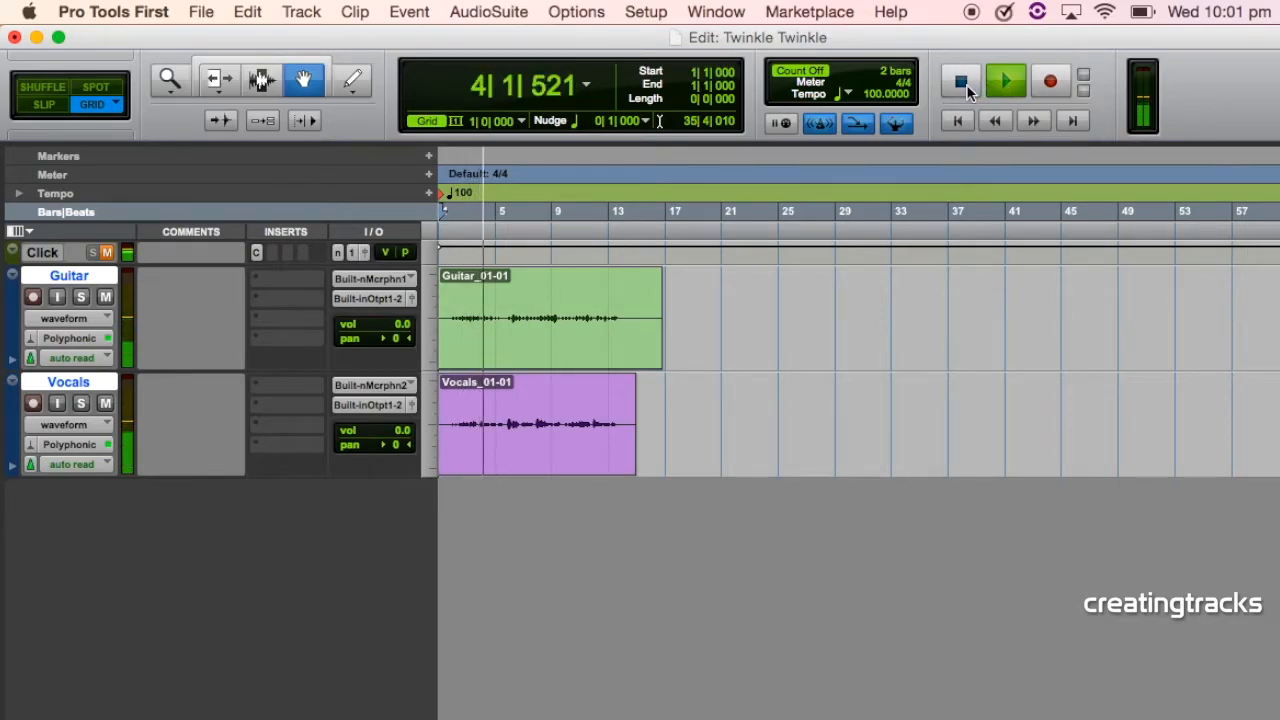
{"action": "left_click", "coordinate": [1005, 81]}
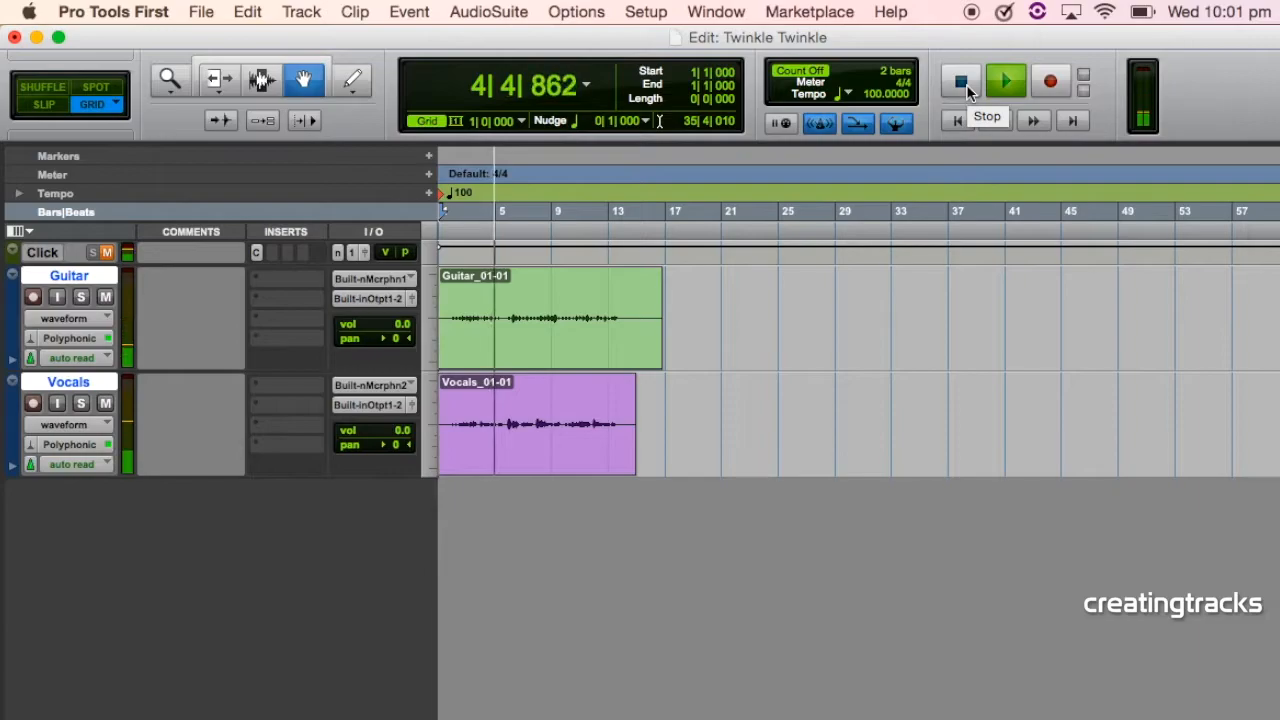
{"action": "left_click", "coordinate": [959, 82]}
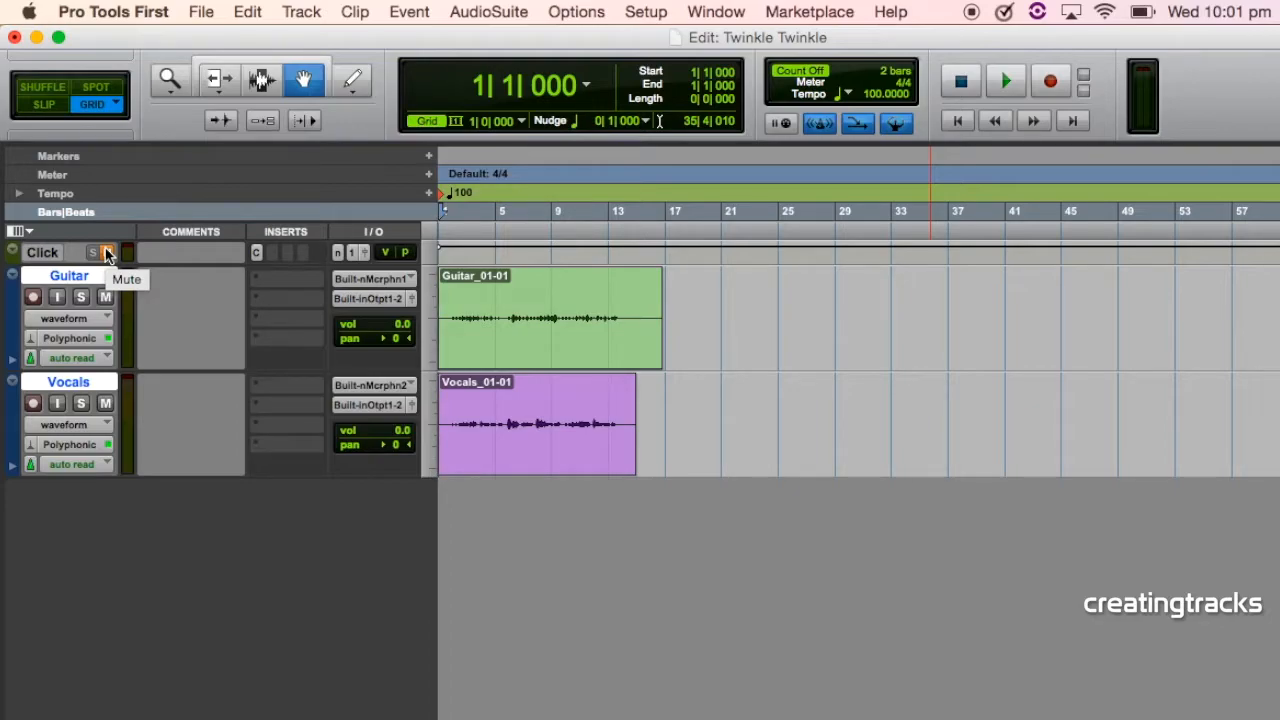
Step: Silence the click track and create a new stereo instrument track
{"action": "left_click", "coordinate": [105, 252]}
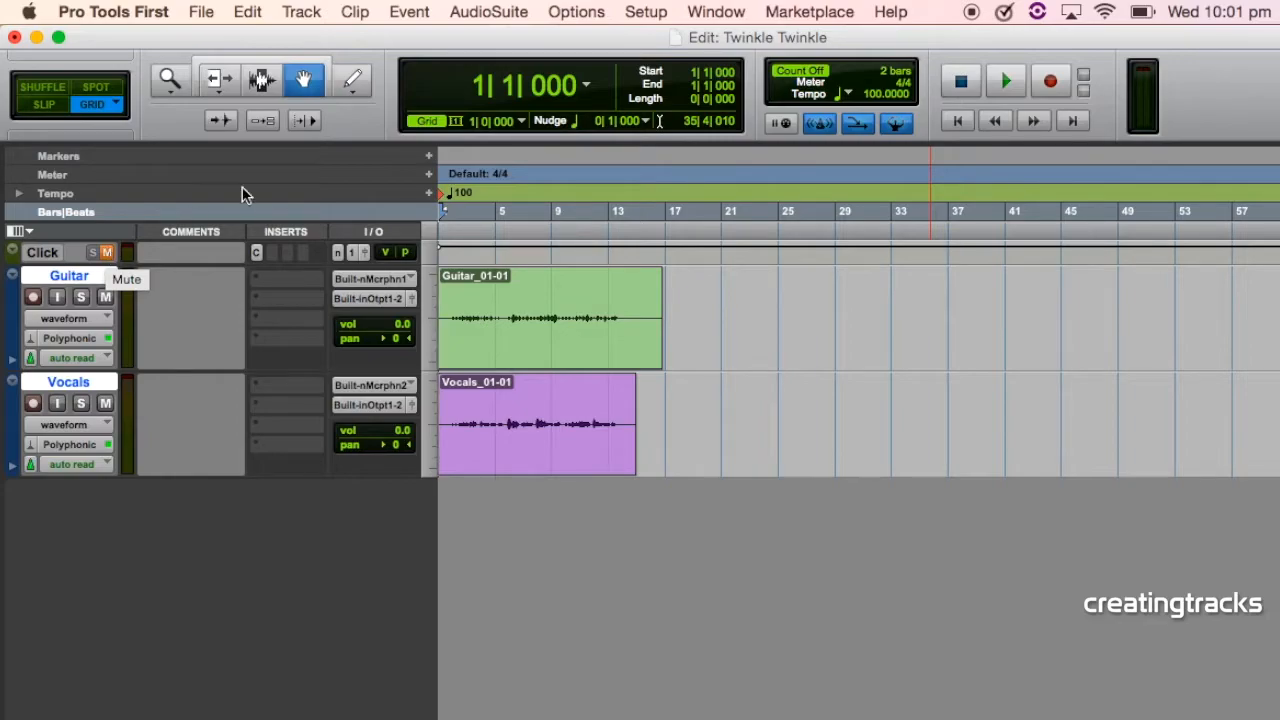
{"action": "left_click", "coordinate": [301, 11]}
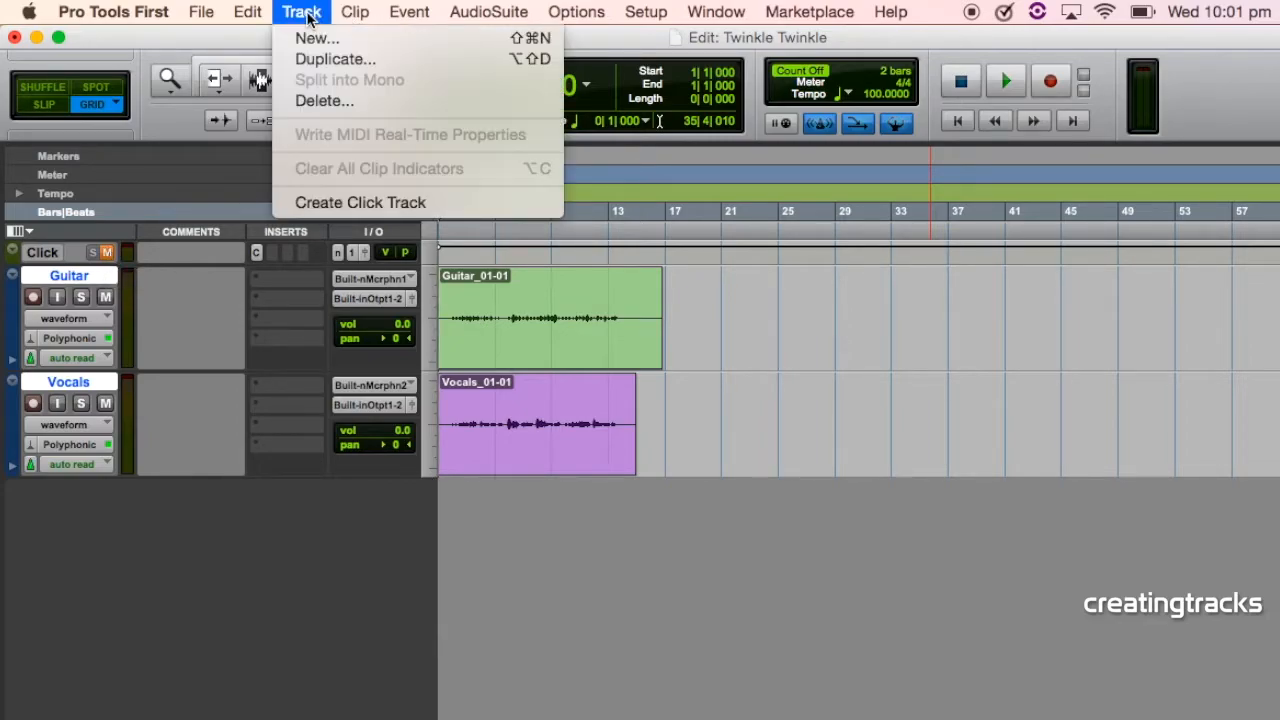
{"action": "left_click", "coordinate": [316, 38]}
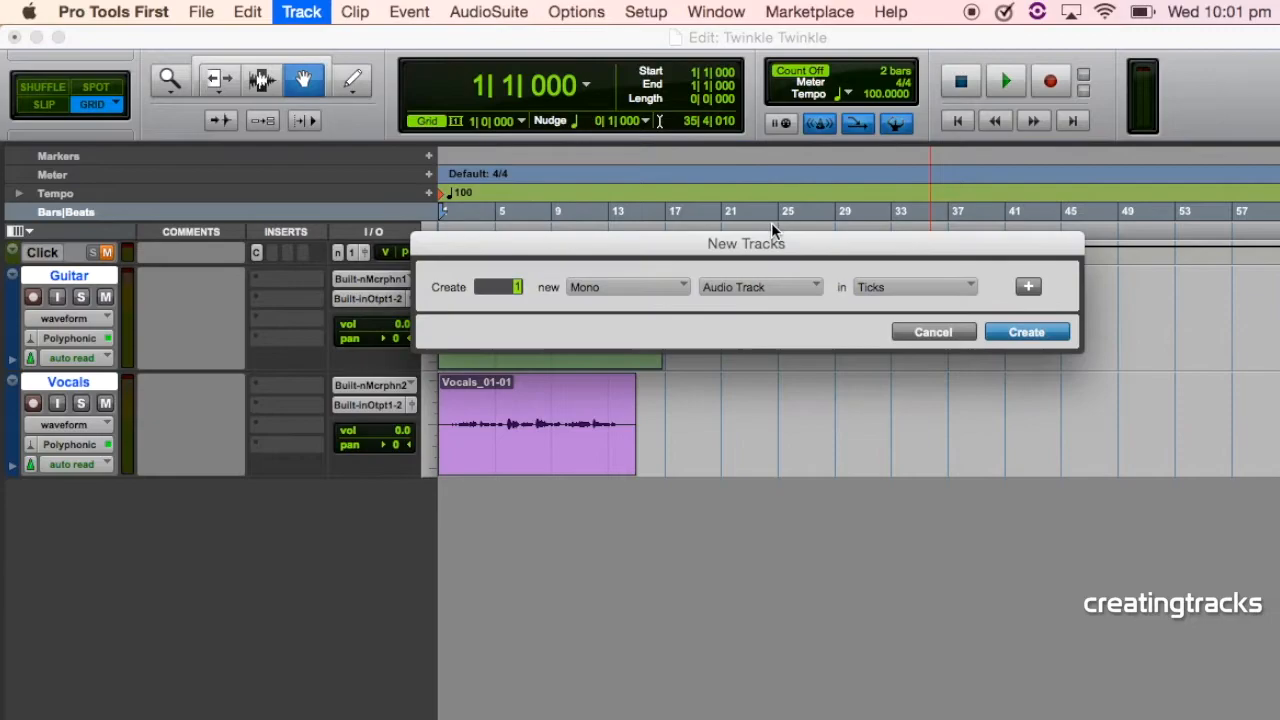
{"action": "left_click", "coordinate": [625, 287]}
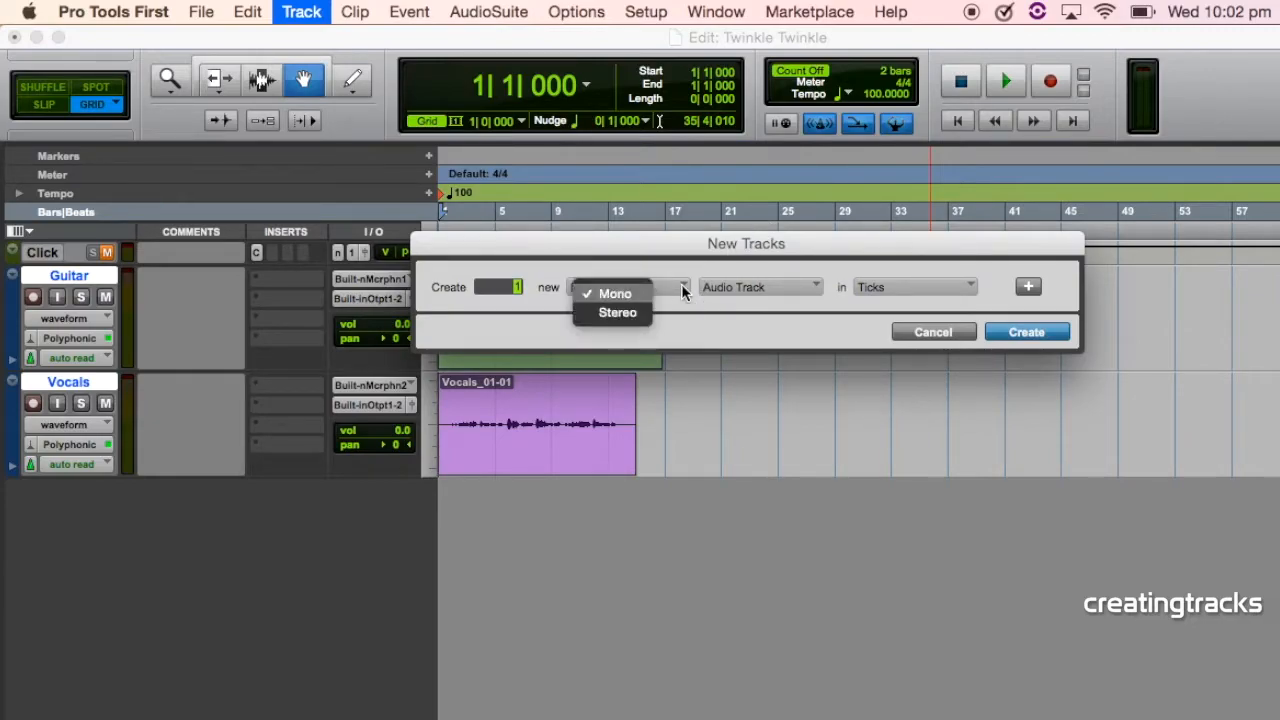
{"action": "left_click", "coordinate": [617, 312]}
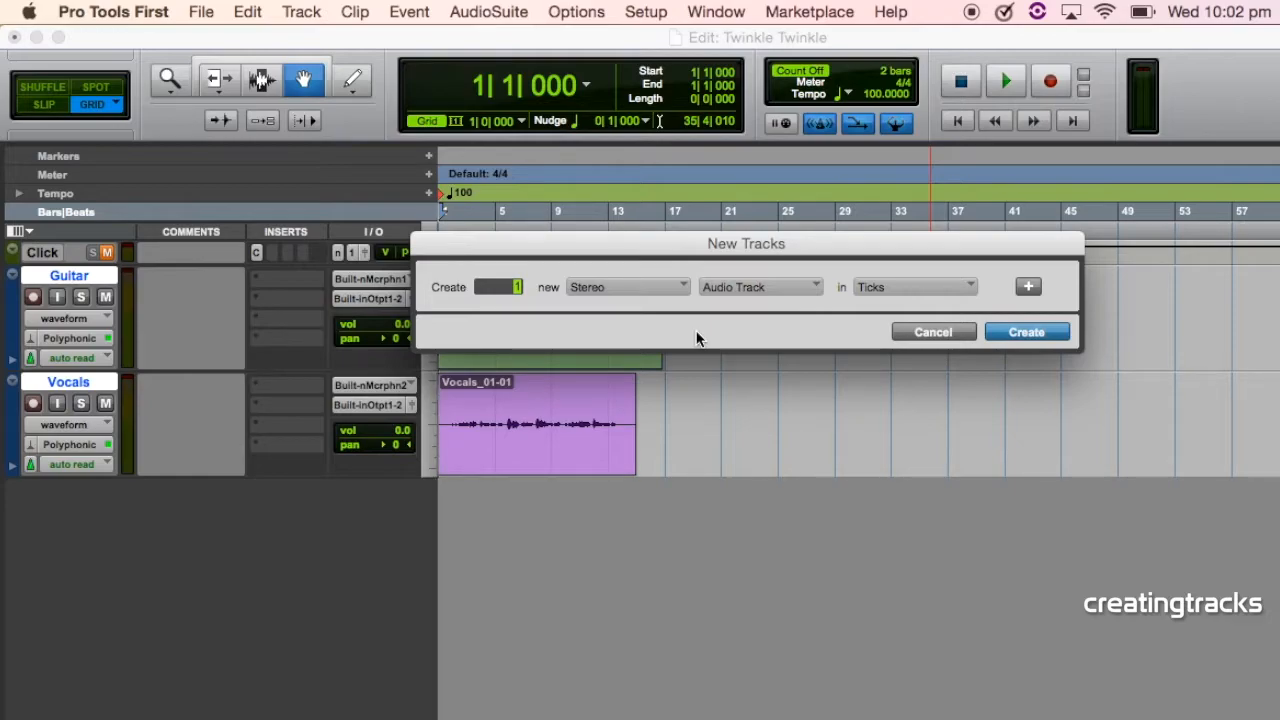
{"action": "mouse_move", "coordinate": [812, 290]}
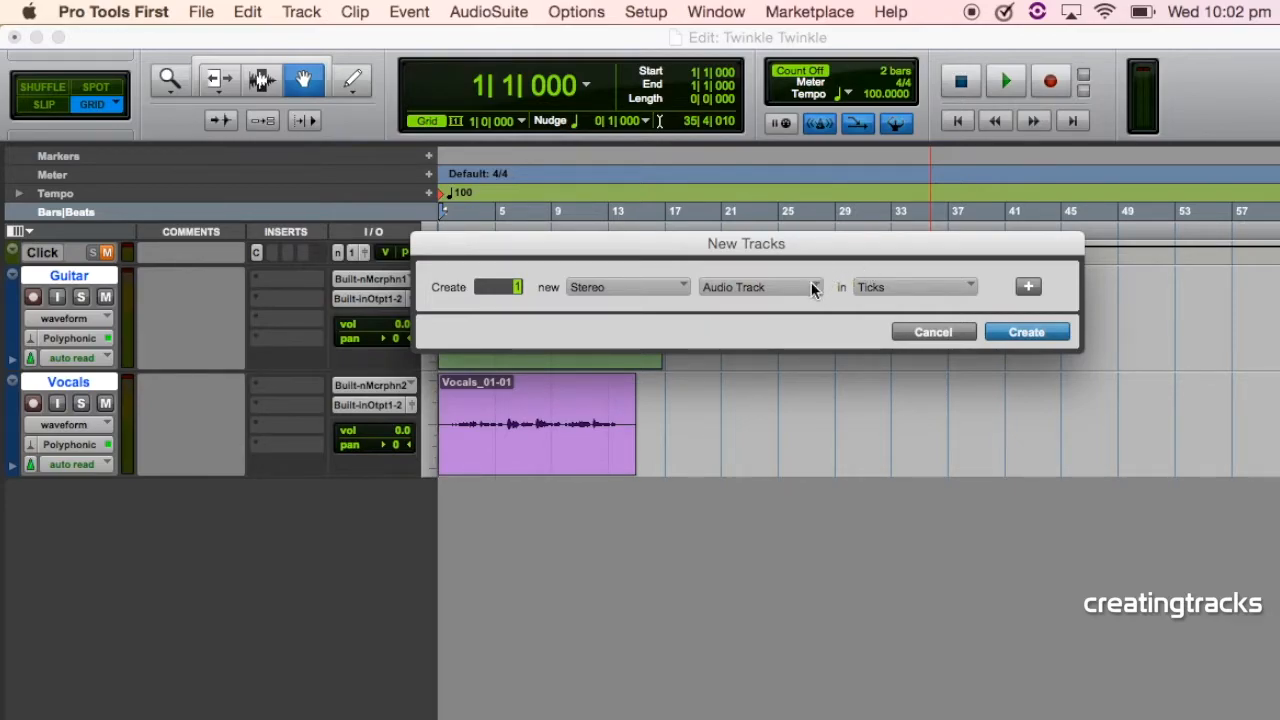
{"action": "left_click", "coordinate": [760, 287]}
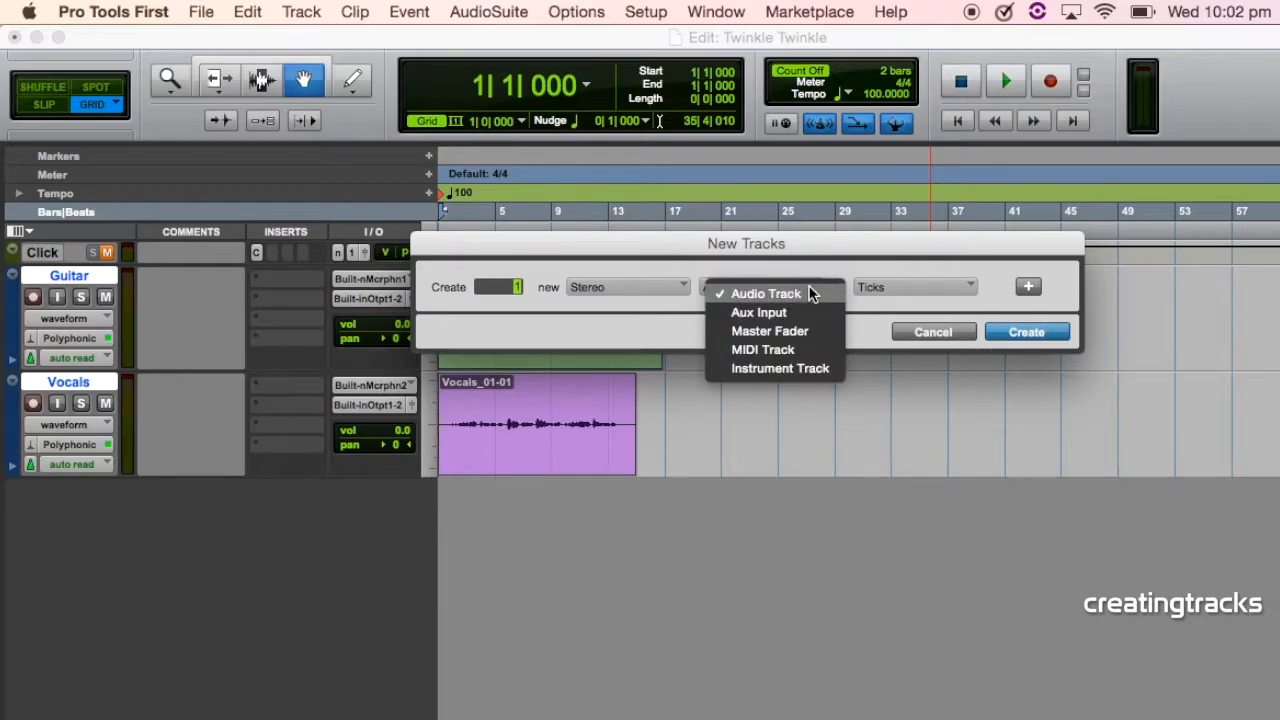
{"action": "left_click", "coordinate": [780, 368]}
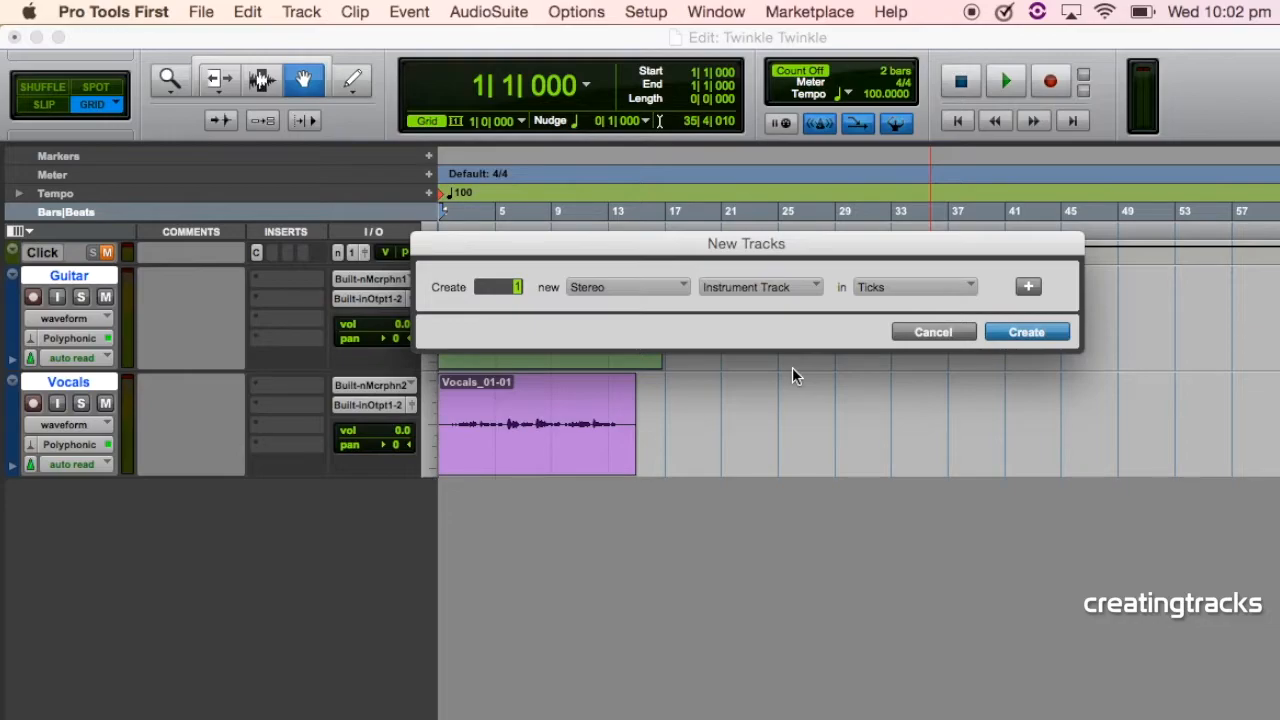
{"action": "mouse_move", "coordinate": [818, 336]}
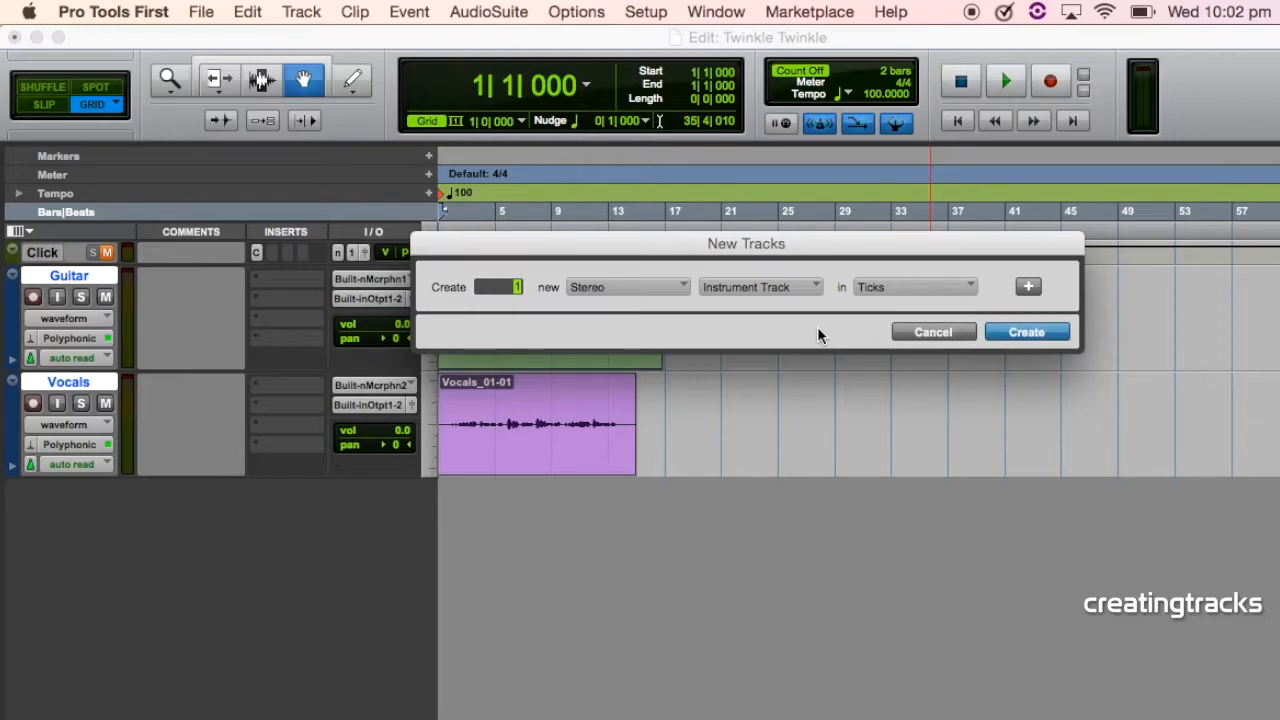
{"action": "left_click", "coordinate": [1025, 331]}
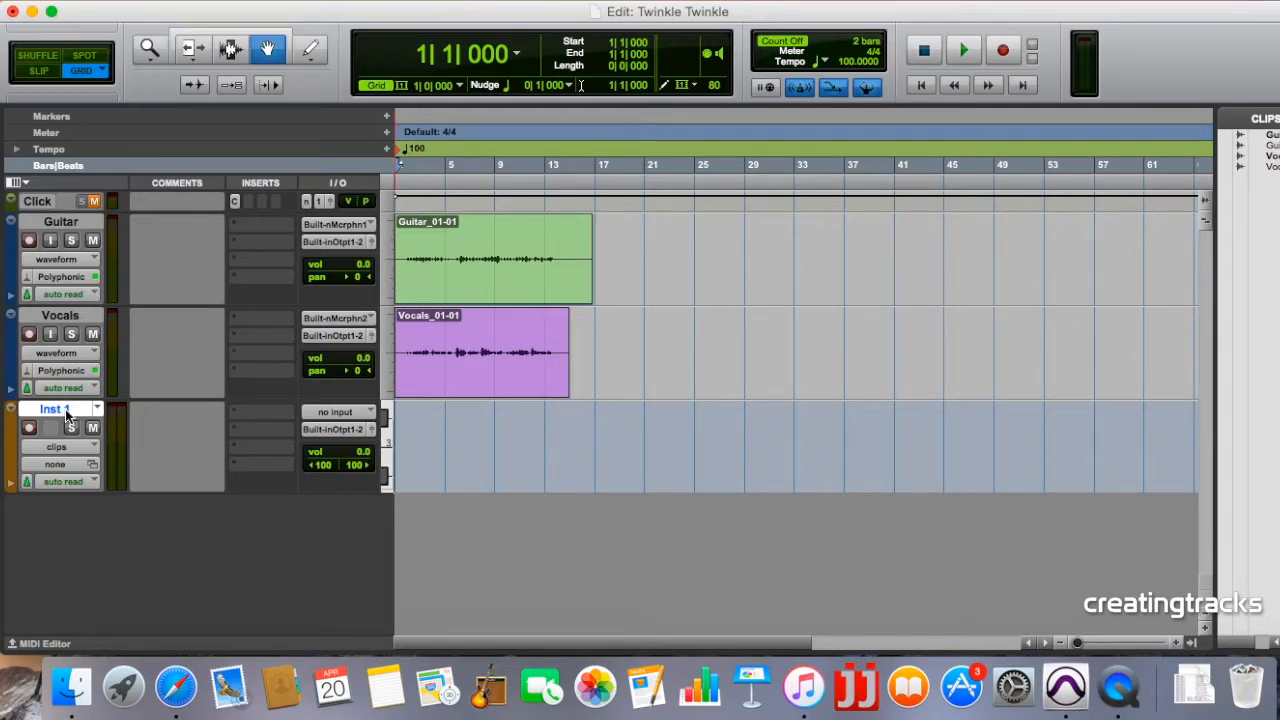
Step: Rename track Inst 1 to 'Drums' and confirm
{"action": "double_click", "coordinate": [49, 408]}
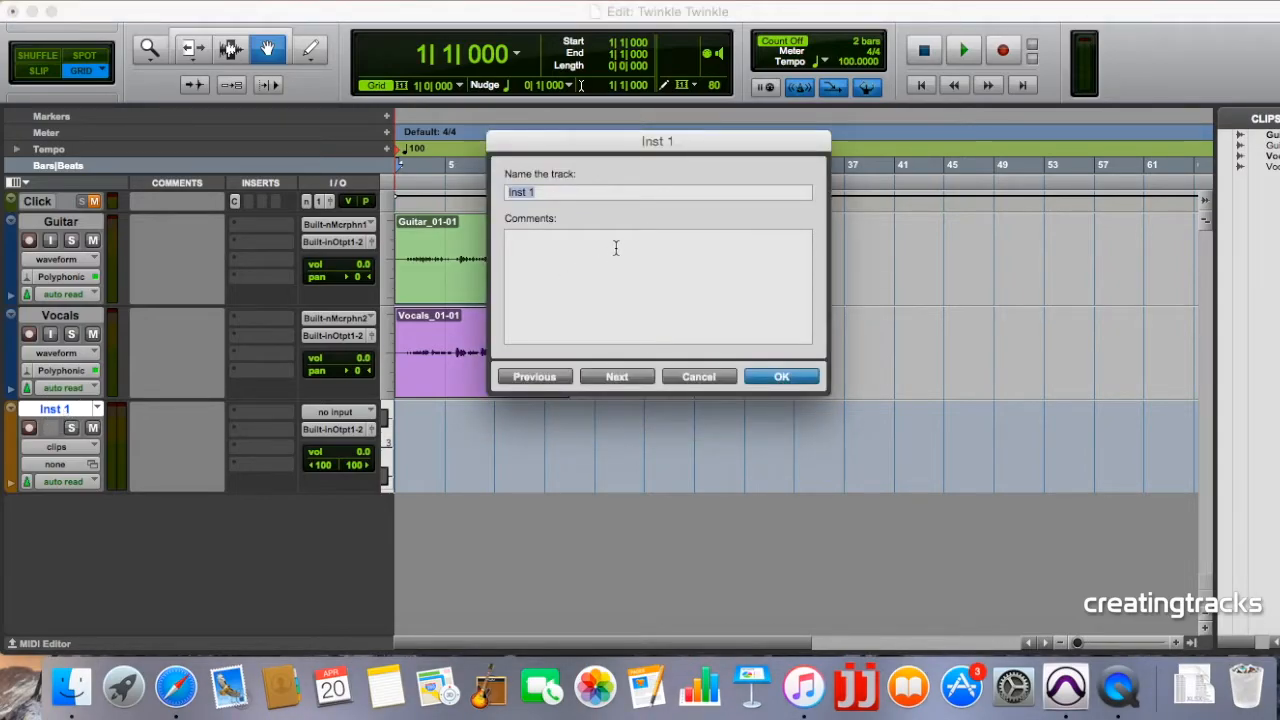
{"action": "type", "text": "Drums"}
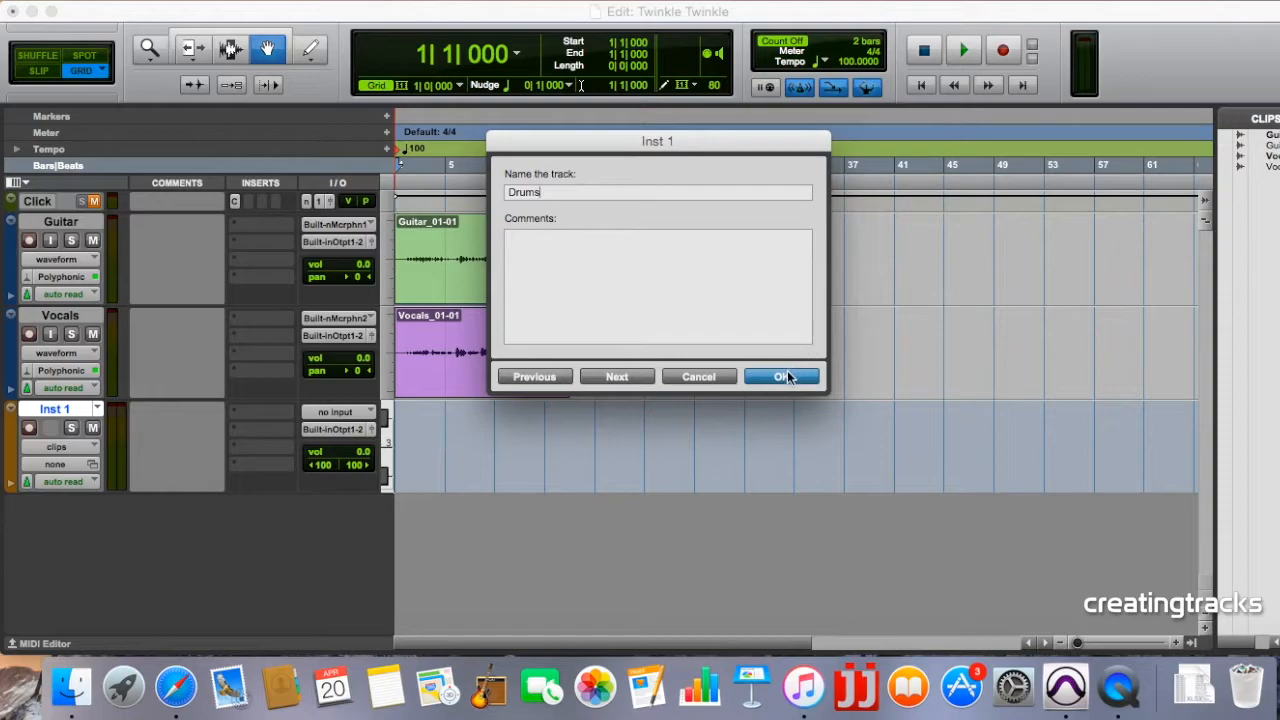
{"action": "left_click", "coordinate": [780, 376]}
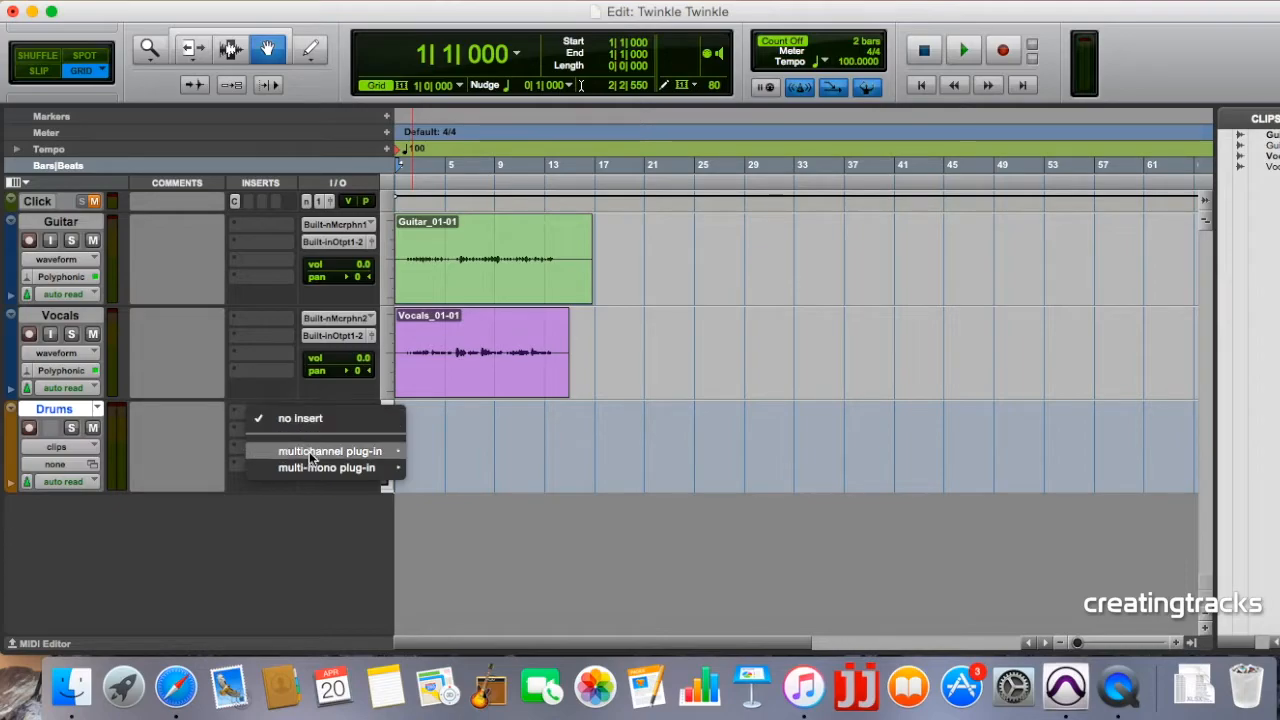
{"action": "mouse_move", "coordinate": [330, 451]}
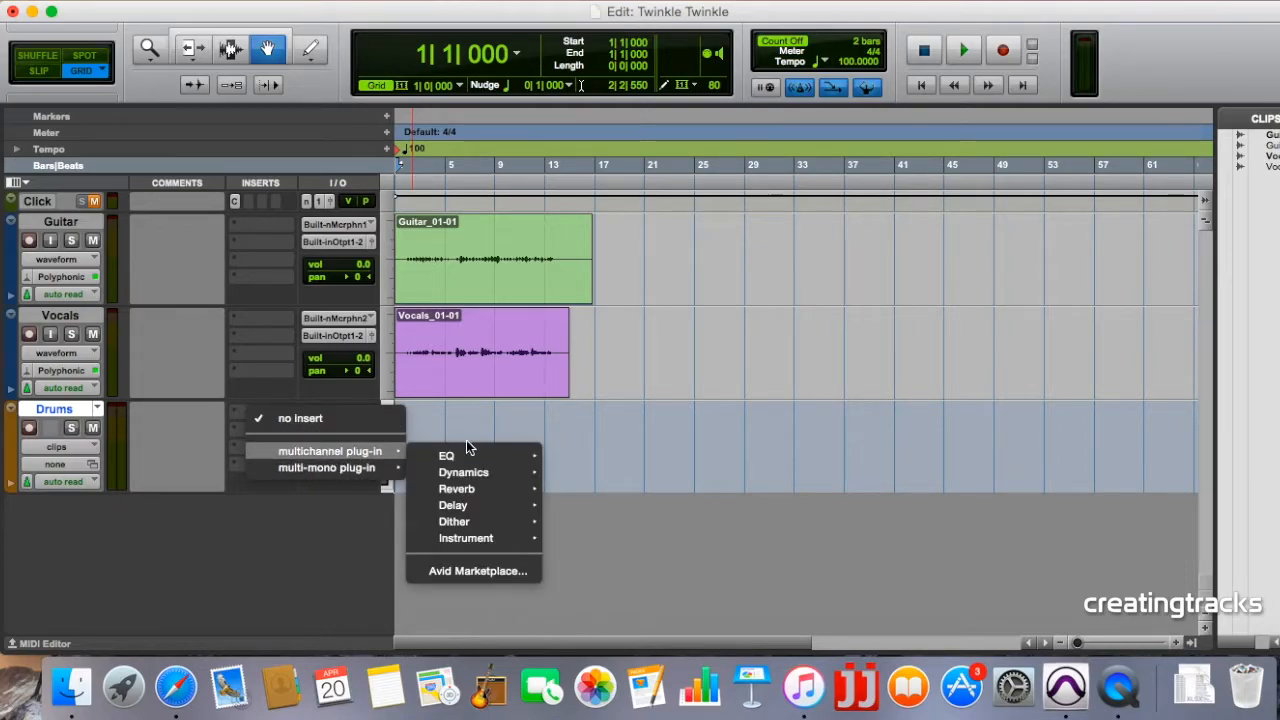
{"action": "mouse_move", "coordinate": [465, 538]}
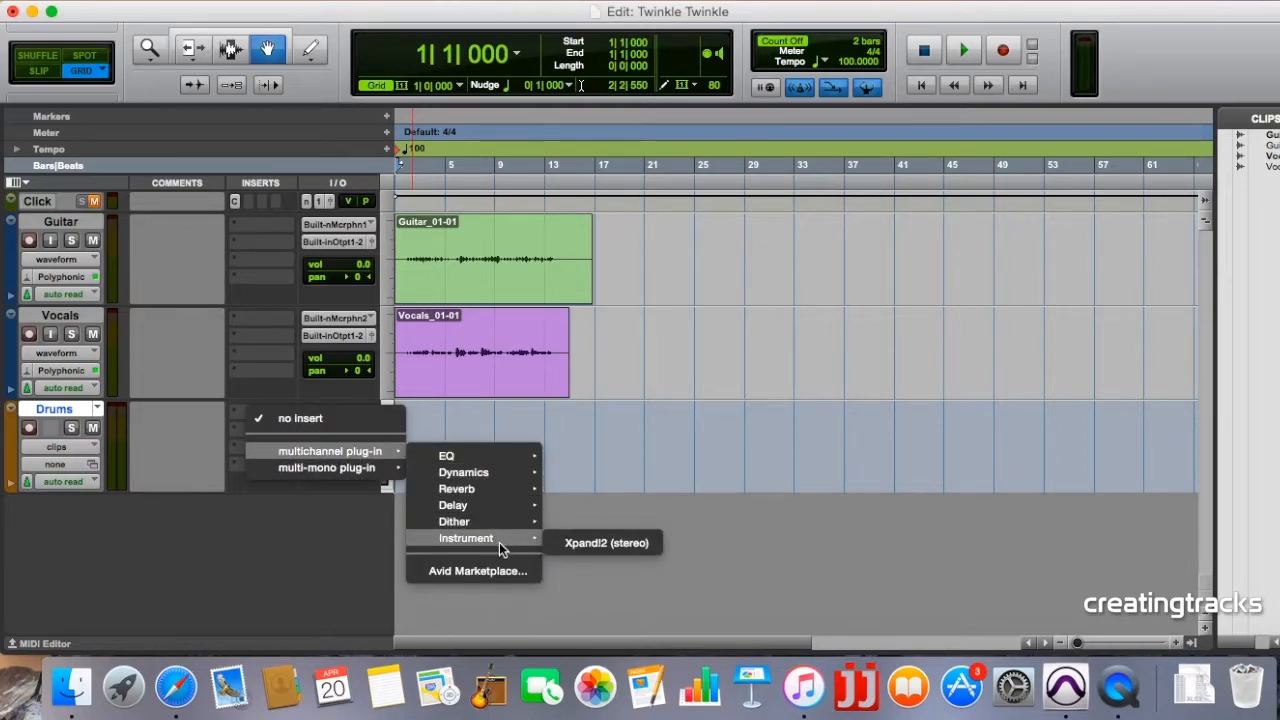
{"action": "mouse_move", "coordinate": [607, 543]}
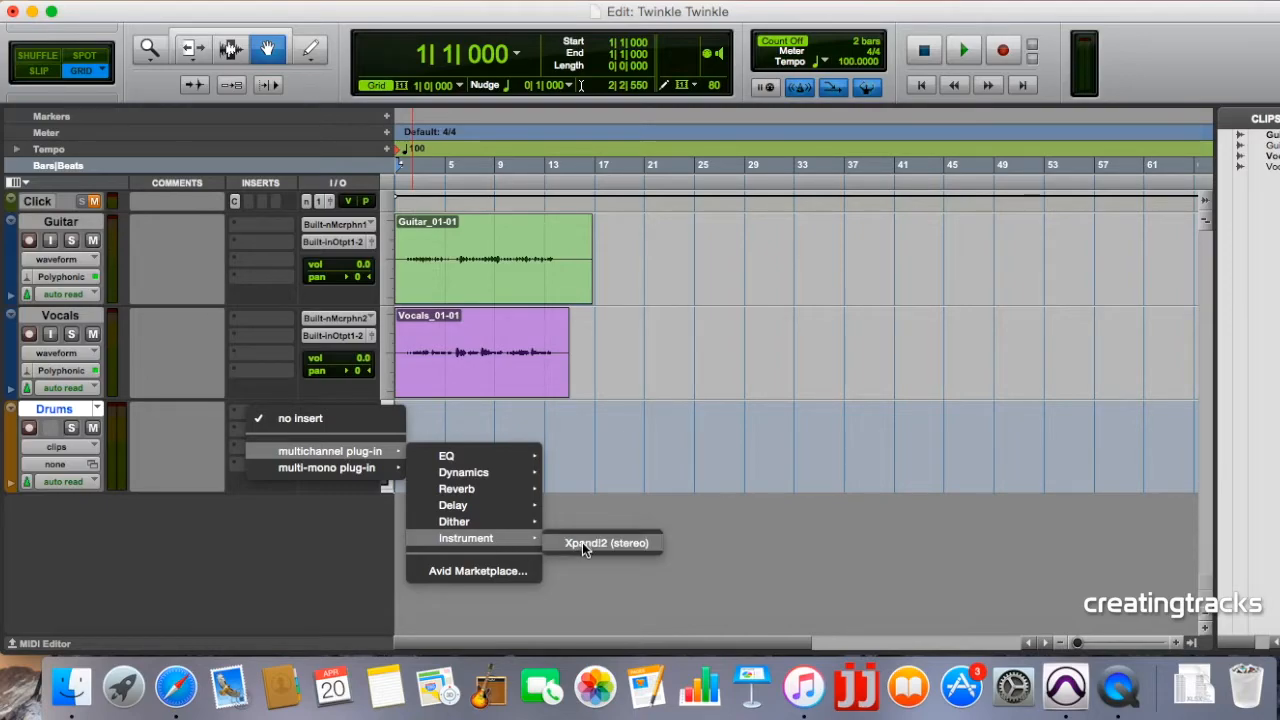
Step: Insert the Xpand!2 (stereo) instrument plug-in on the Drums track
{"action": "left_click", "coordinate": [606, 542]}
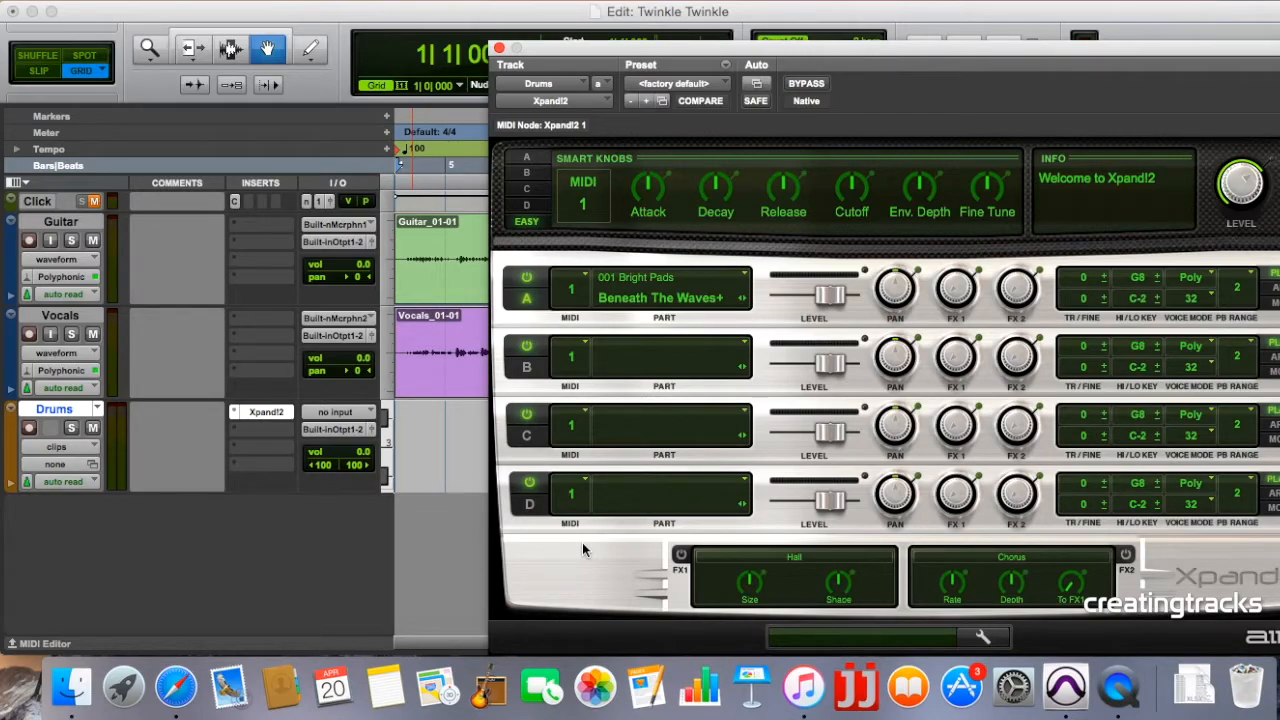
{"action": "mouse_move", "coordinate": [865, 388]}
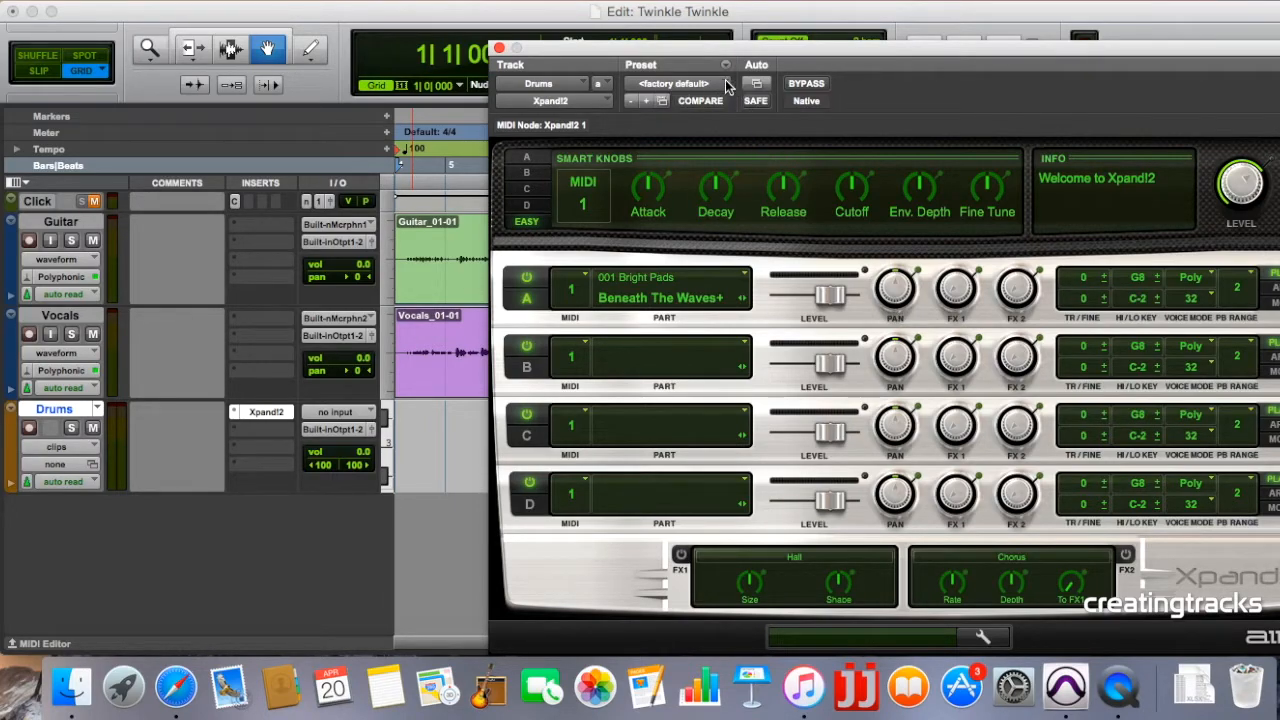
{"action": "mouse_move", "coordinate": [727, 85]}
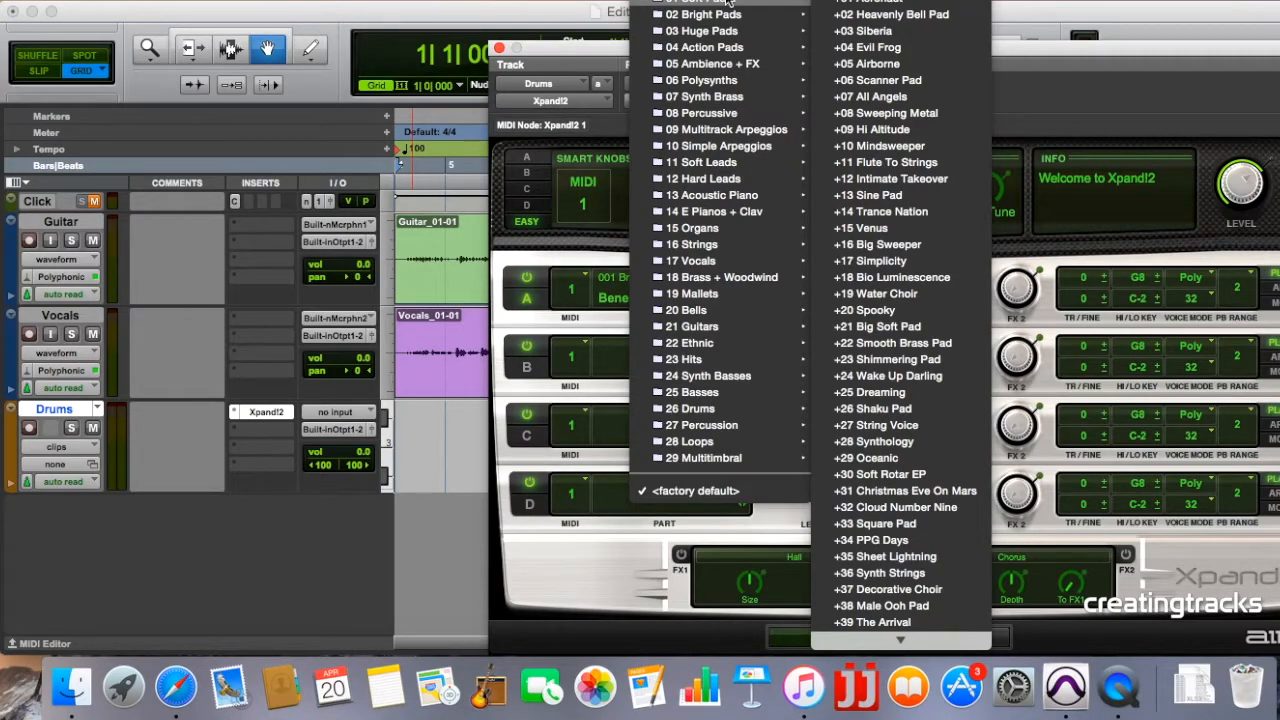
{"action": "mouse_move", "coordinate": [691, 244]}
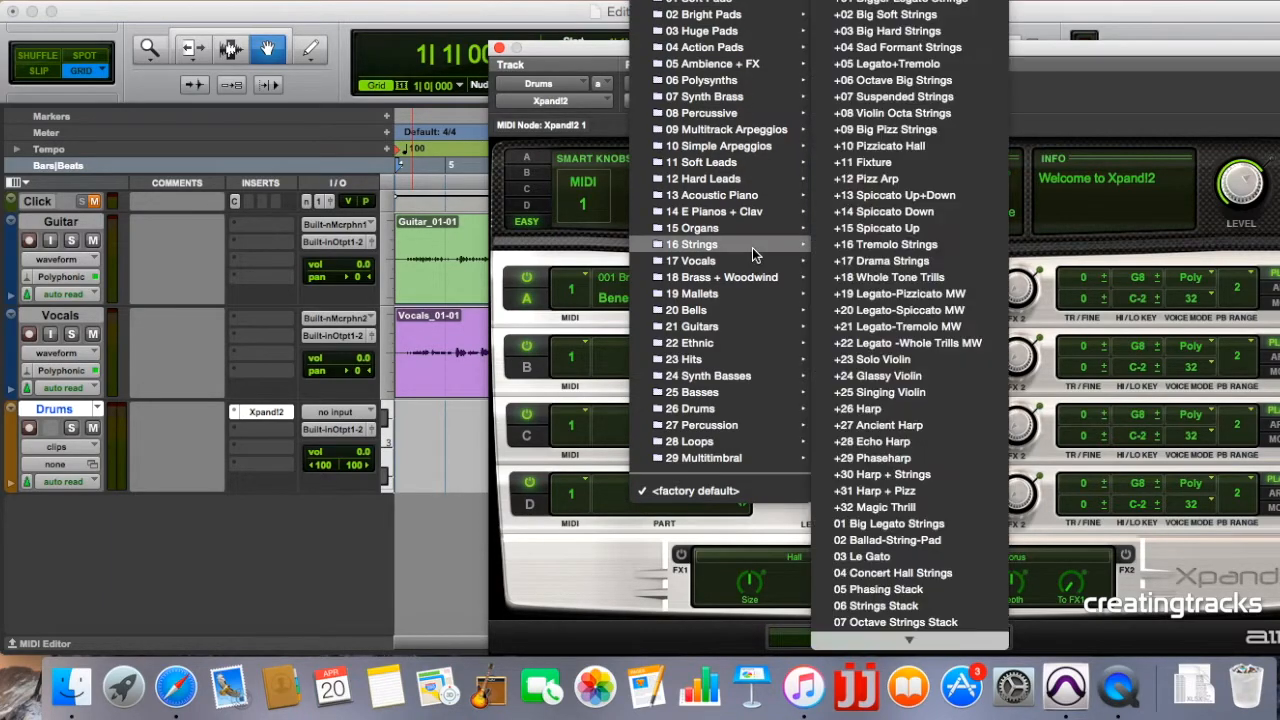
{"action": "mouse_move", "coordinate": [690, 408]}
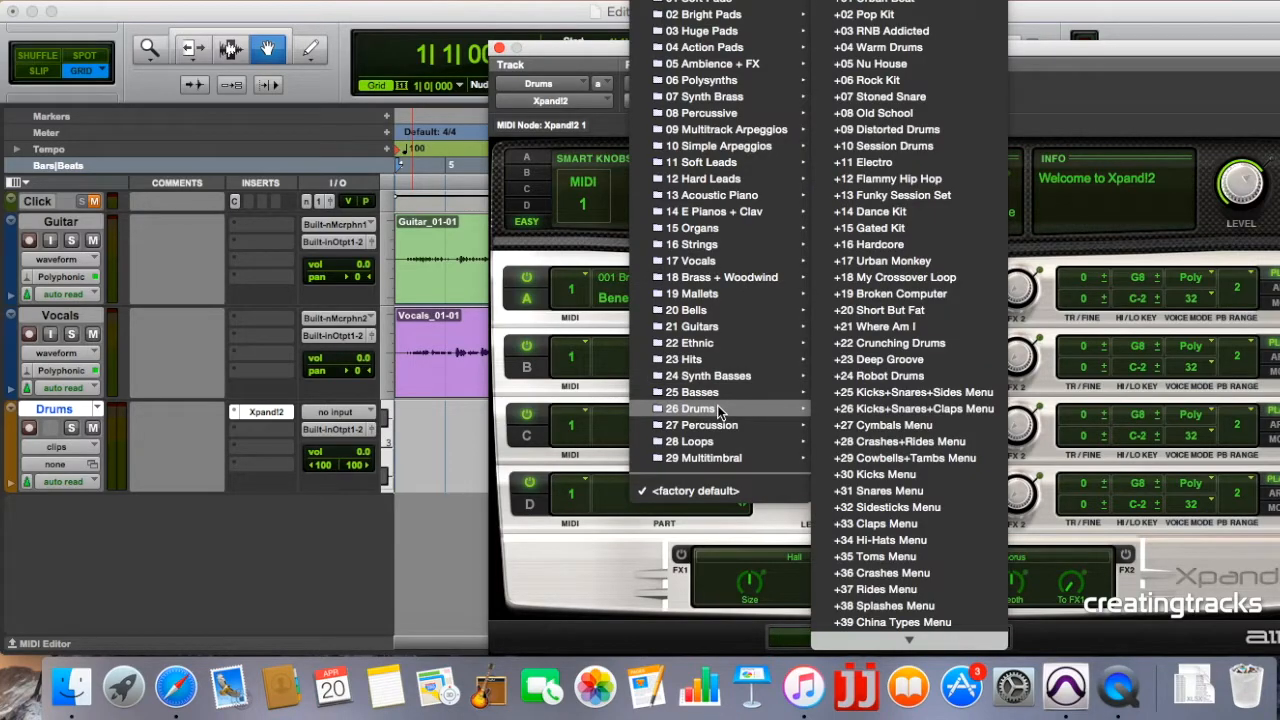
{"action": "mouse_move", "coordinate": [910, 14]}
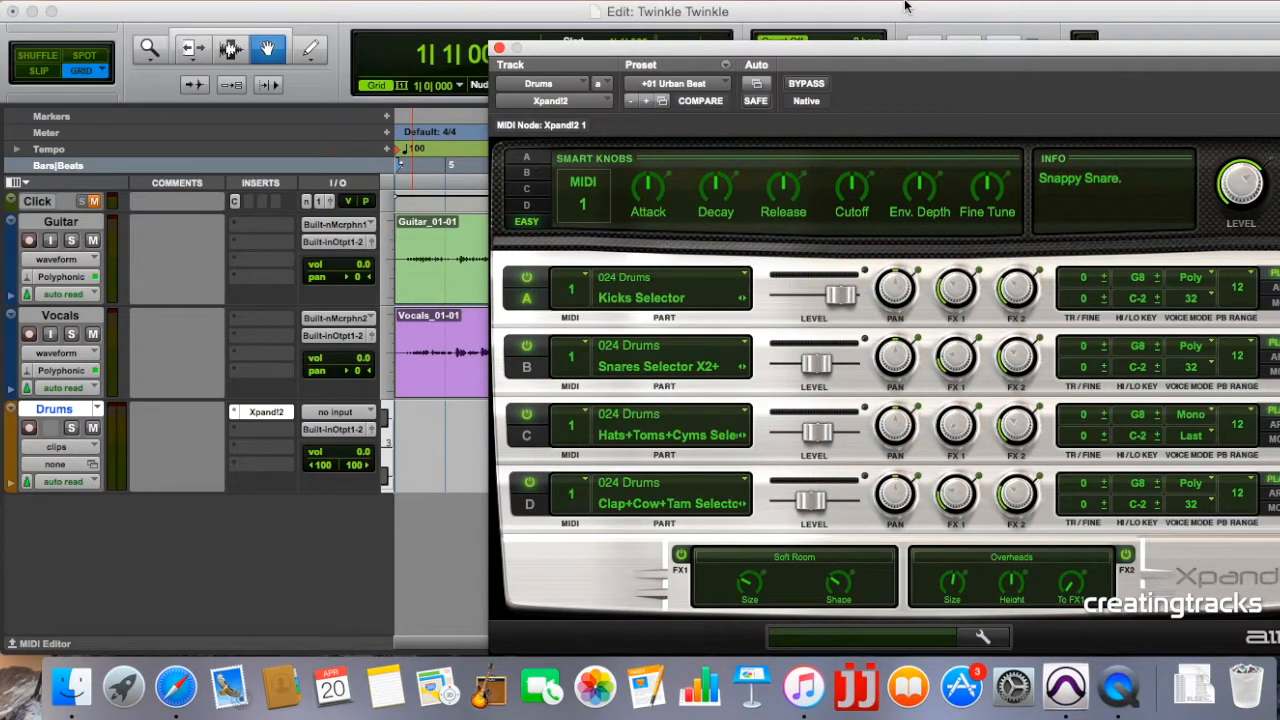
{"action": "mouse_move", "coordinate": [650, 317]}
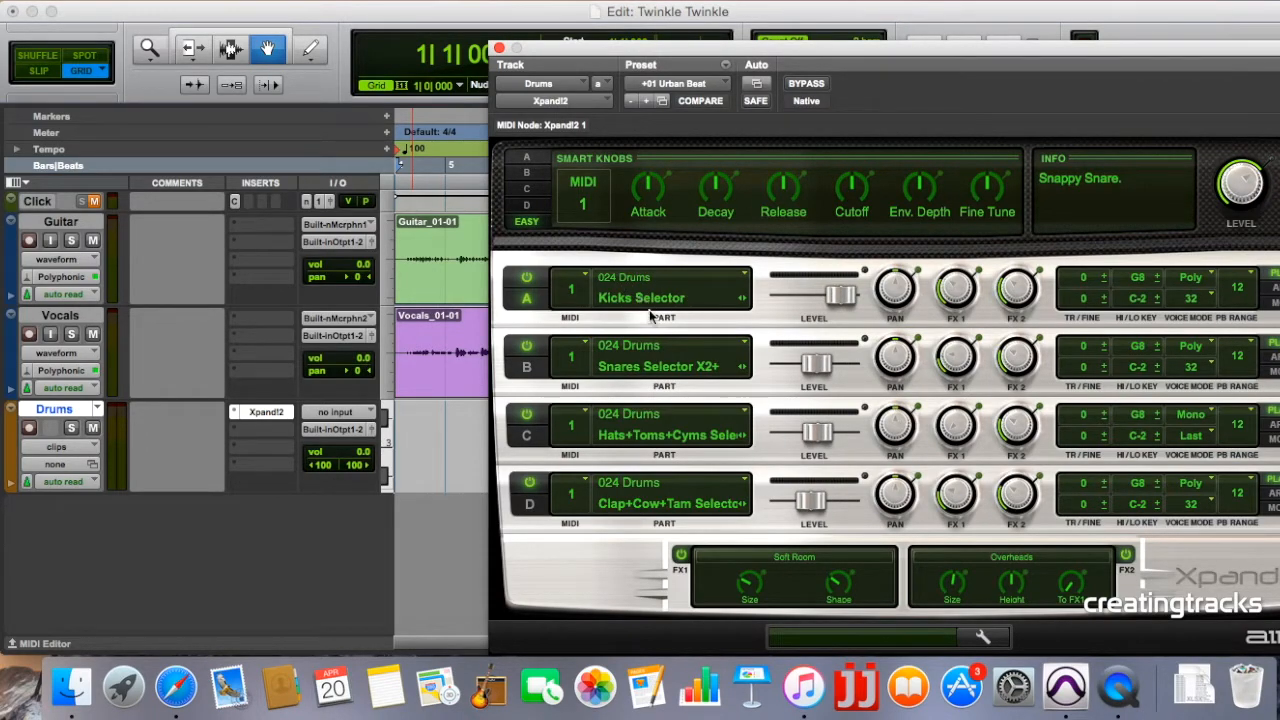
{"action": "mouse_move", "coordinate": [645, 433]}
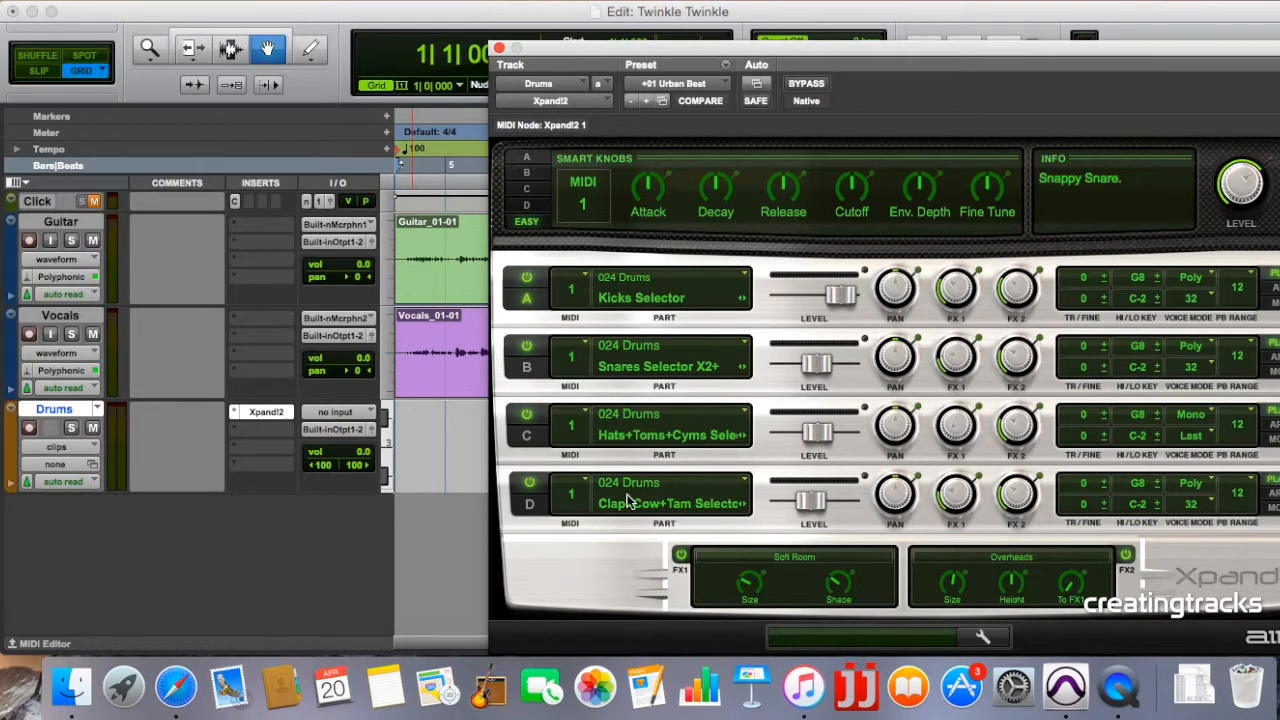
{"action": "mouse_move", "coordinate": [728, 508]}
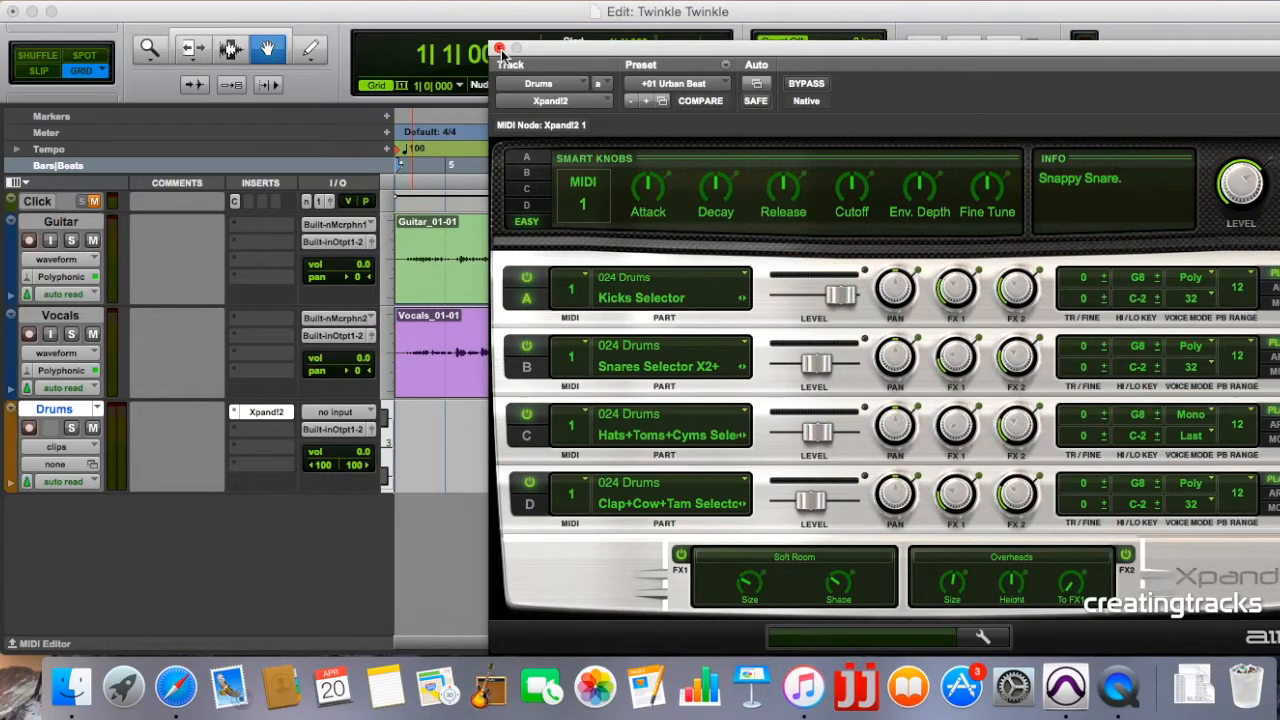
Step: Close the Xpand2 window and bring up the Drums track lane's context menu
{"action": "left_click", "coordinate": [499, 48]}
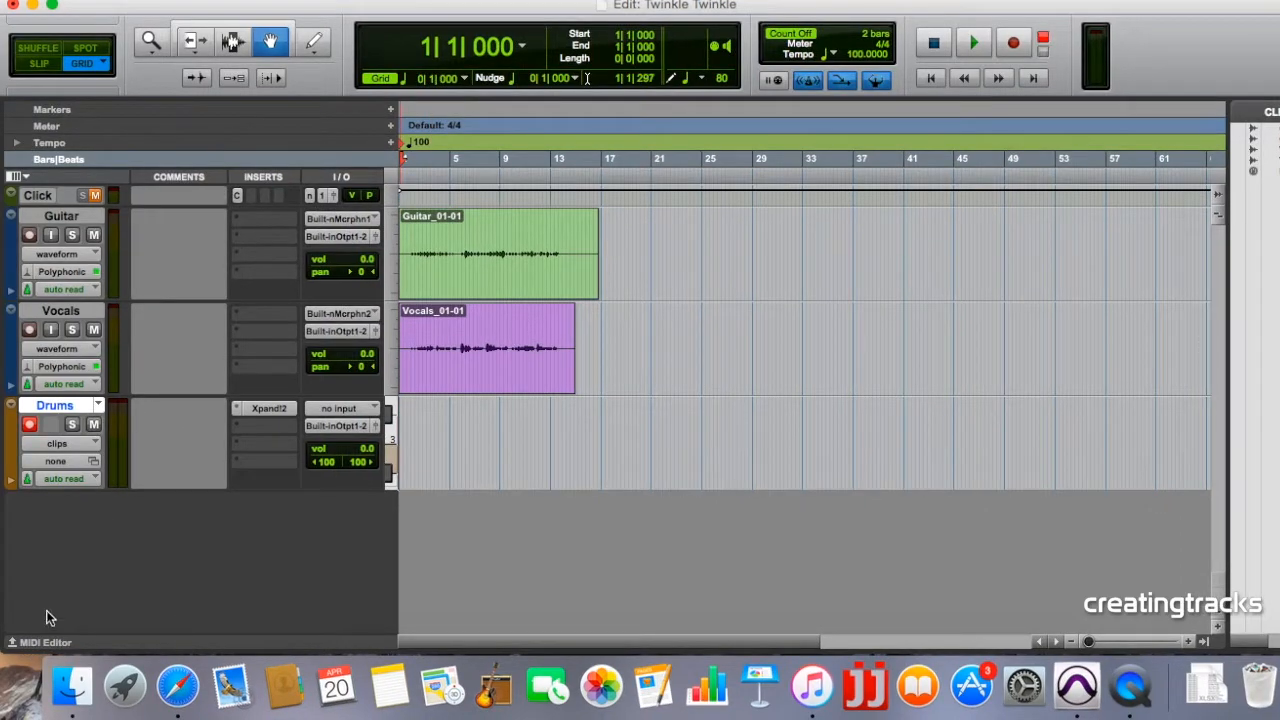
{"action": "left_click", "coordinate": [45, 642]}
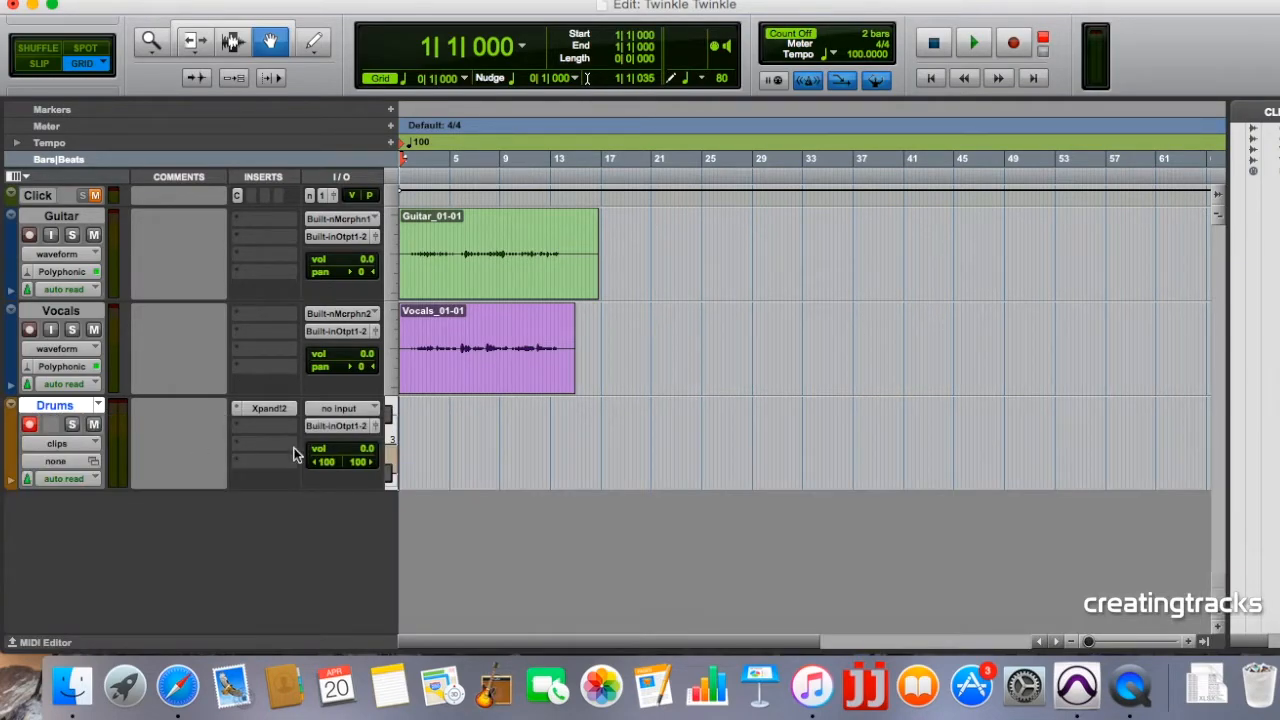
{"action": "right_click", "coordinate": [480, 420]}
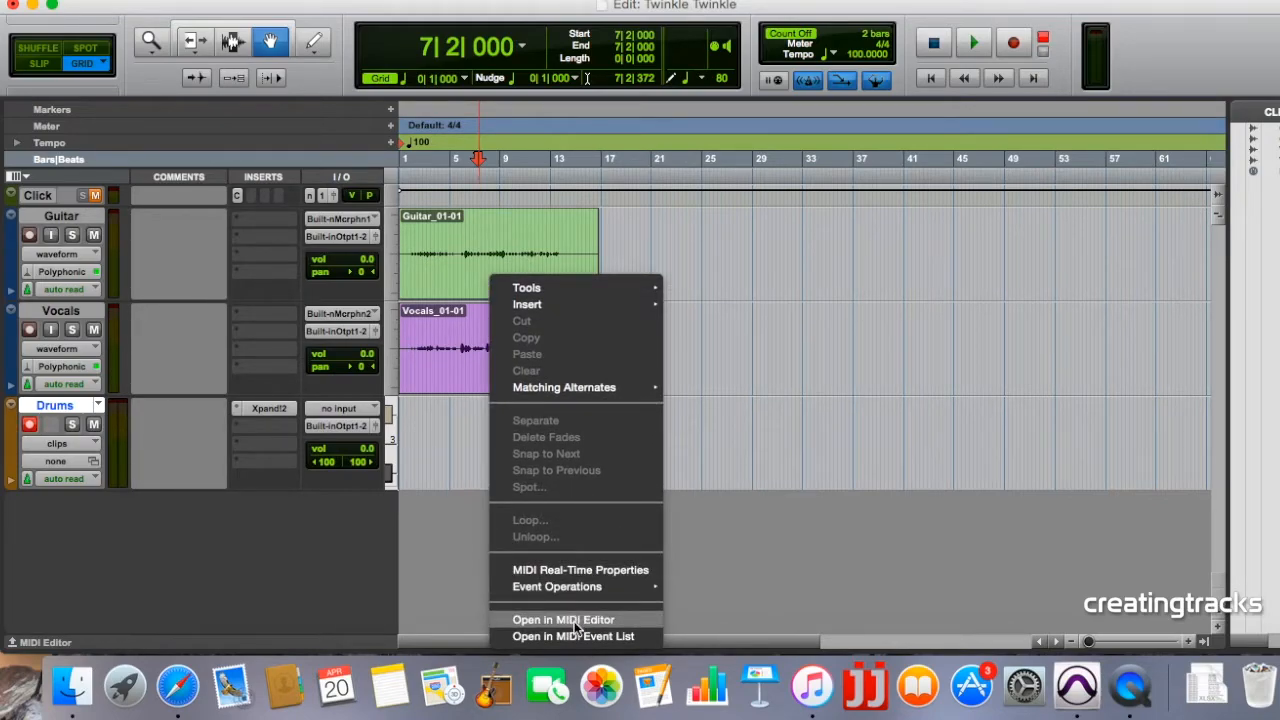
Step: Open the Drums track in the MIDI Editor with a 1/4-note grid
{"action": "left_click", "coordinate": [562, 619]}
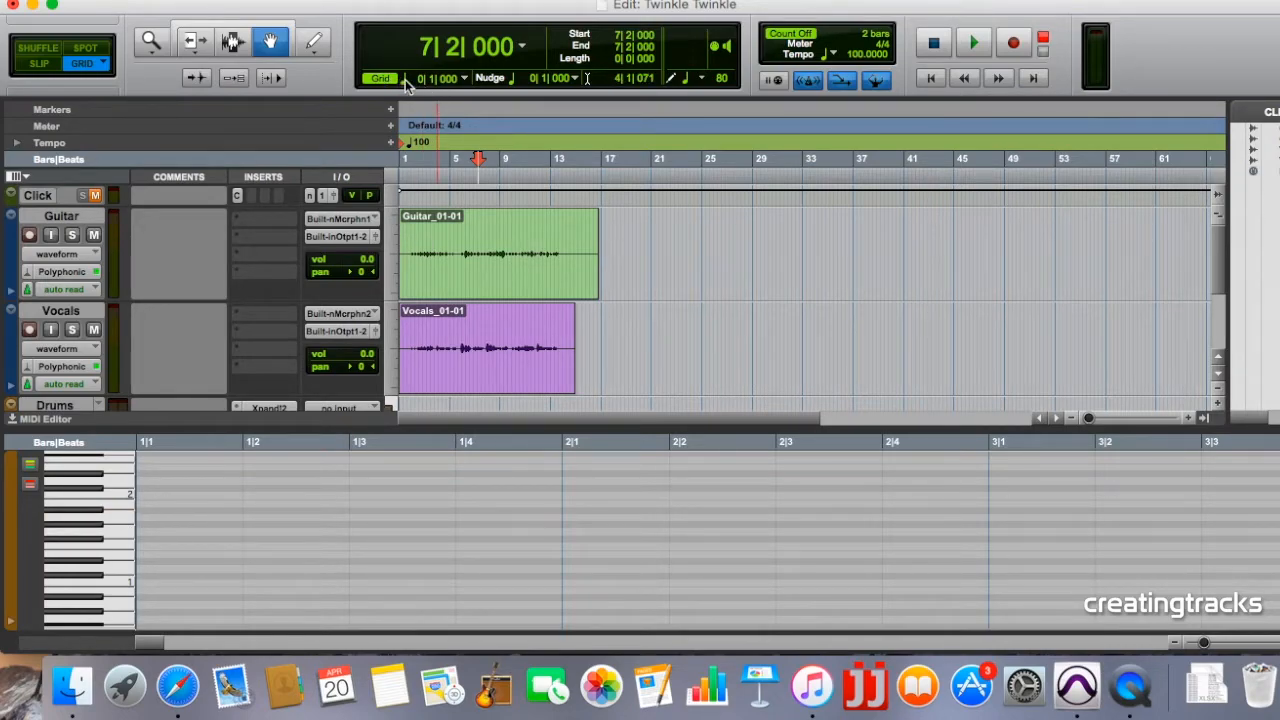
{"action": "left_click", "coordinate": [440, 78]}
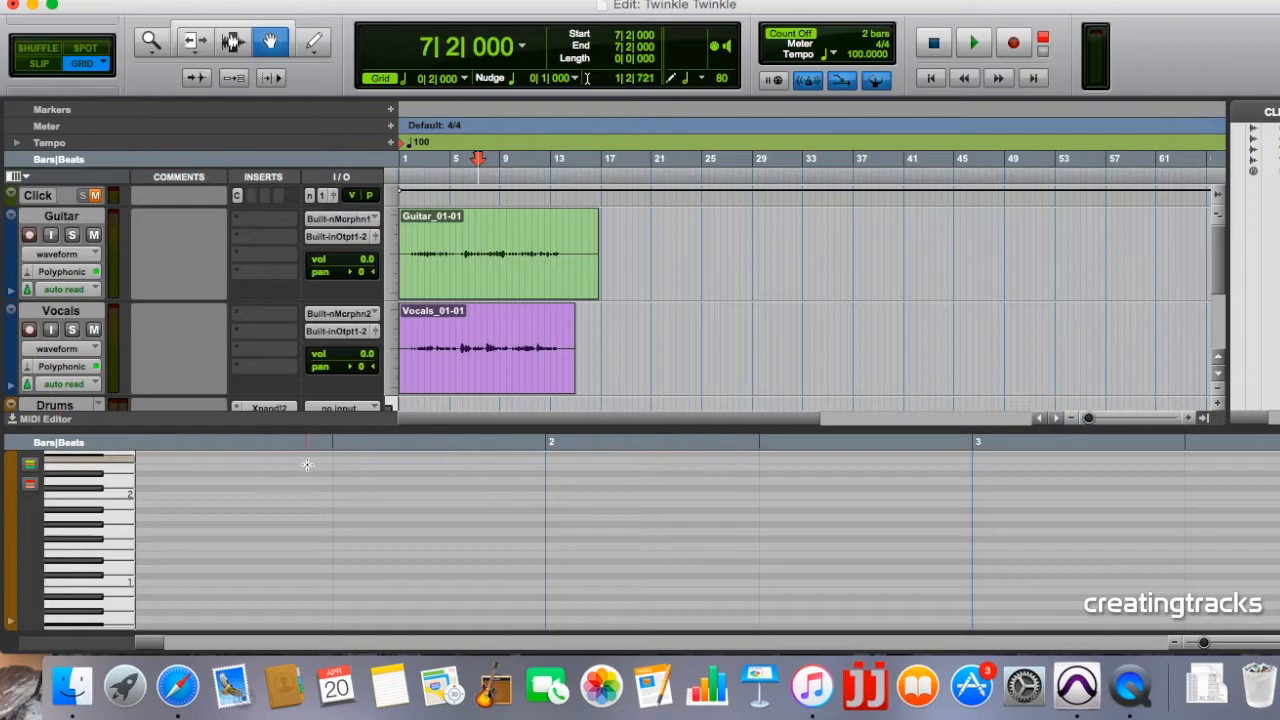
{"action": "left_click", "coordinate": [380, 78]}
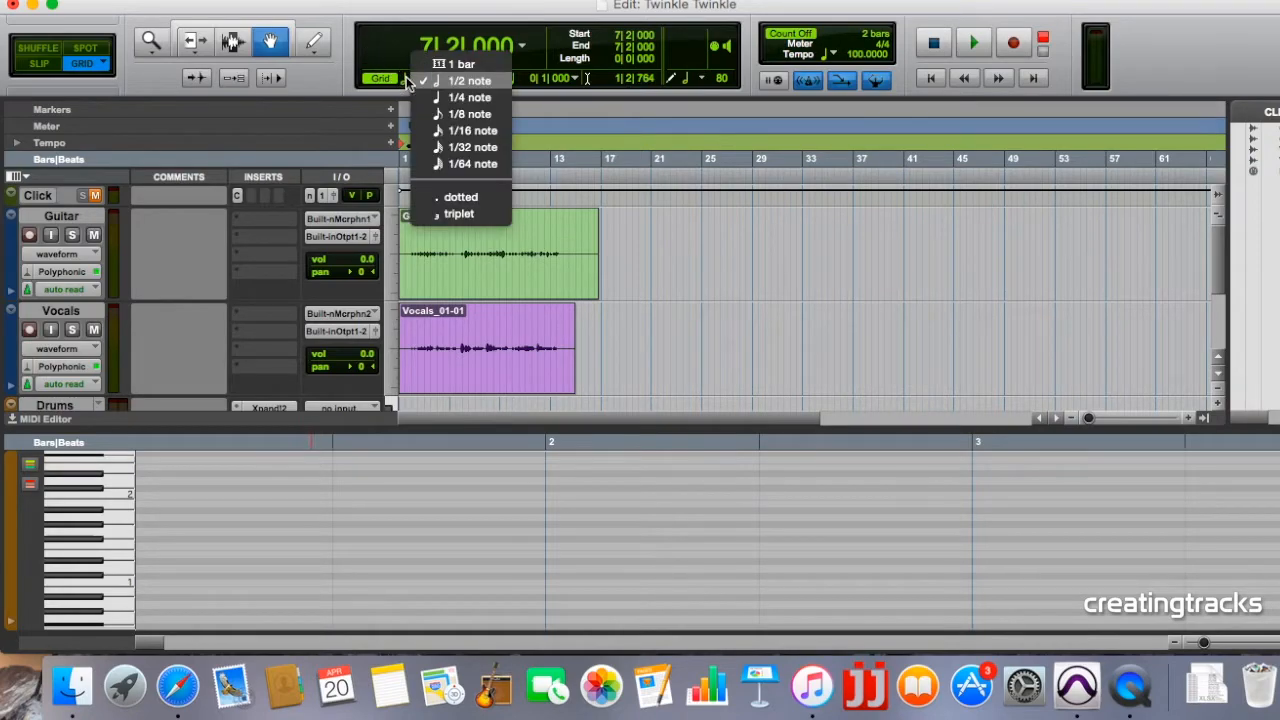
{"action": "left_click", "coordinate": [470, 97]}
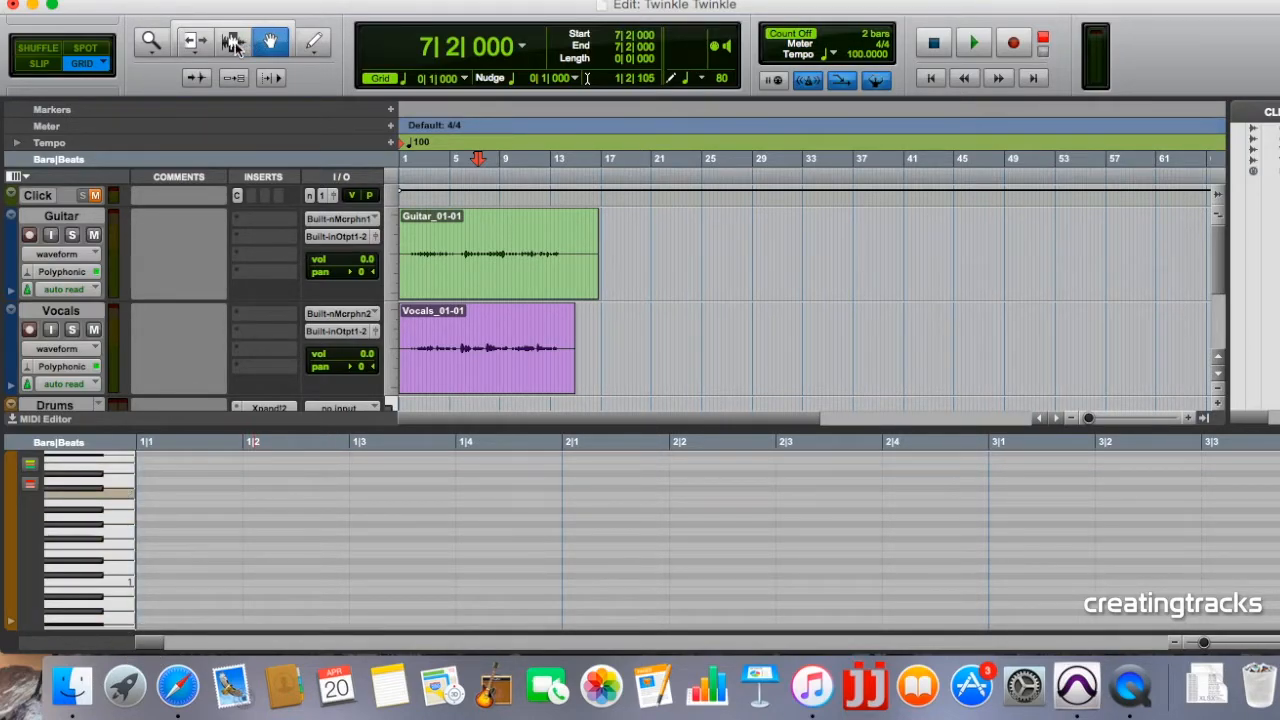
Step: Select the Grabber tool and raise the beat-4 drum note to D1
{"action": "left_click", "coordinate": [196, 42]}
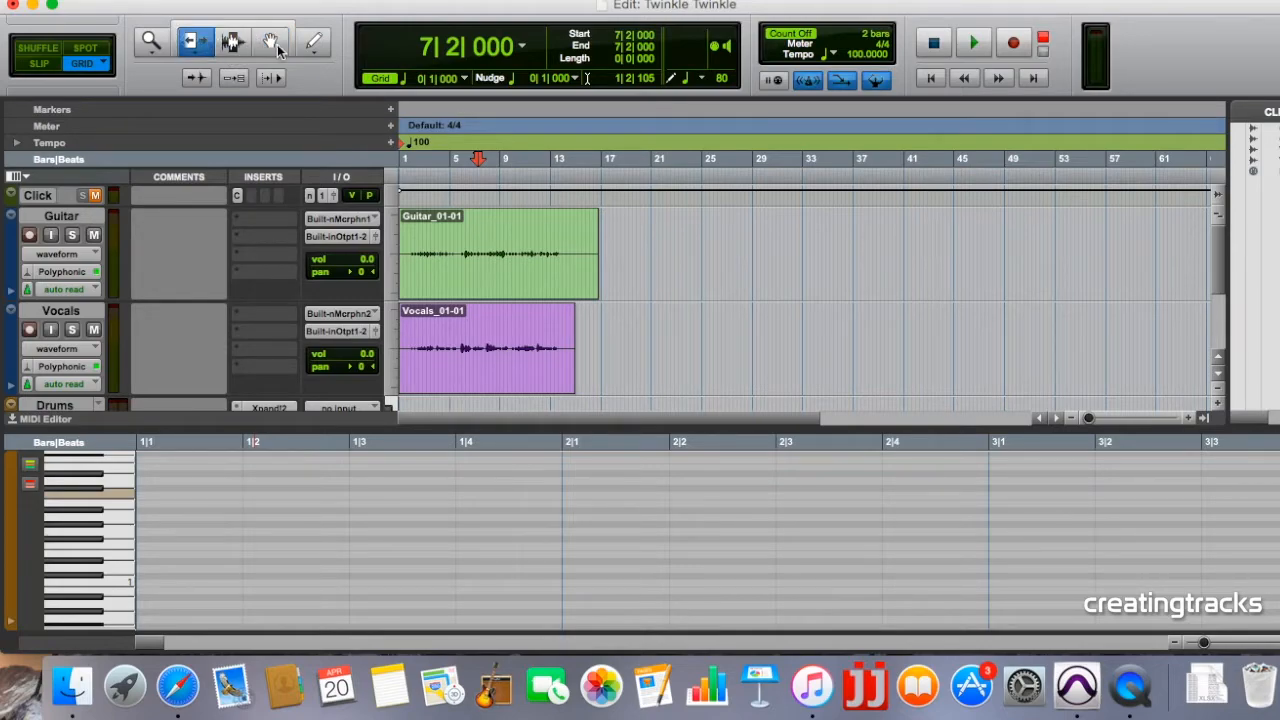
{"action": "left_click", "coordinate": [271, 42]}
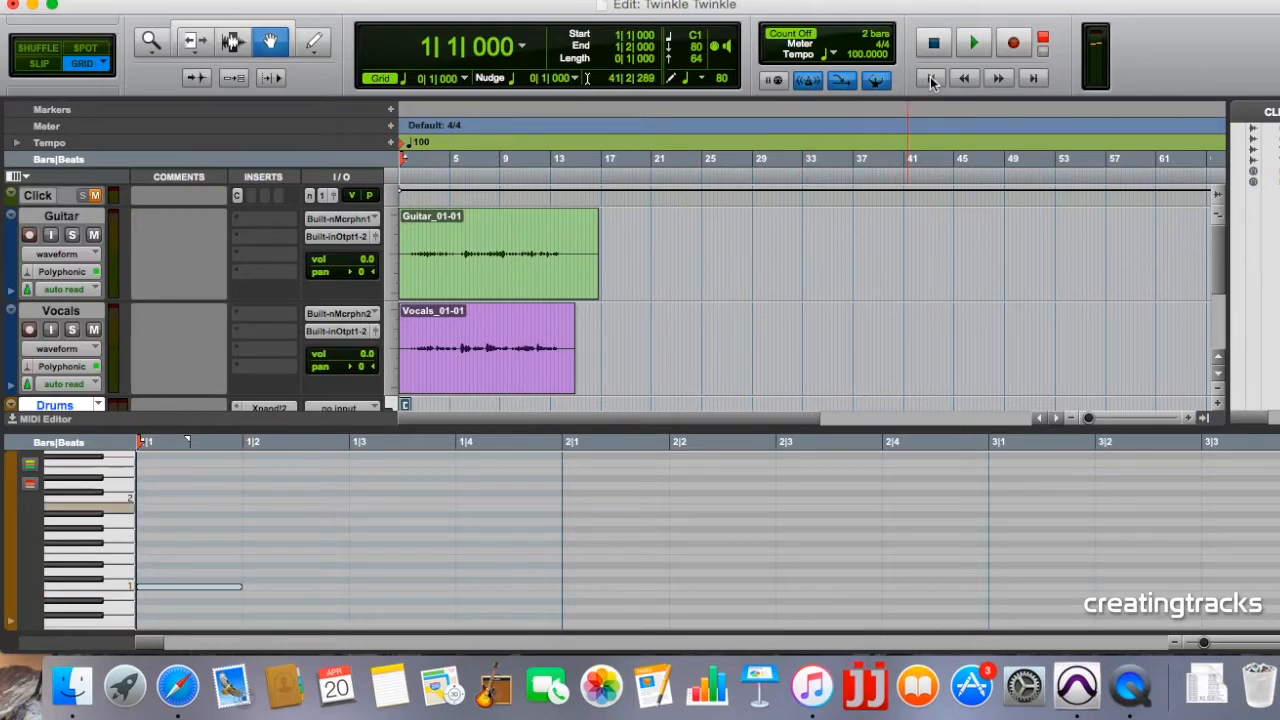
{"action": "left_click", "coordinate": [973, 42]}
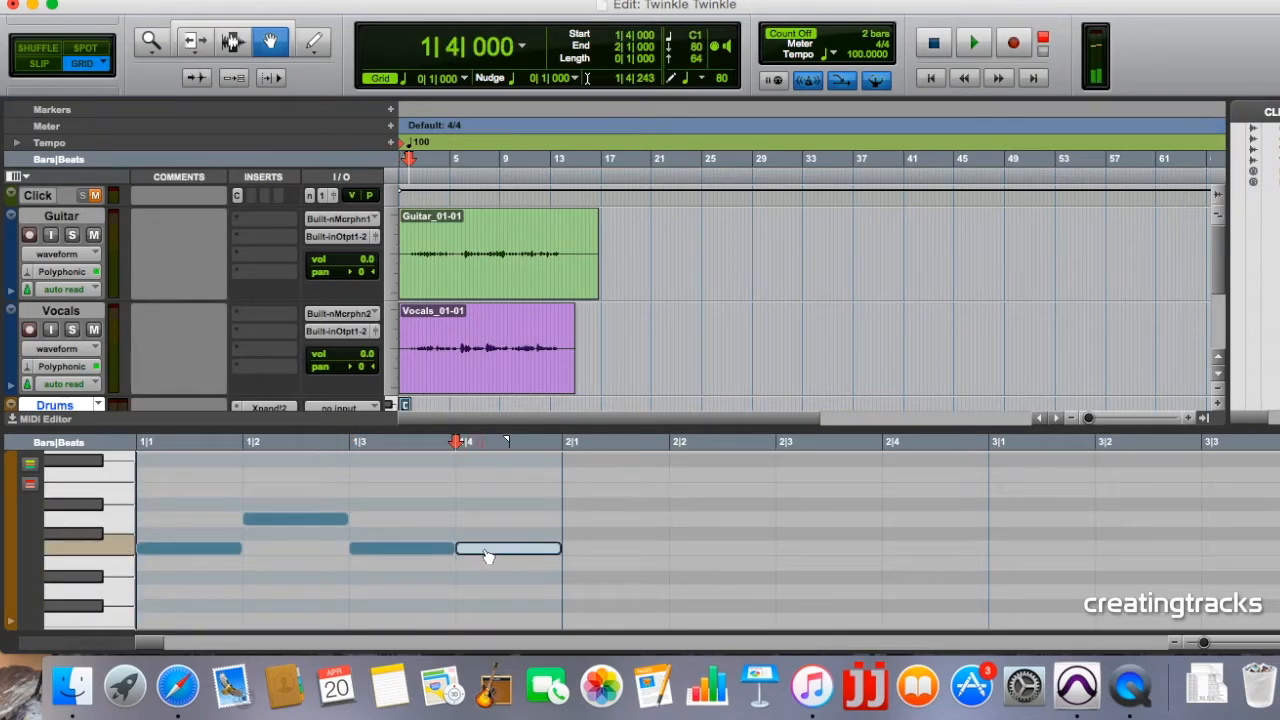
{"action": "left_click_drag", "start_coordinate": [508, 551], "coordinate": [508, 518]}
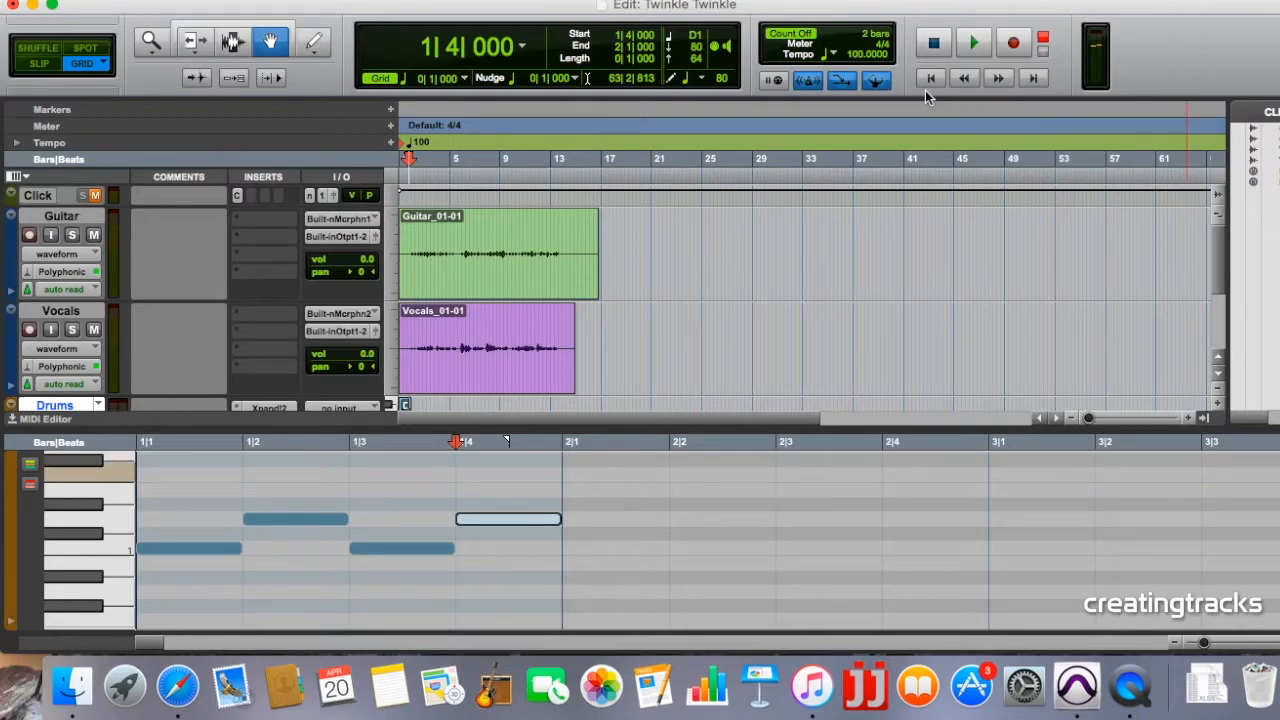
{"action": "left_click", "coordinate": [973, 42]}
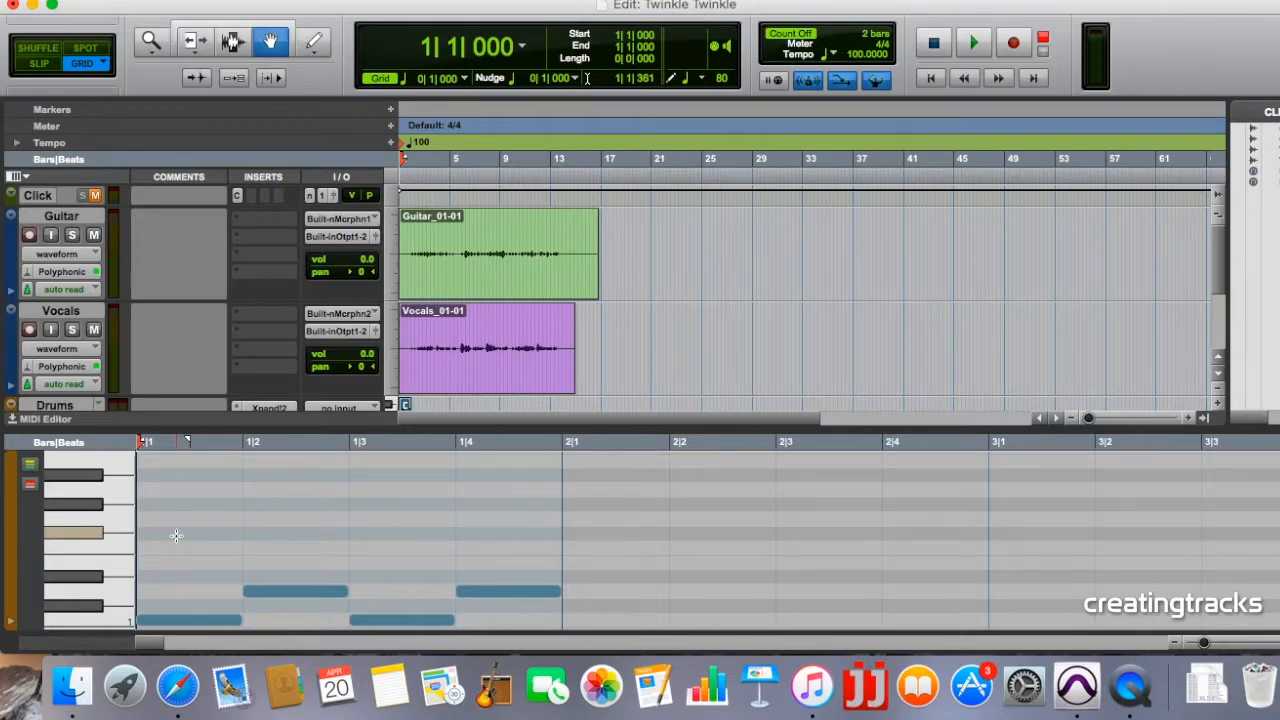
Step: Set a 1/8-note grid, draw eight F#1 hi-hat notes in bar 1, and play them
{"action": "left_click", "coordinate": [404, 78]}
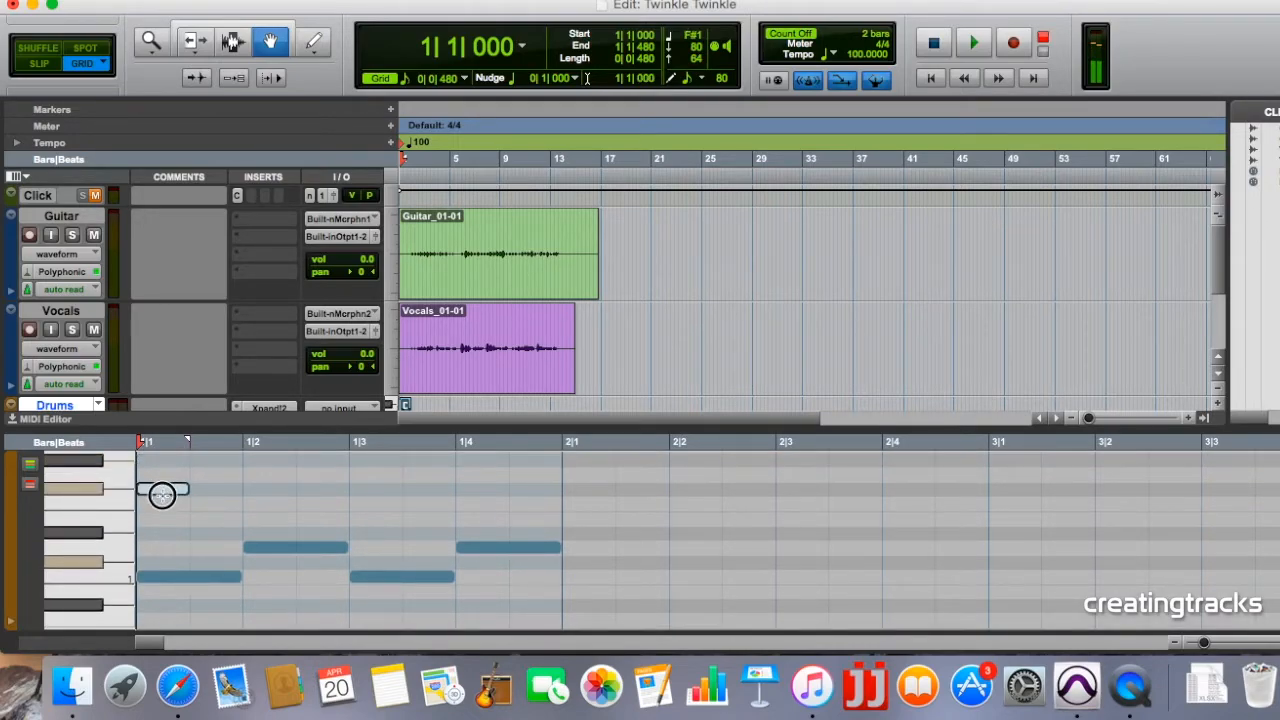
{"action": "left_click", "coordinate": [162, 489]}
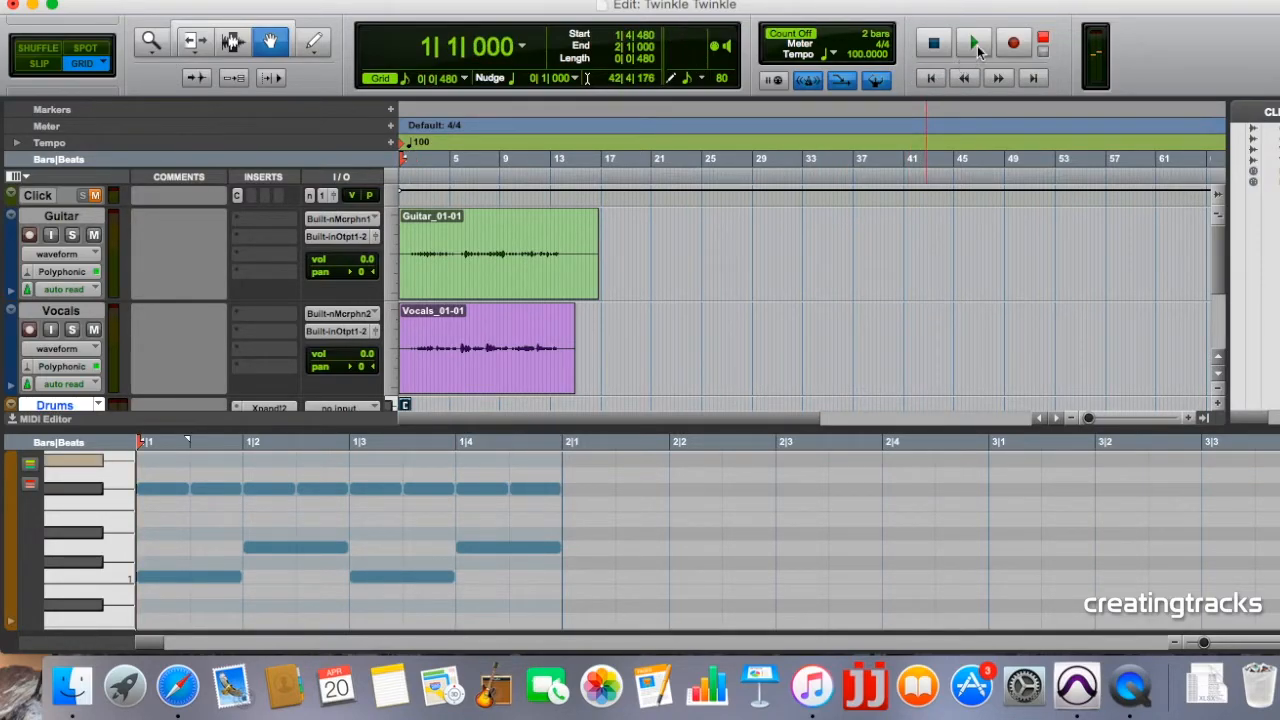
{"action": "left_click", "coordinate": [973, 42]}
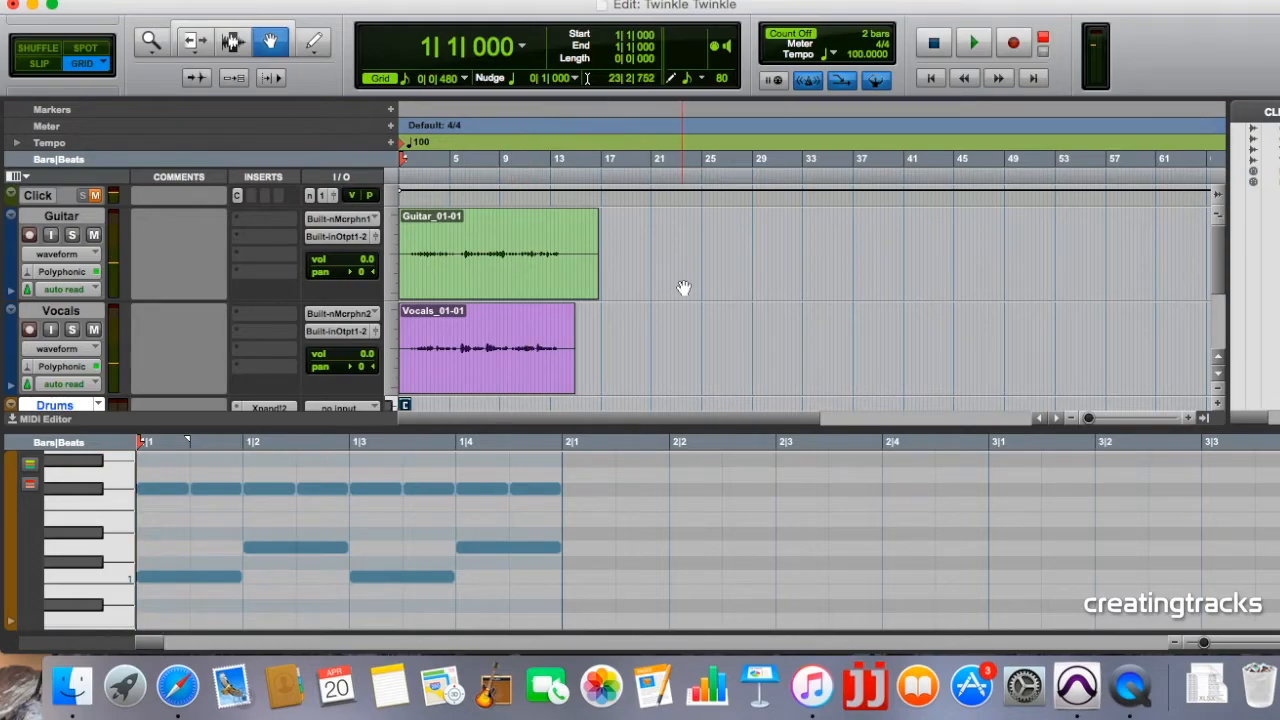
{"action": "left_click", "coordinate": [973, 42]}
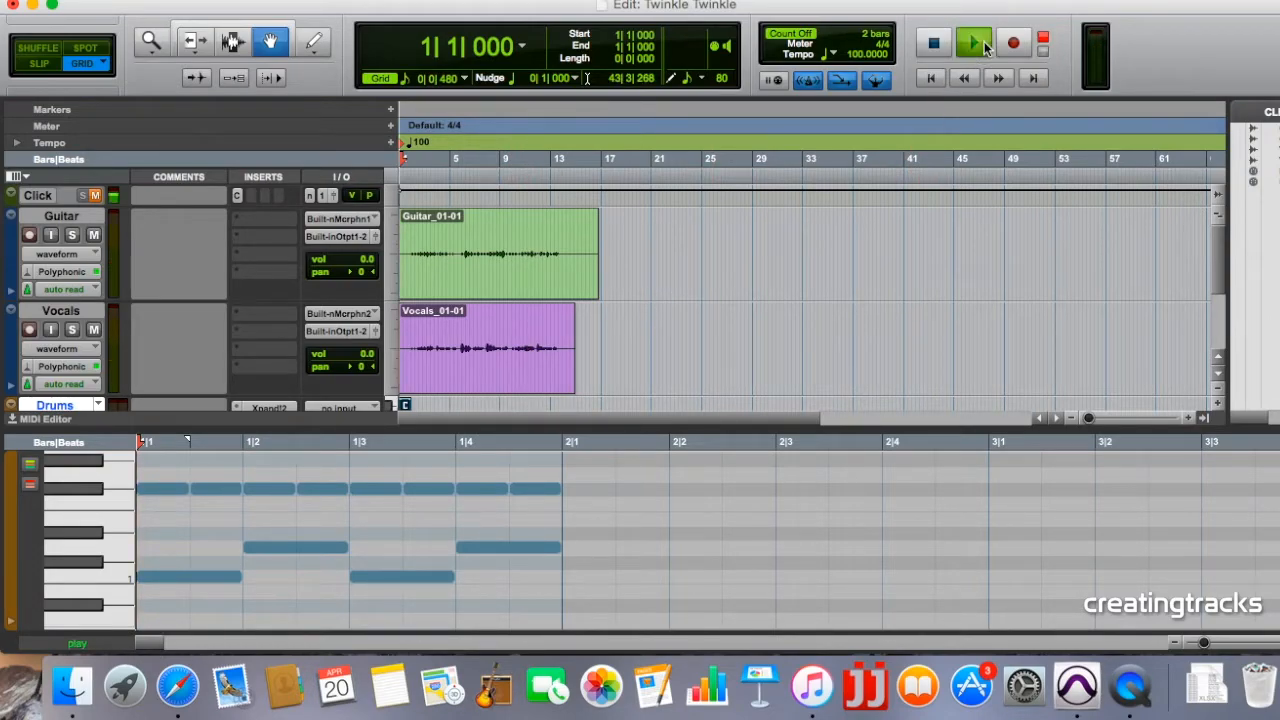
{"action": "left_click", "coordinate": [973, 42]}
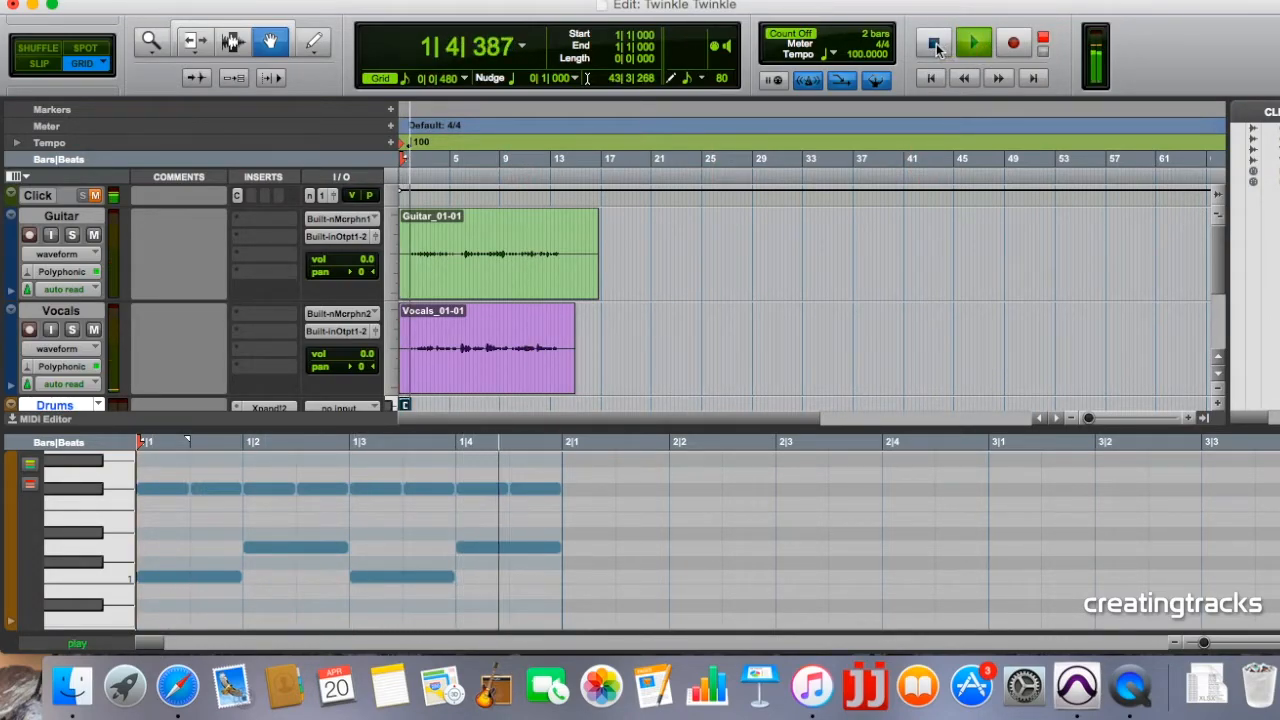
{"action": "left_click", "coordinate": [933, 42]}
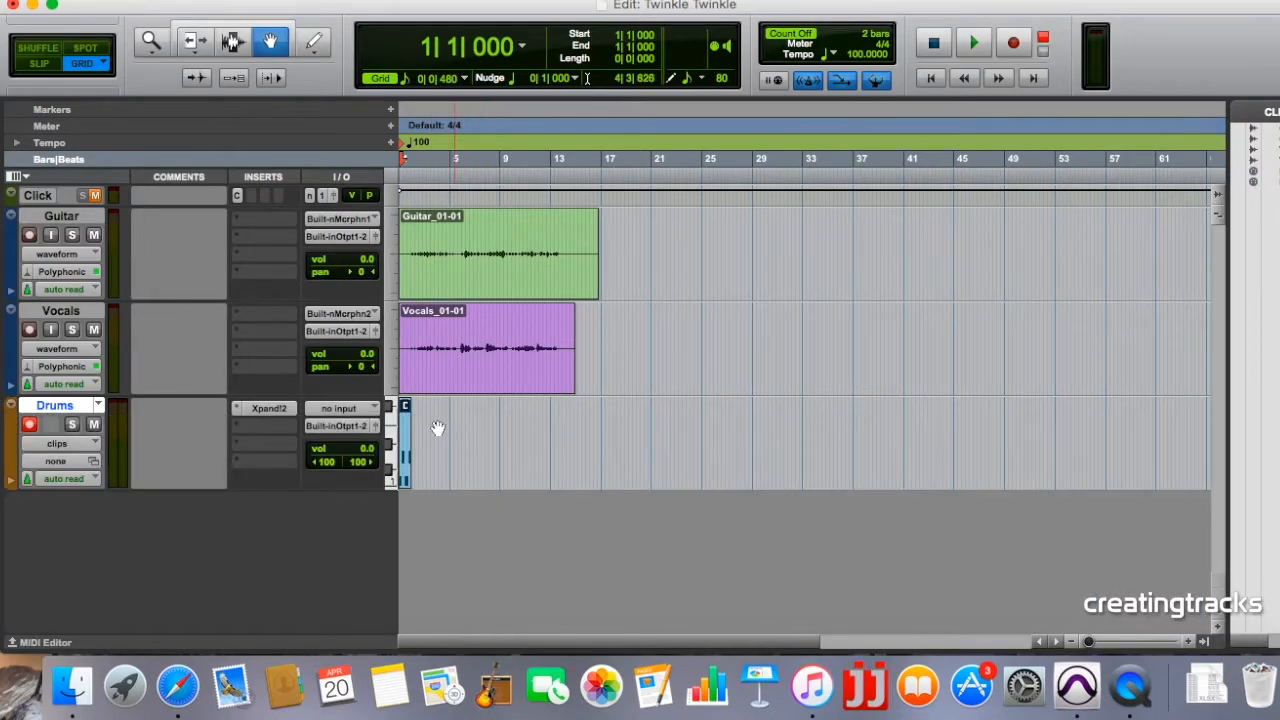
{"action": "mouse_move", "coordinate": [449, 462]}
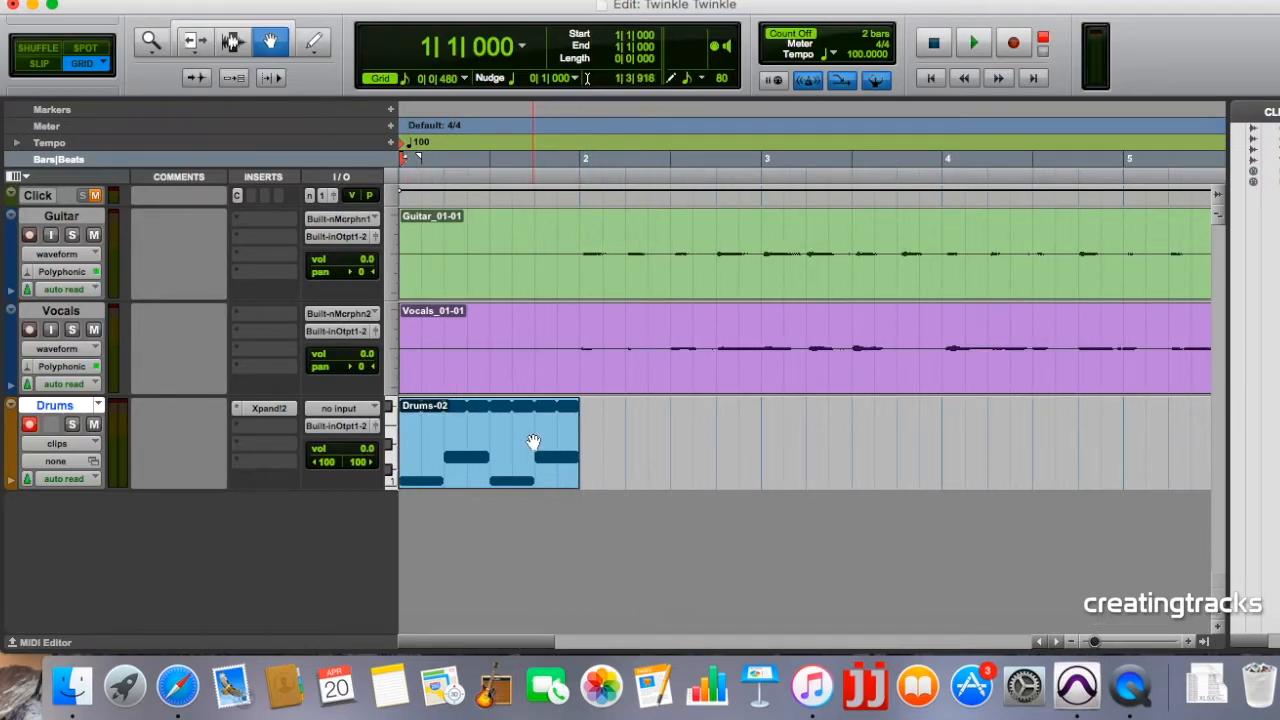
Step: Copy the Drums-02 clip and set the paste position at bar 2
{"action": "right_click", "coordinate": [535, 442]}
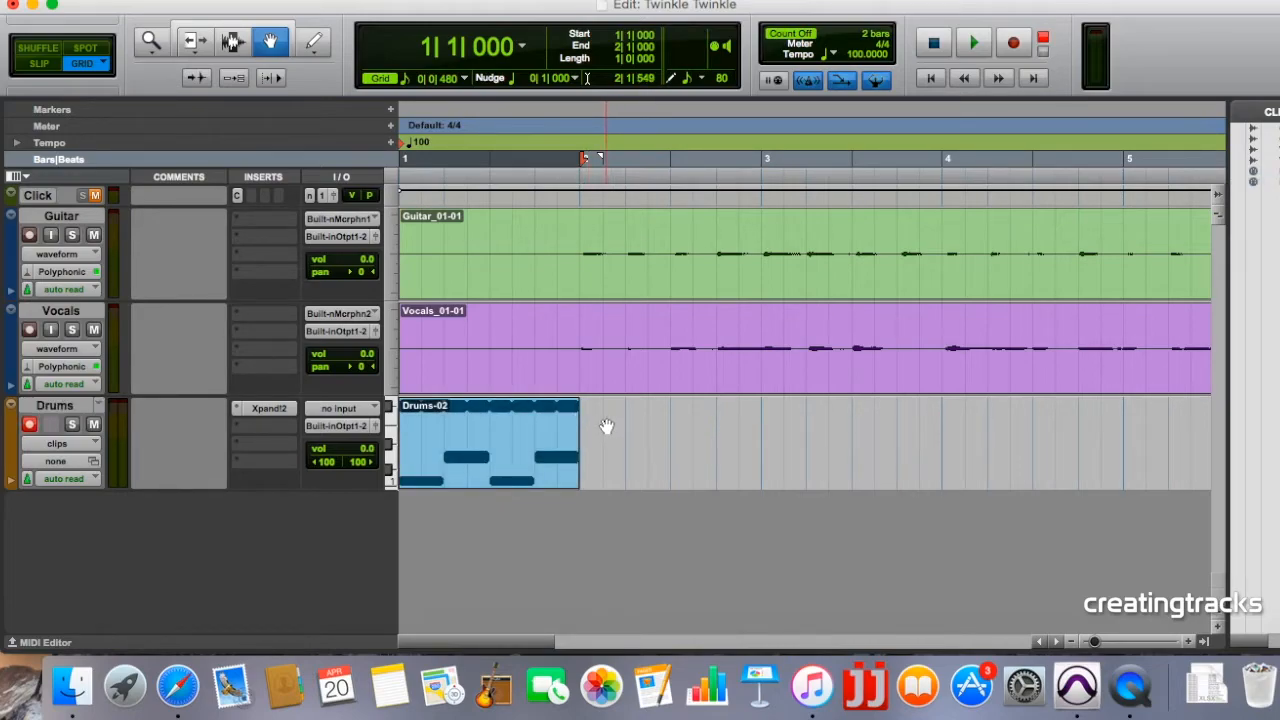
{"action": "left_click", "coordinate": [230, 42]}
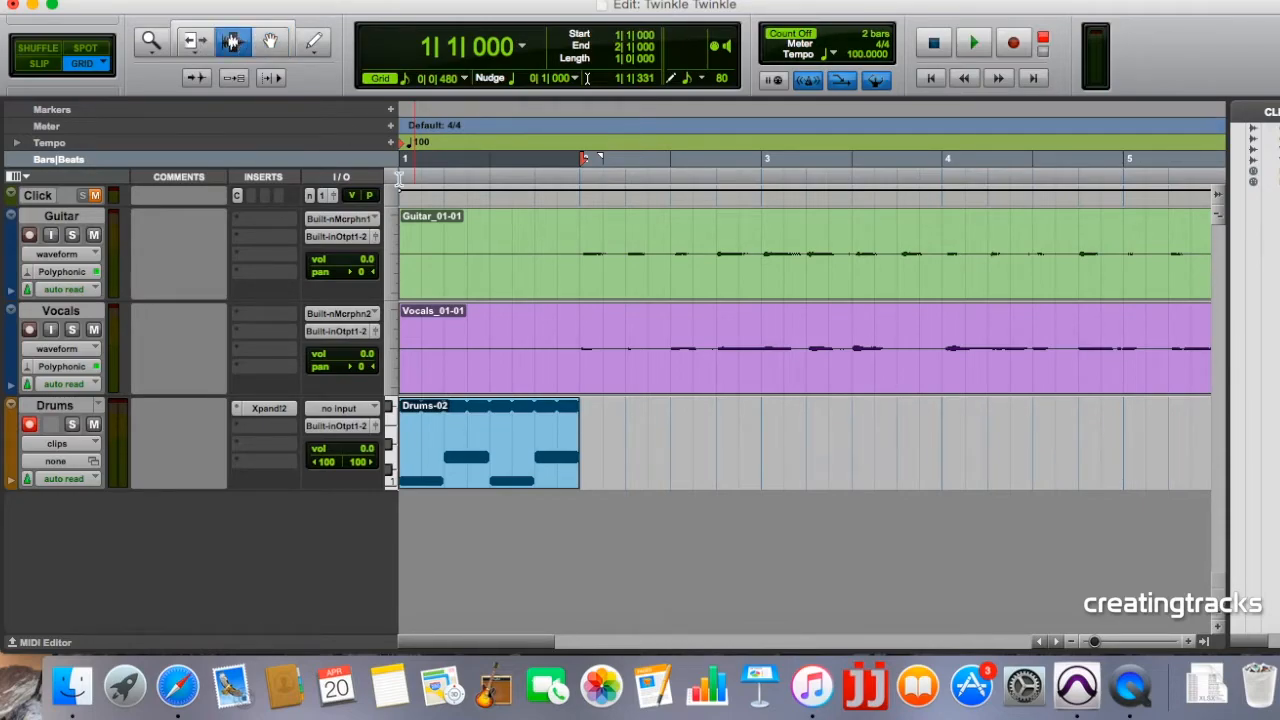
{"action": "left_click", "coordinate": [580, 158]}
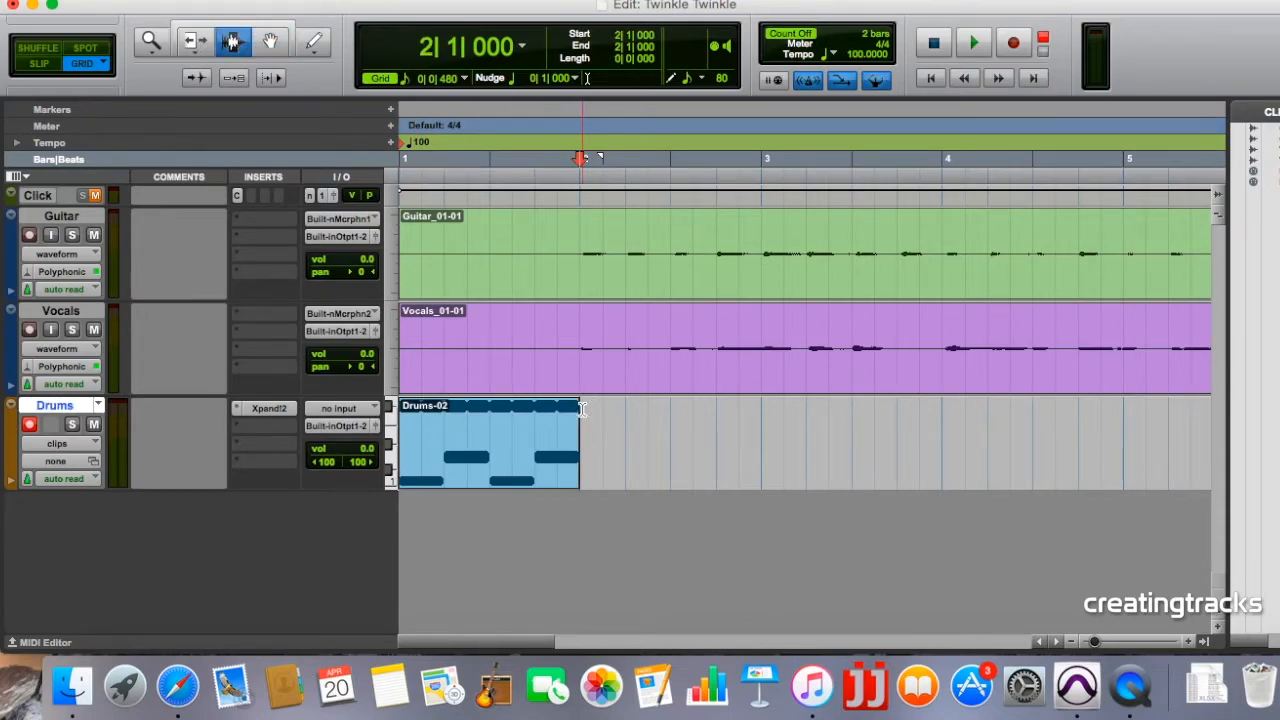
Step: Paste Drums-02 clip copies at bars 2, 4, 7 and 8, filling the track to bar 14
{"action": "right_click", "coordinate": [490, 445]}
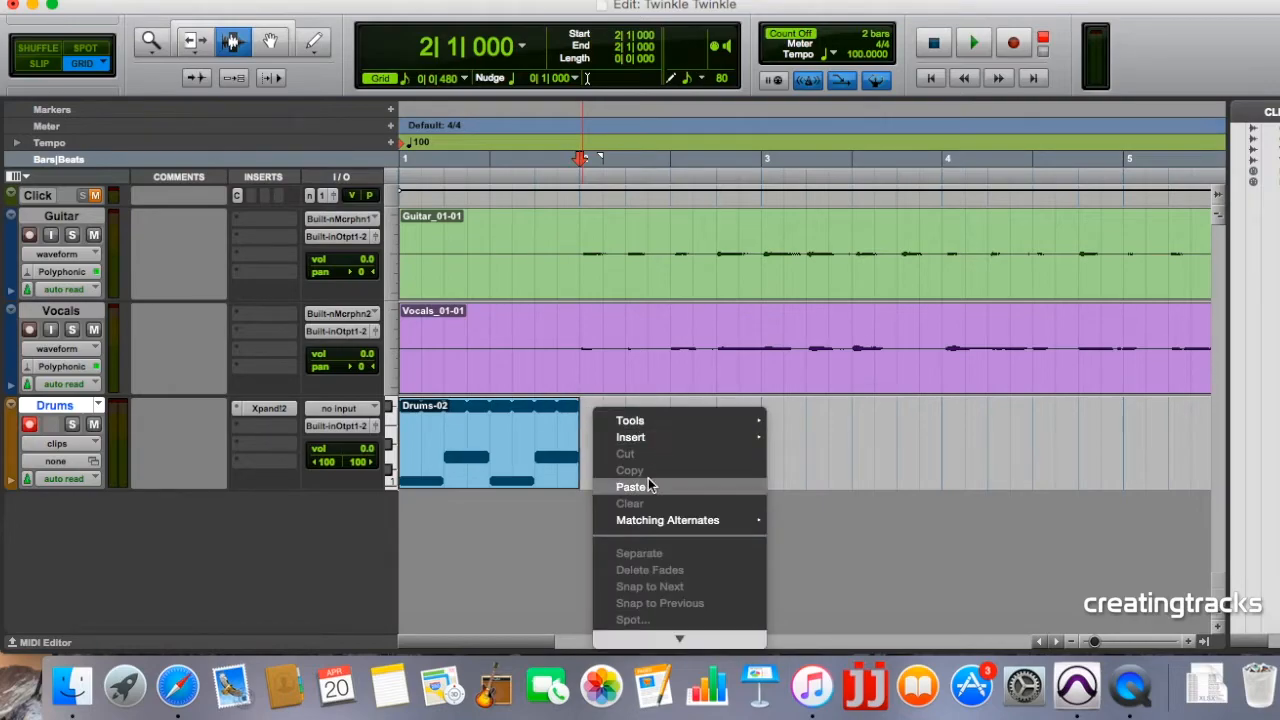
{"action": "left_click", "coordinate": [631, 486]}
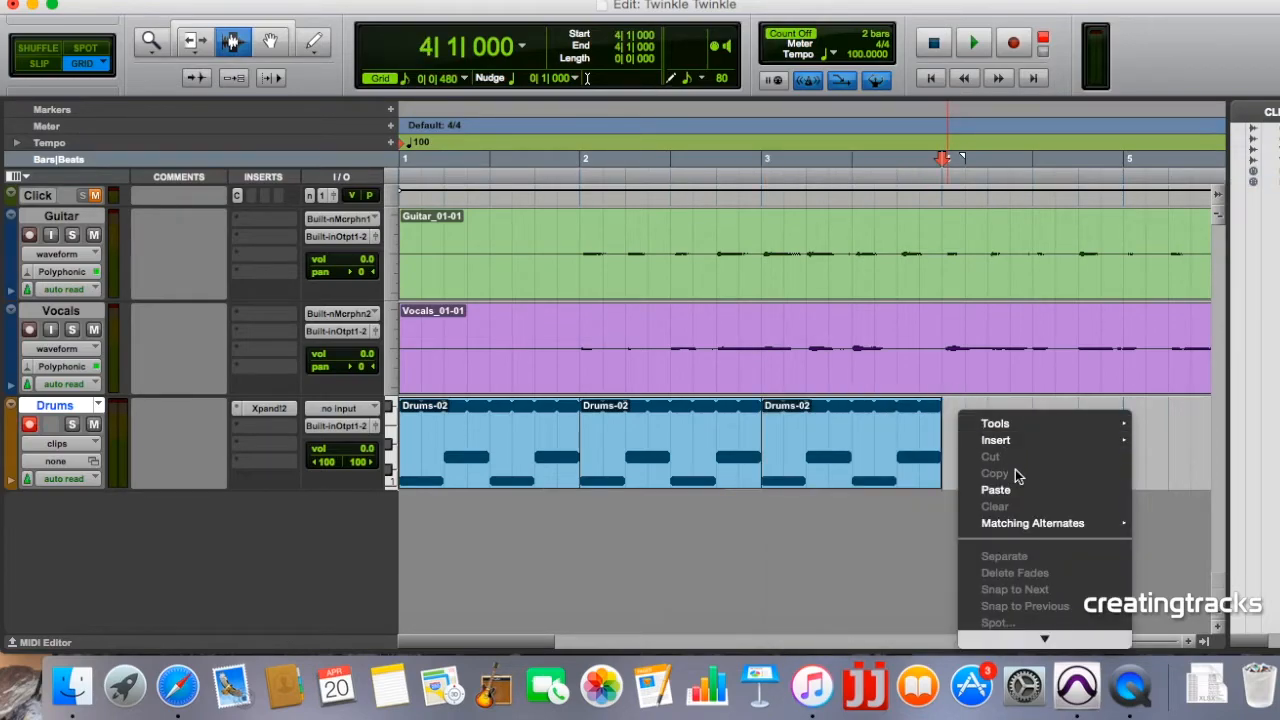
{"action": "left_click", "coordinate": [996, 489]}
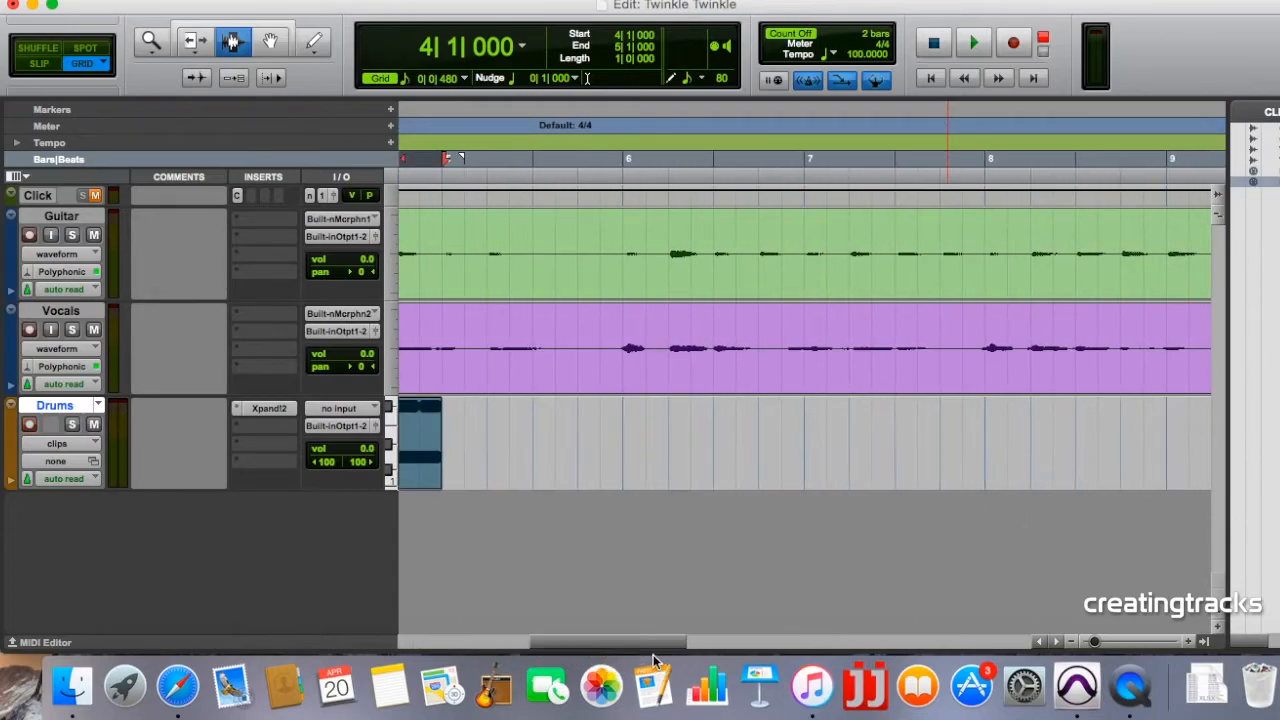
{"action": "right_click", "coordinate": [420, 440]}
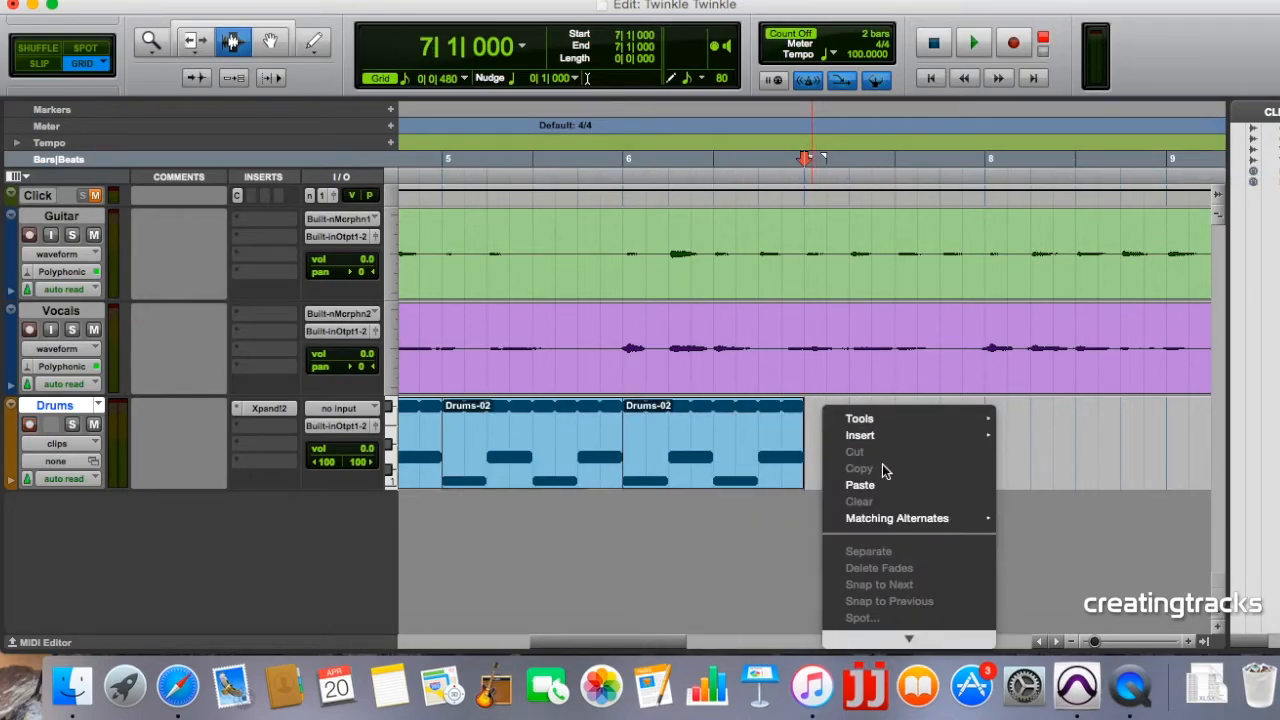
{"action": "left_click", "coordinate": [859, 485]}
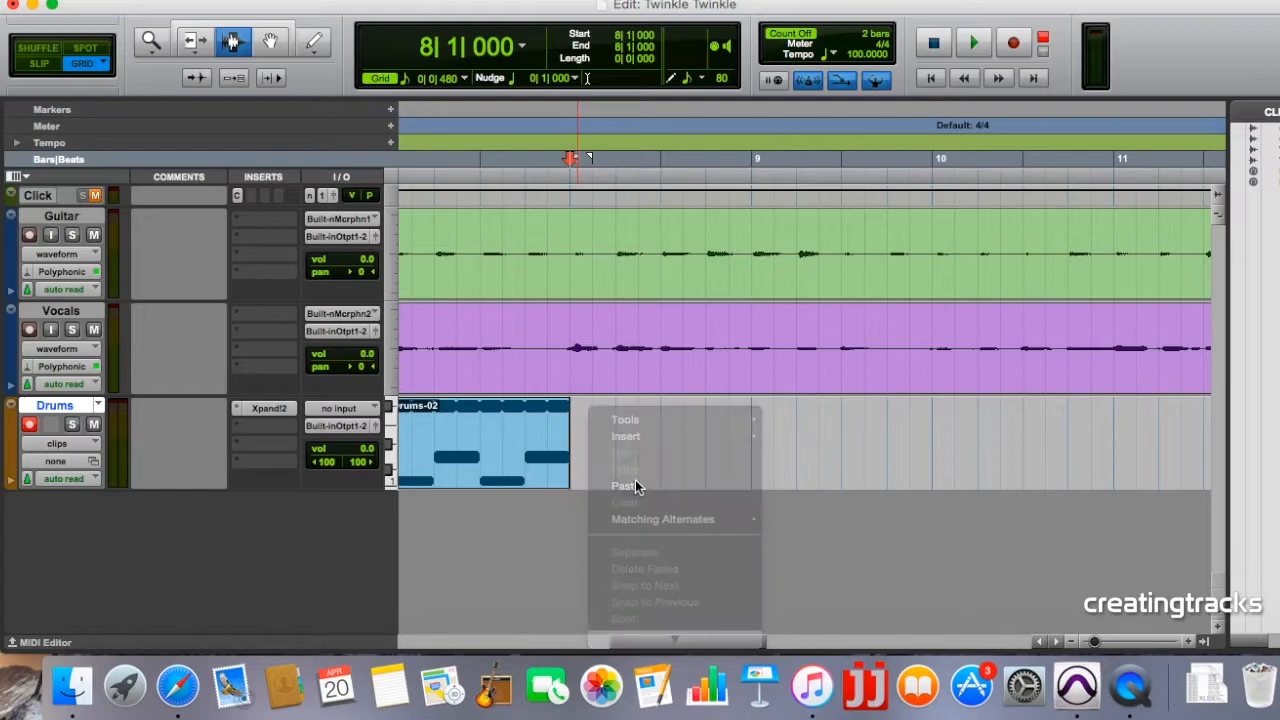
{"action": "left_click", "coordinate": [624, 485]}
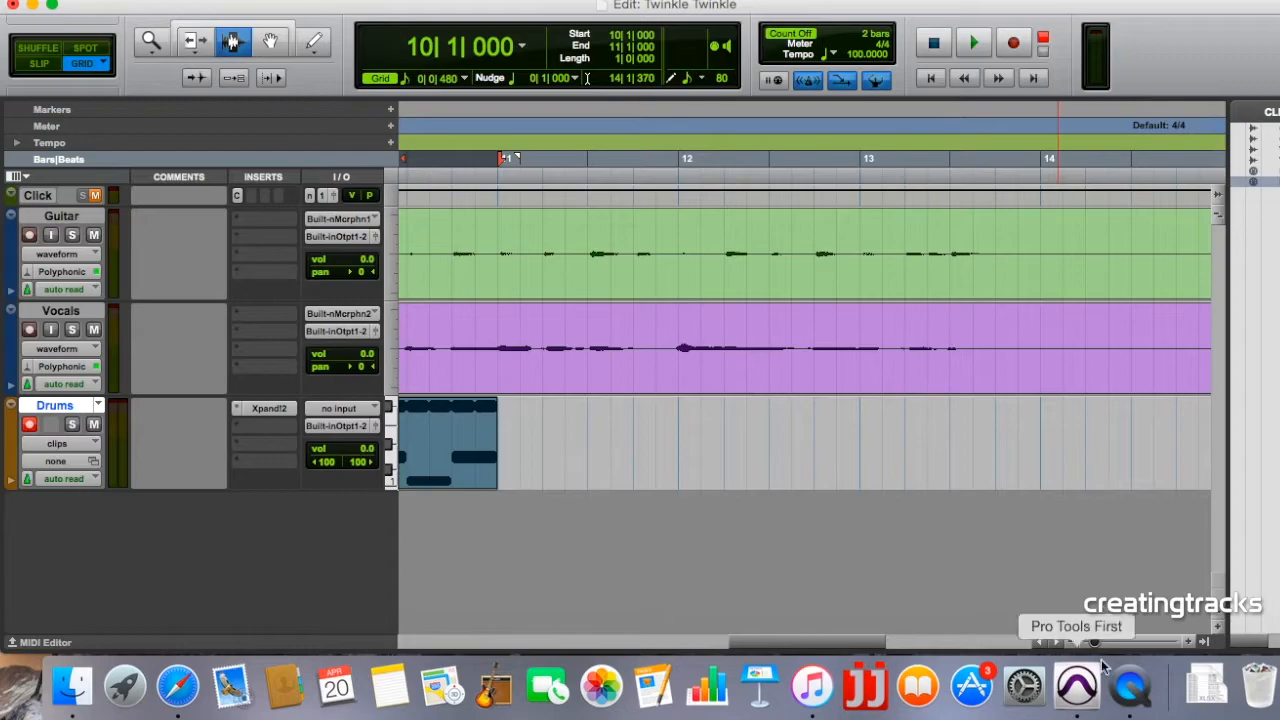
{"action": "left_click", "coordinate": [1088, 642]}
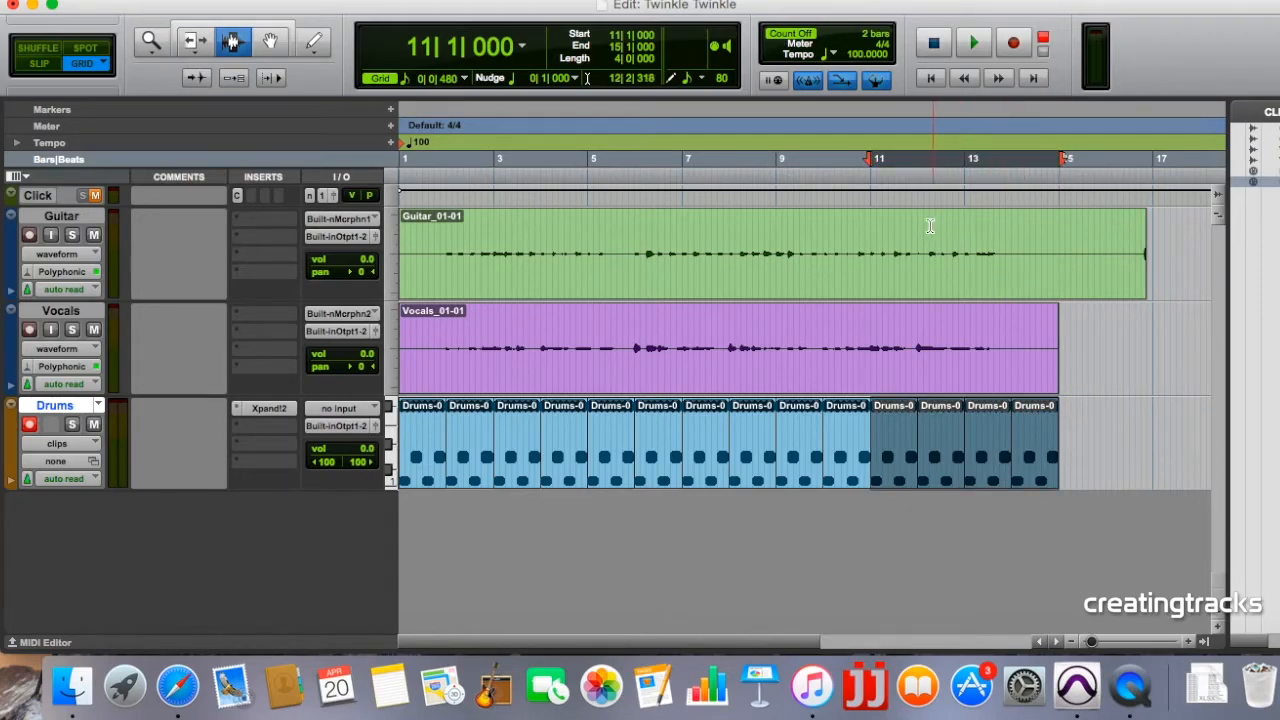
{"action": "left_click", "coordinate": [974, 42]}
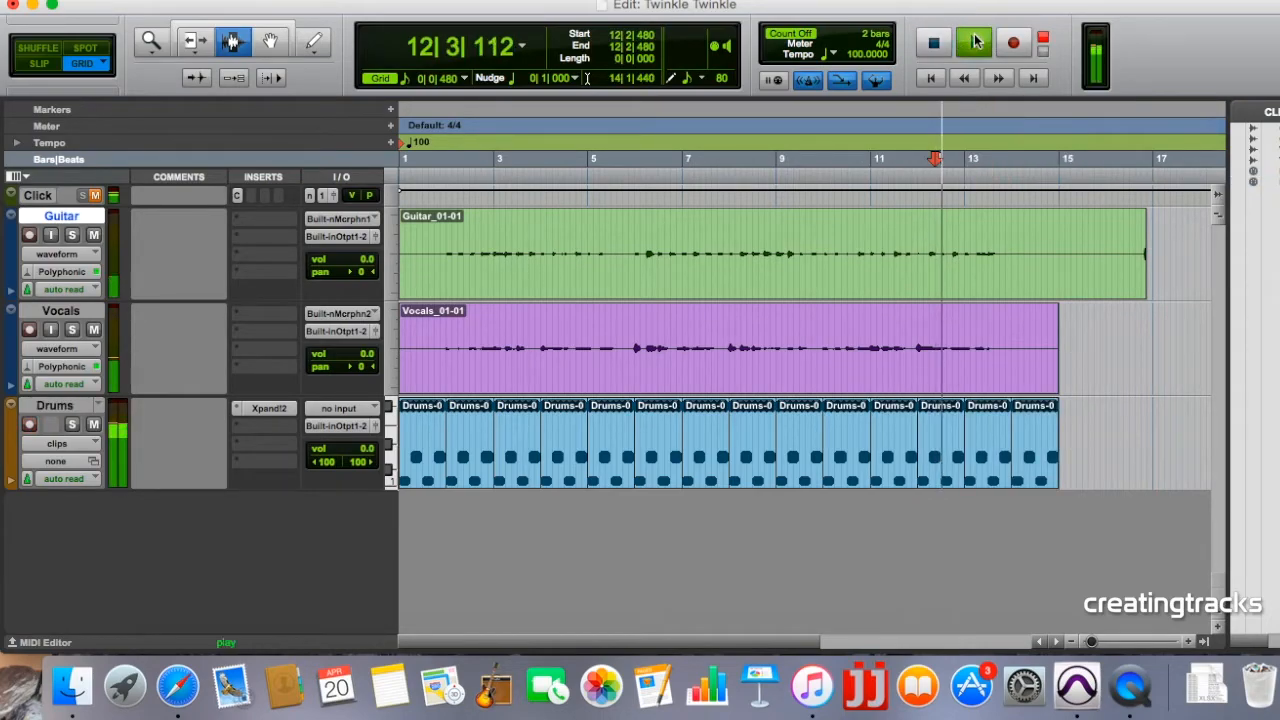
{"action": "left_click", "coordinate": [973, 42]}
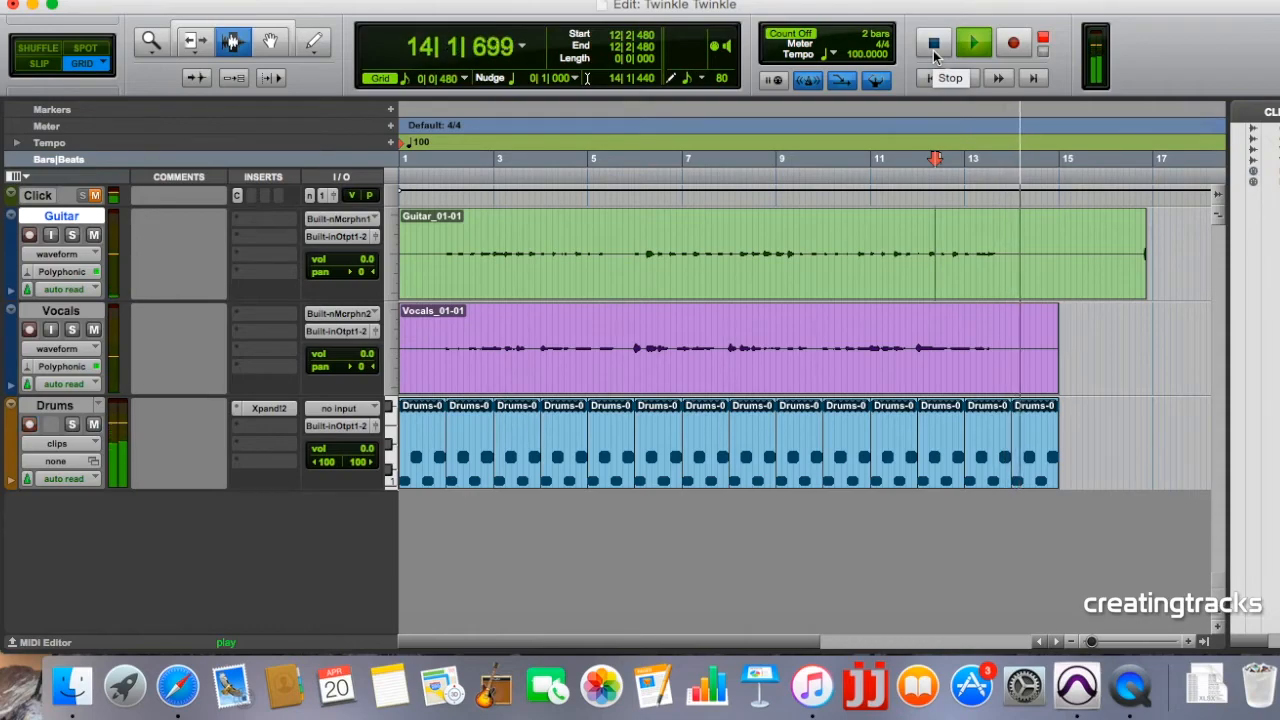
{"action": "left_click", "coordinate": [932, 42]}
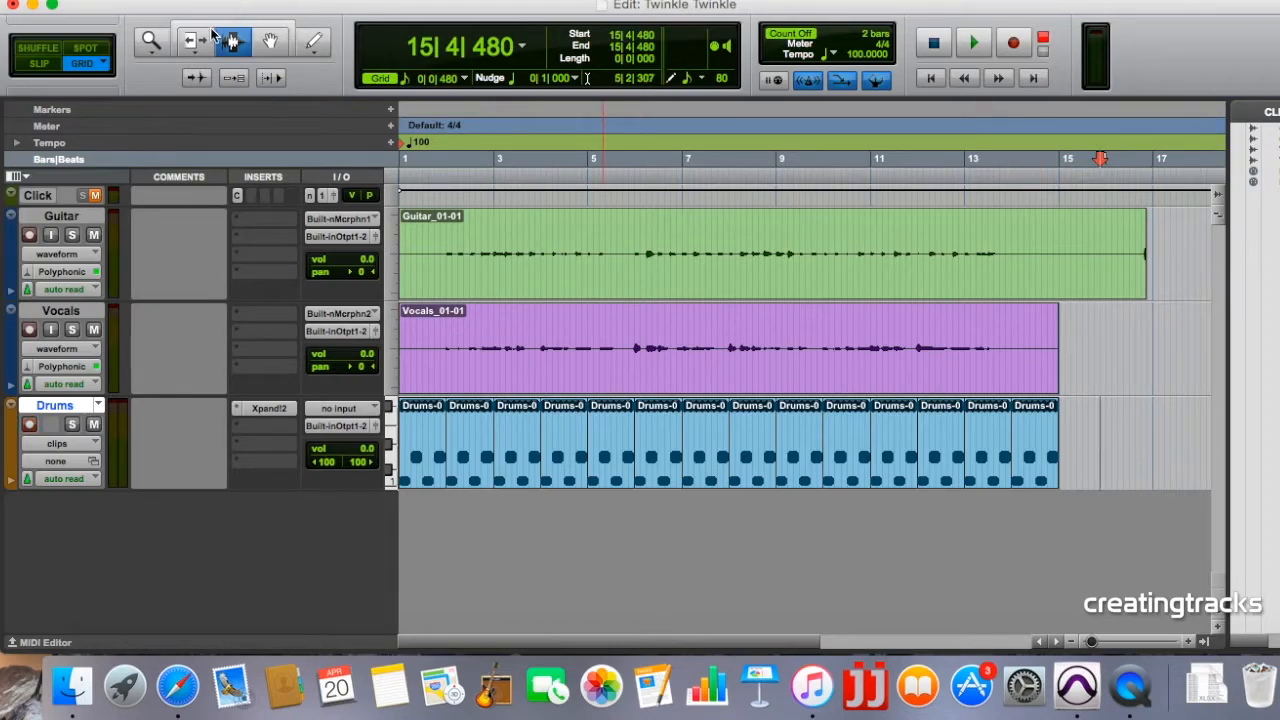
Step: Select the bar 14 drum notes with the Grabber tool
{"action": "left_click", "coordinate": [248, 38]}
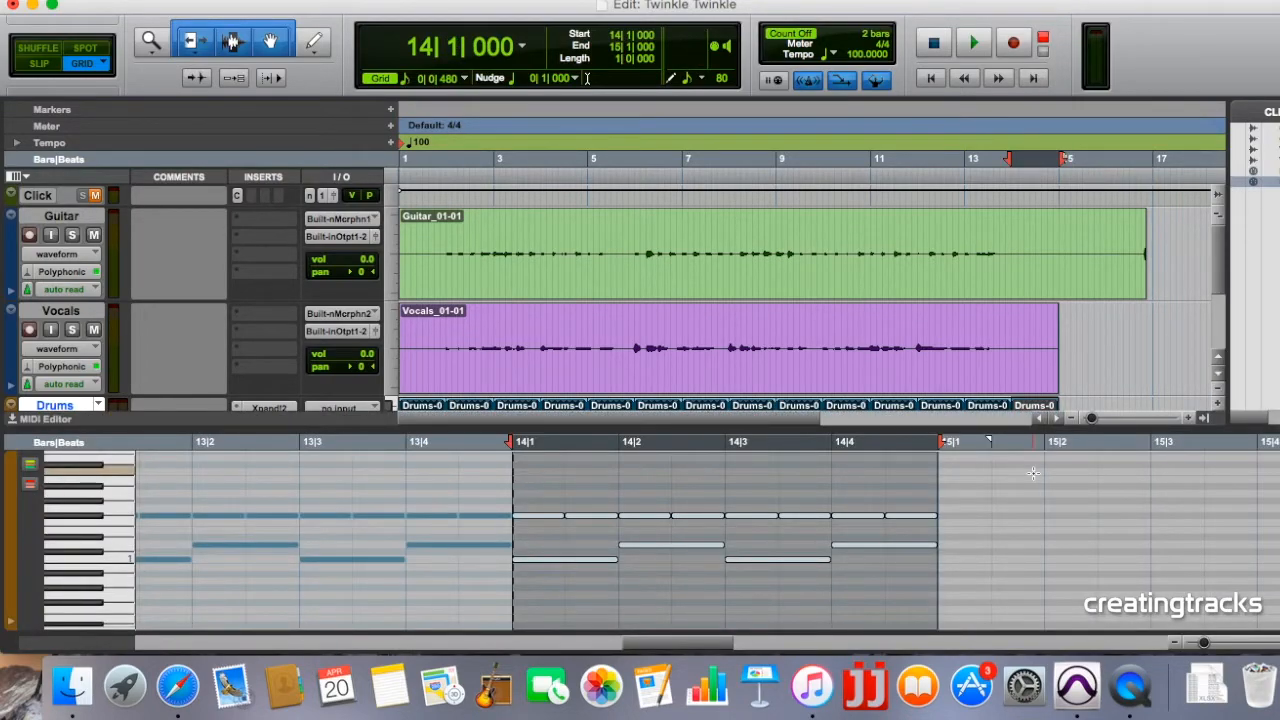
{"action": "left_click", "coordinate": [883, 441]}
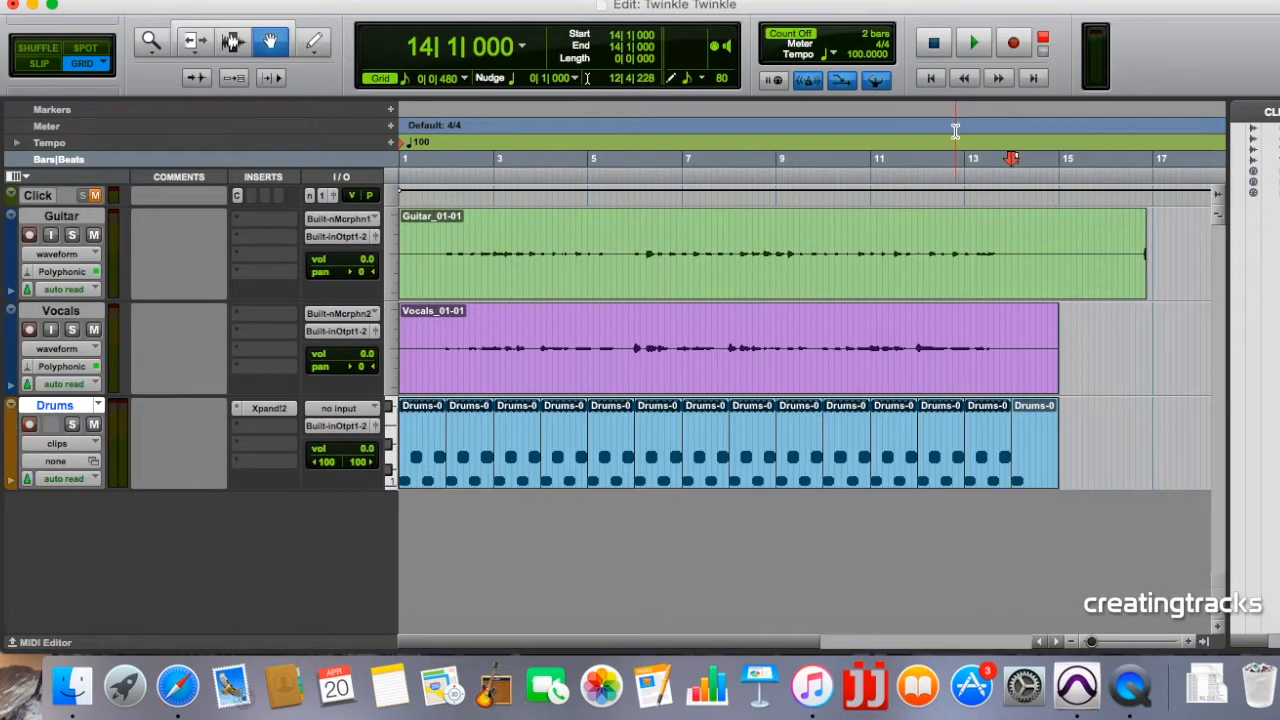
{"action": "left_click", "coordinate": [952, 158]}
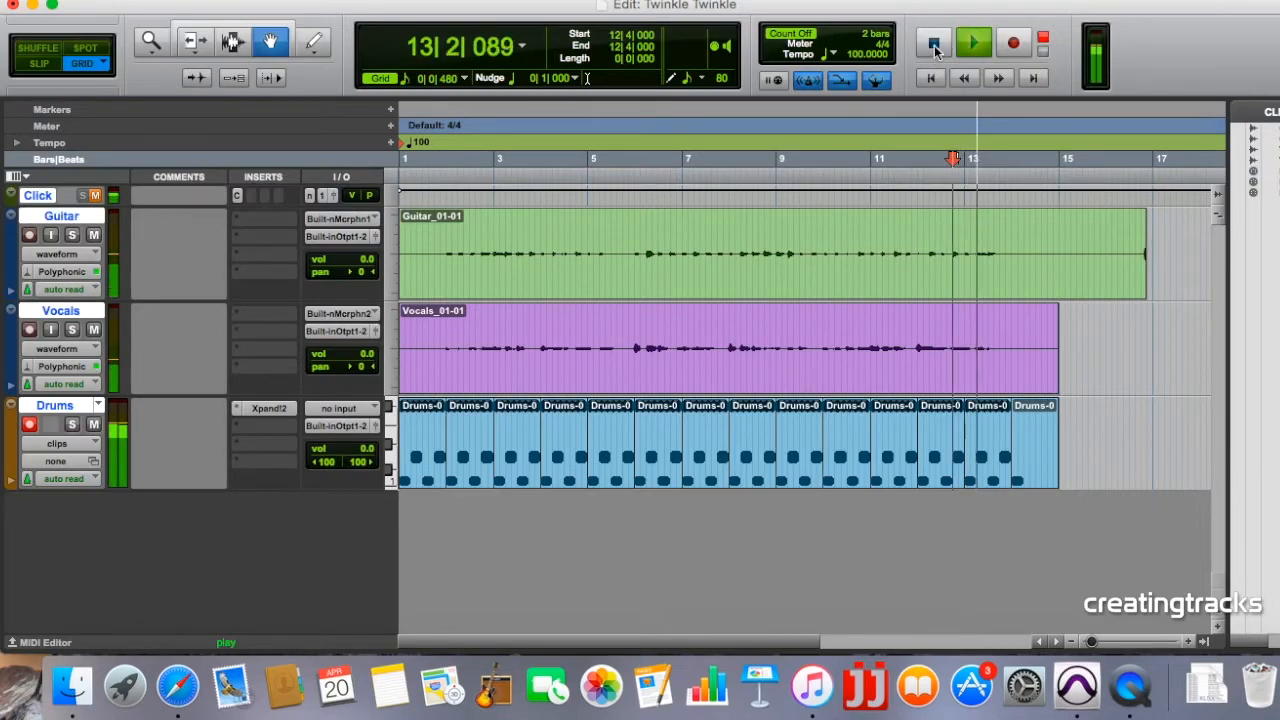
{"action": "left_click", "coordinate": [973, 42]}
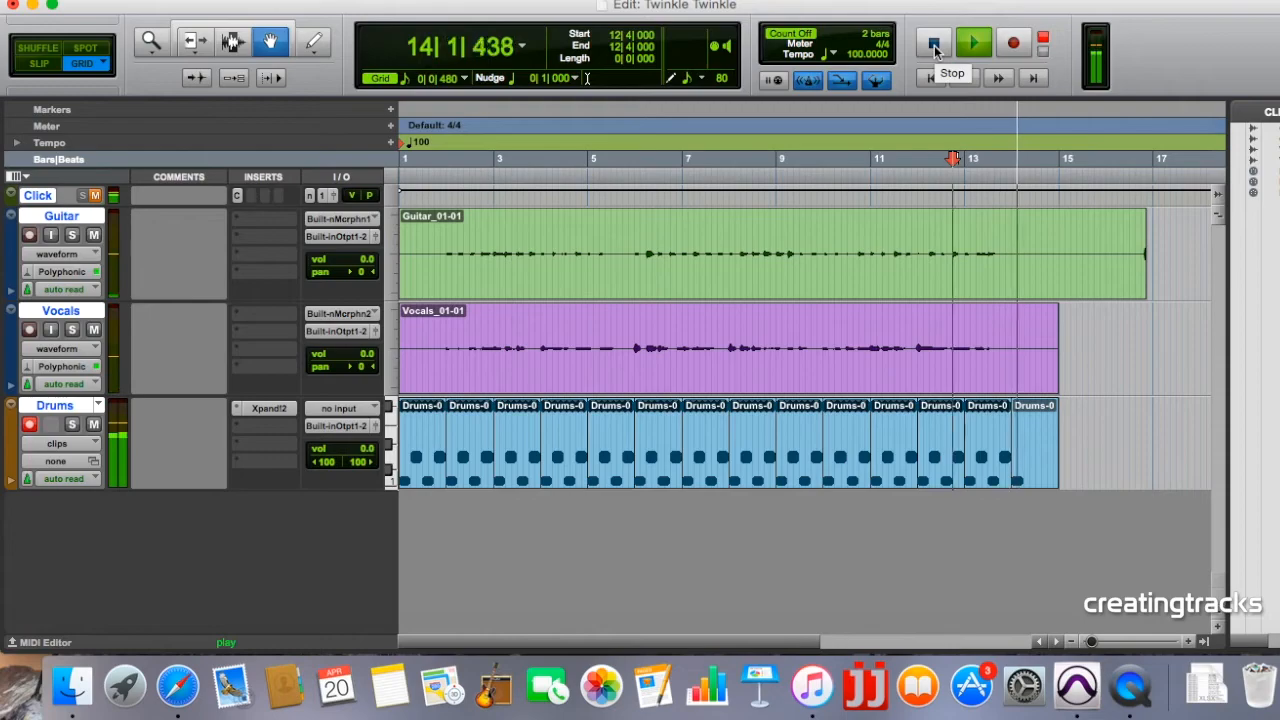
{"action": "left_click", "coordinate": [930, 45]}
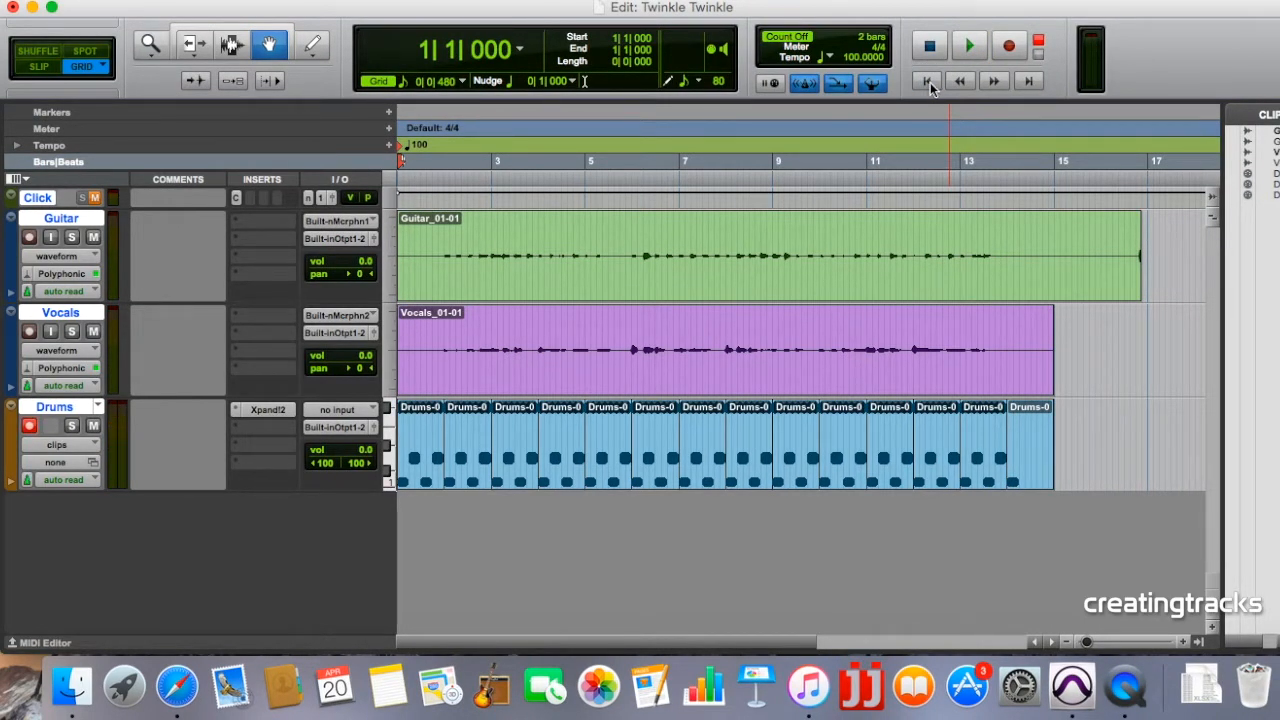
{"action": "left_click", "coordinate": [968, 45]}
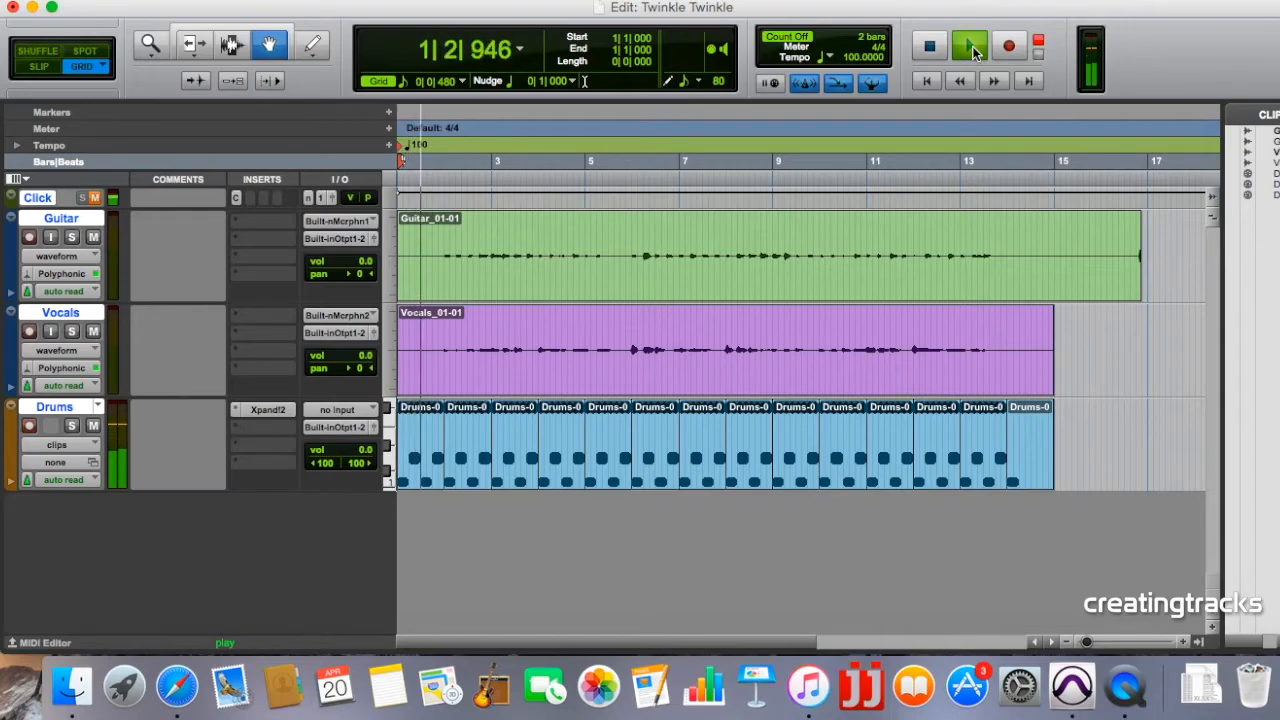
{"action": "left_click", "coordinate": [968, 46]}
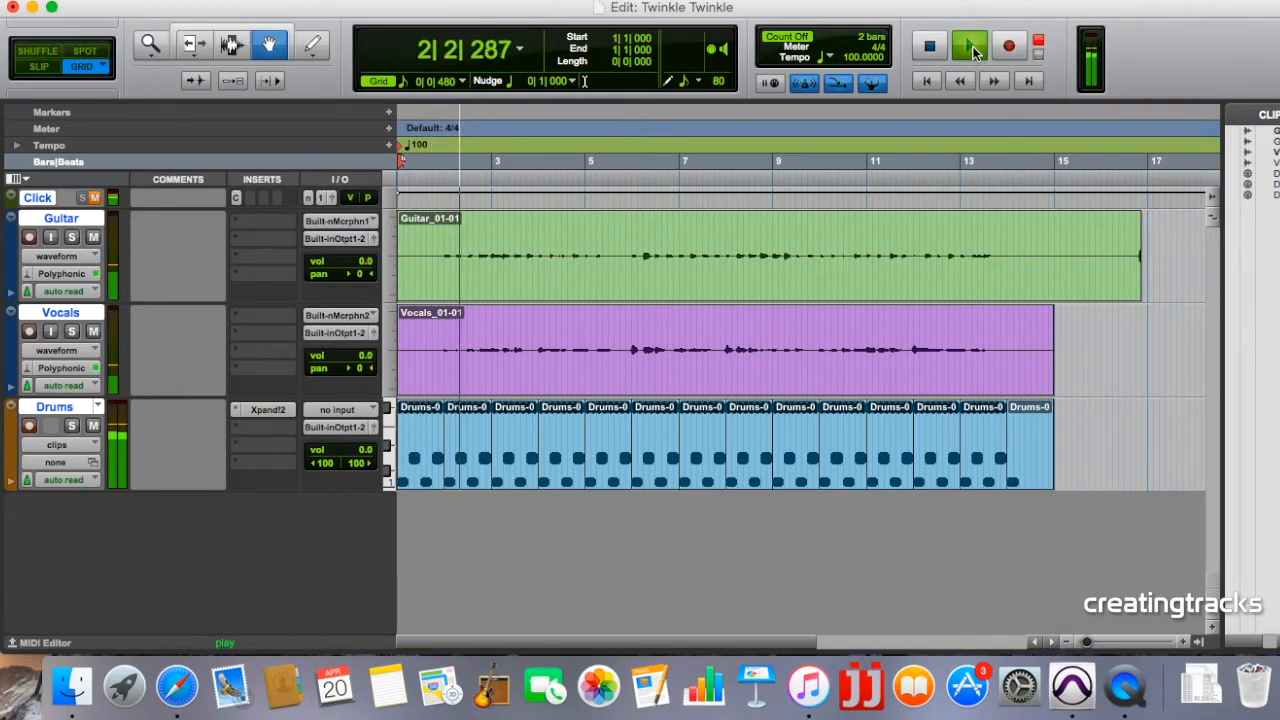
{"action": "left_click", "coordinate": [968, 46]}
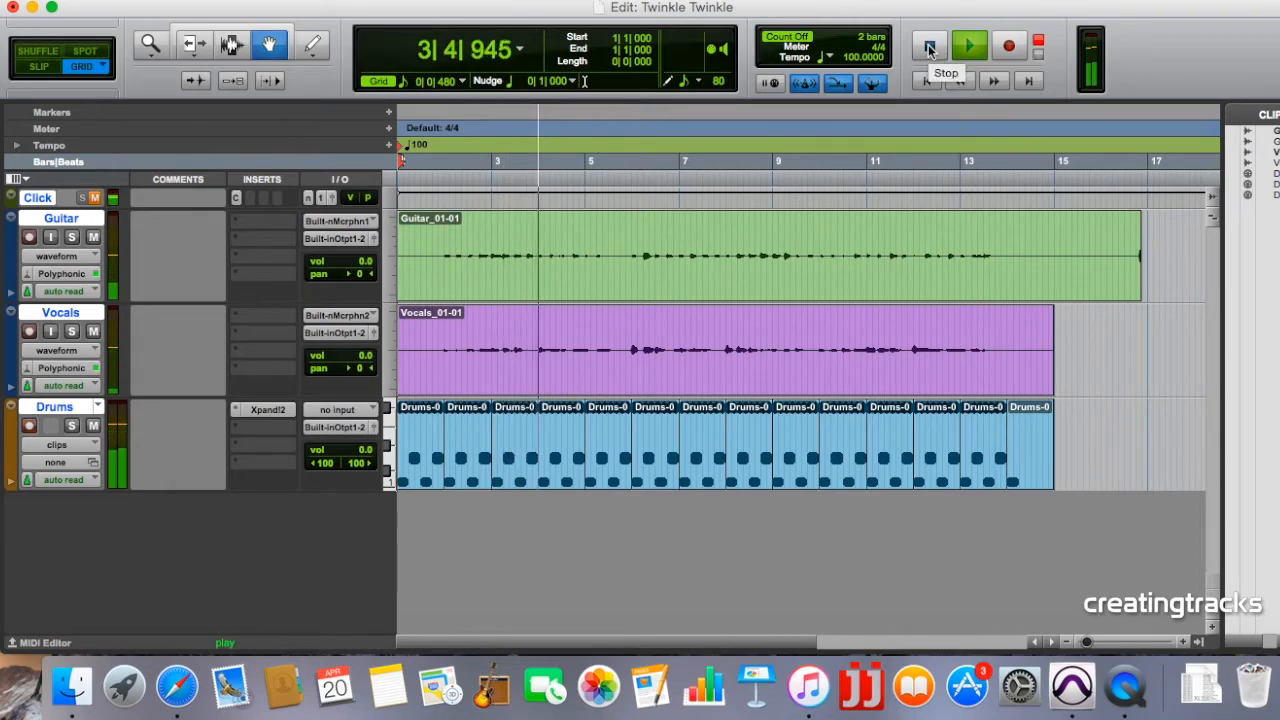
{"action": "left_click", "coordinate": [928, 46]}
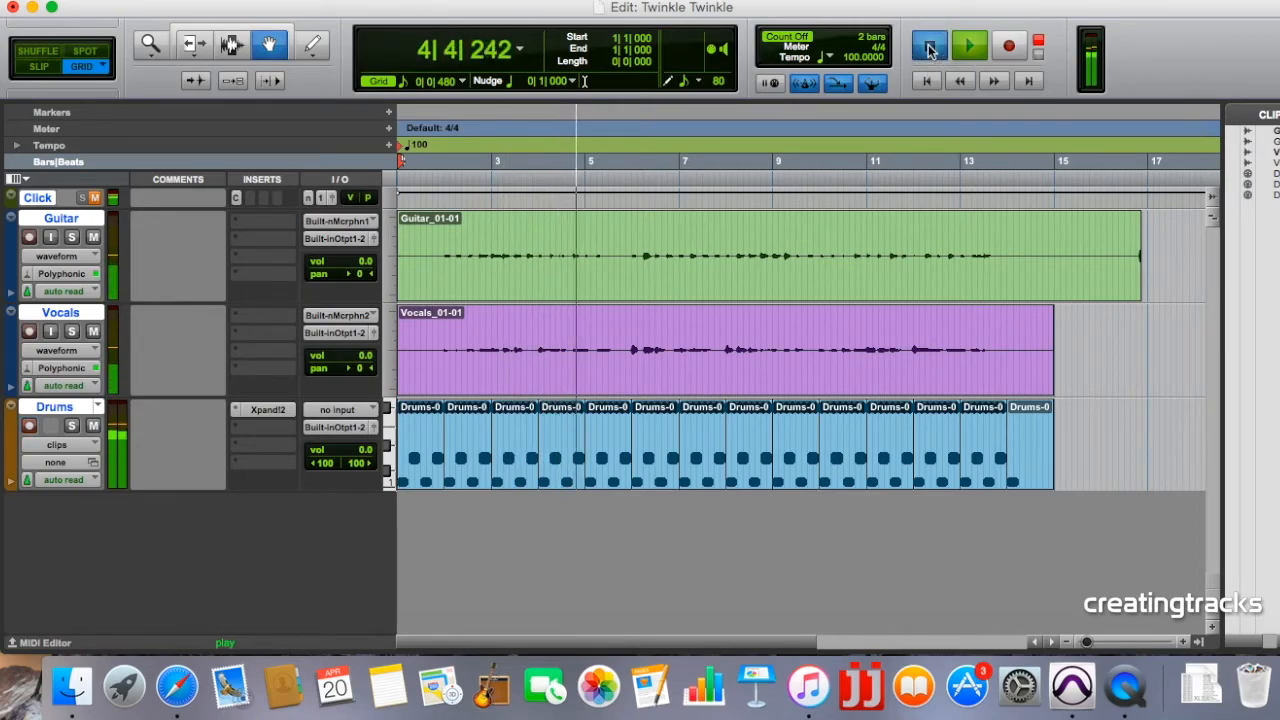
{"action": "left_click", "coordinate": [927, 45]}
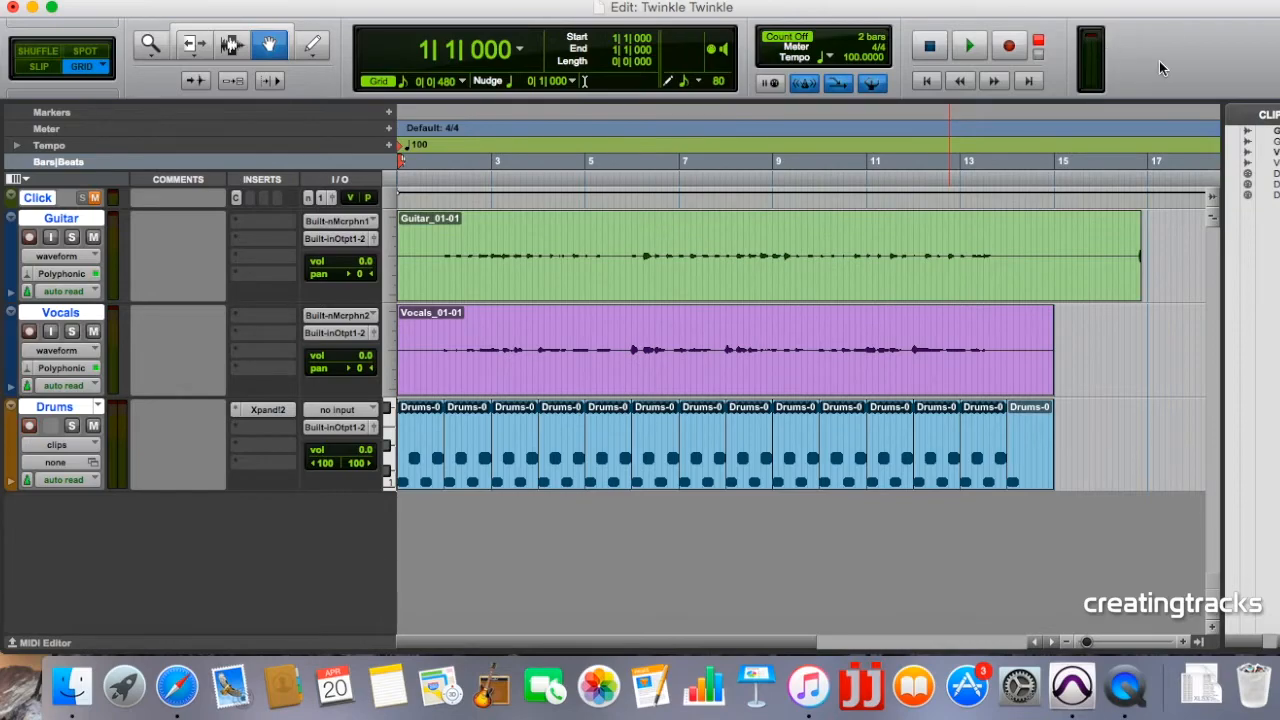
{"action": "left_click", "coordinate": [700, 7]}
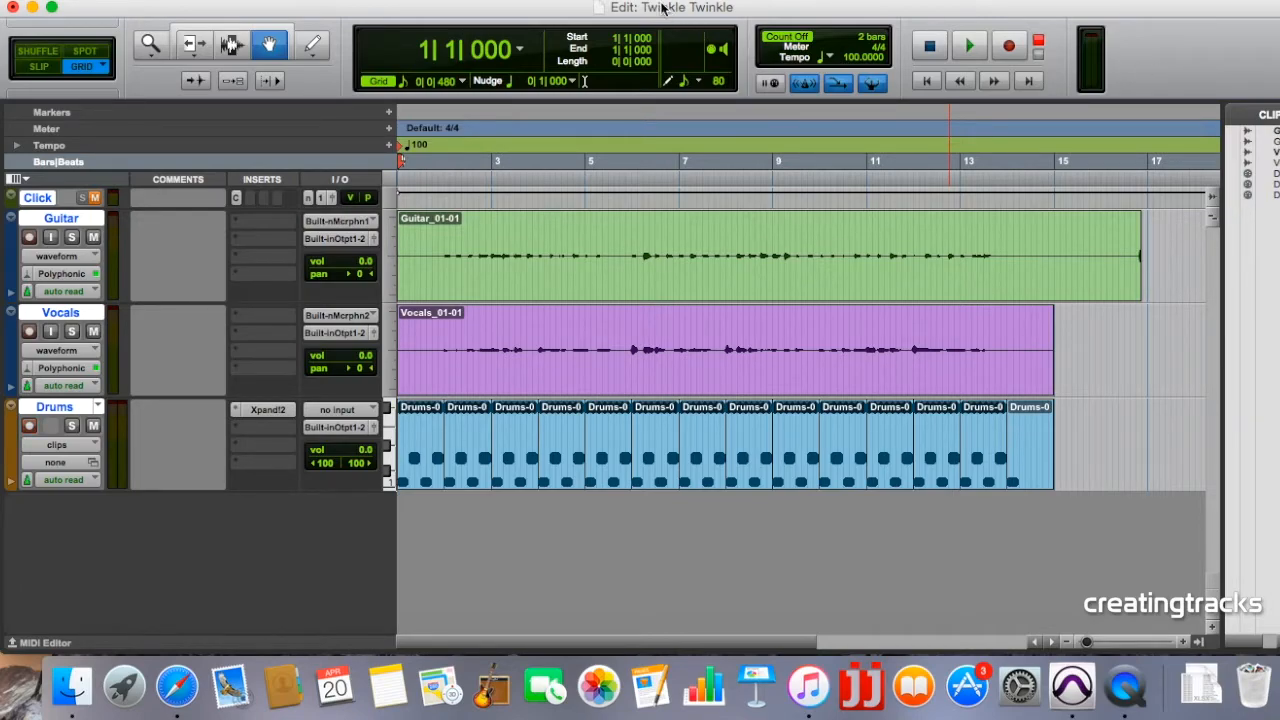
Step: Open the Mix window and set the Drums fader to about -15.3 dB
{"action": "left_click", "coordinate": [968, 46]}
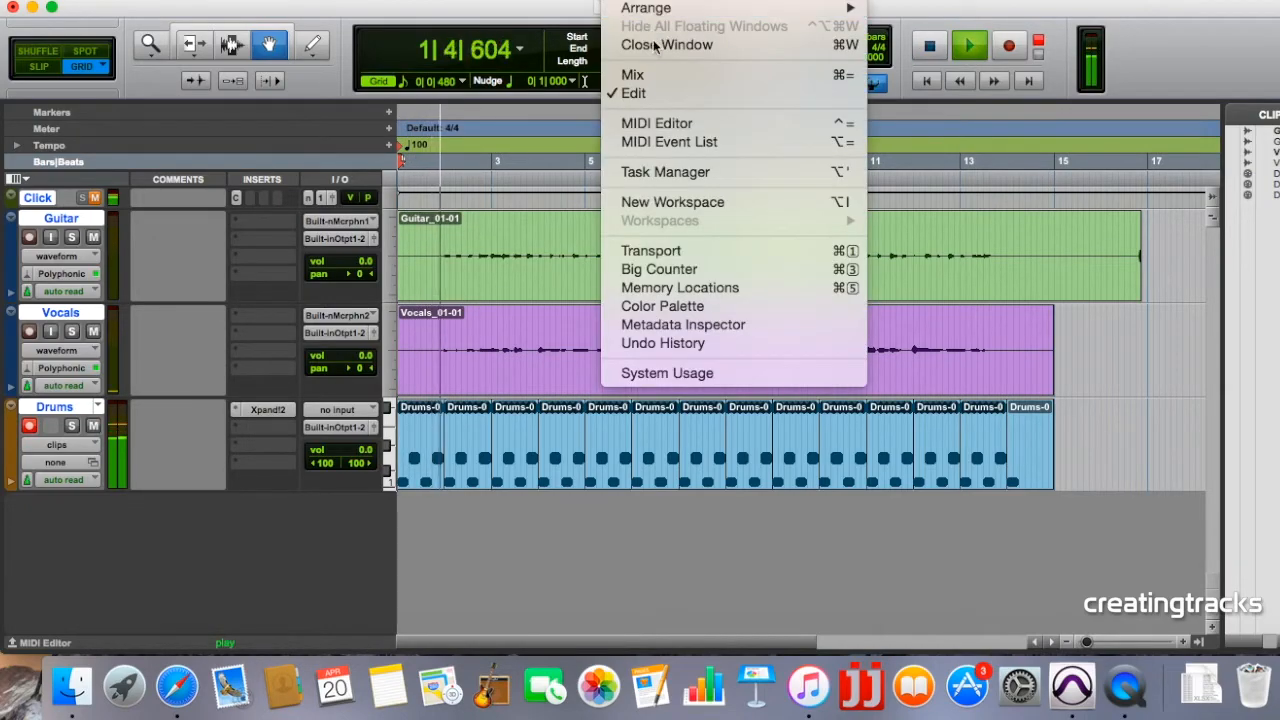
{"action": "left_click", "coordinate": [631, 74]}
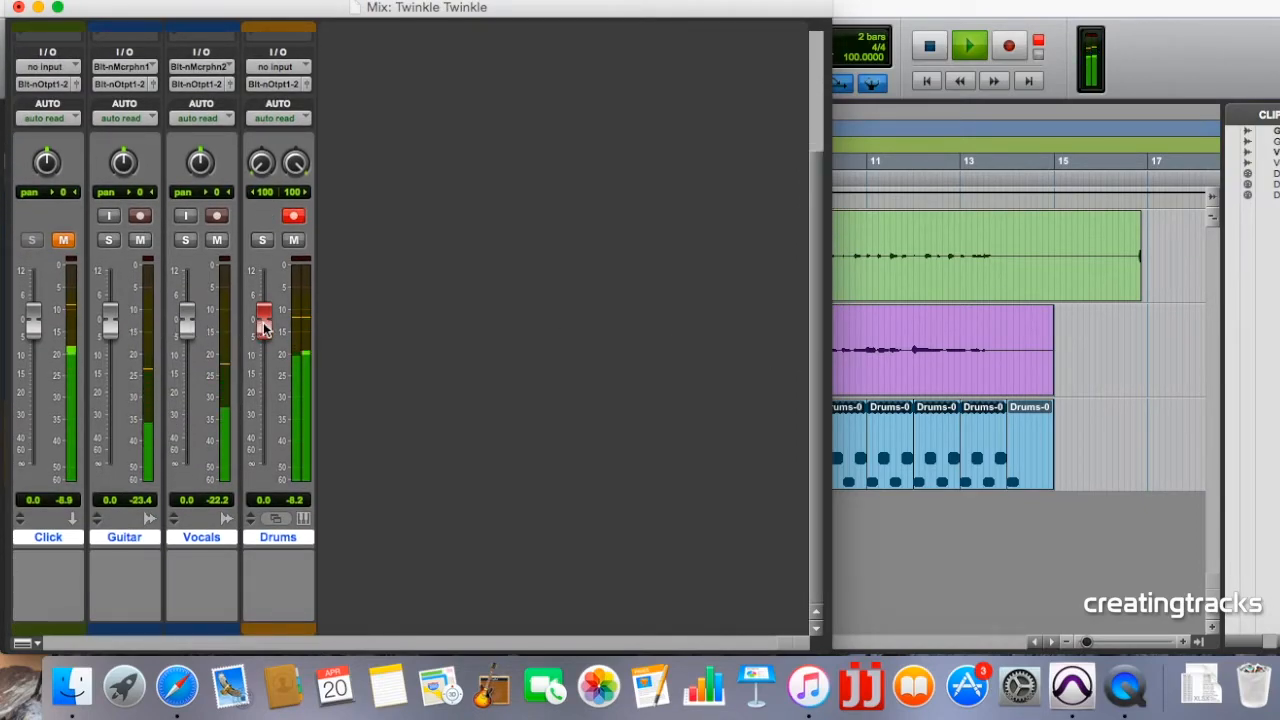
{"action": "left_click_drag", "start_coordinate": [265, 315], "coordinate": [268, 345]}
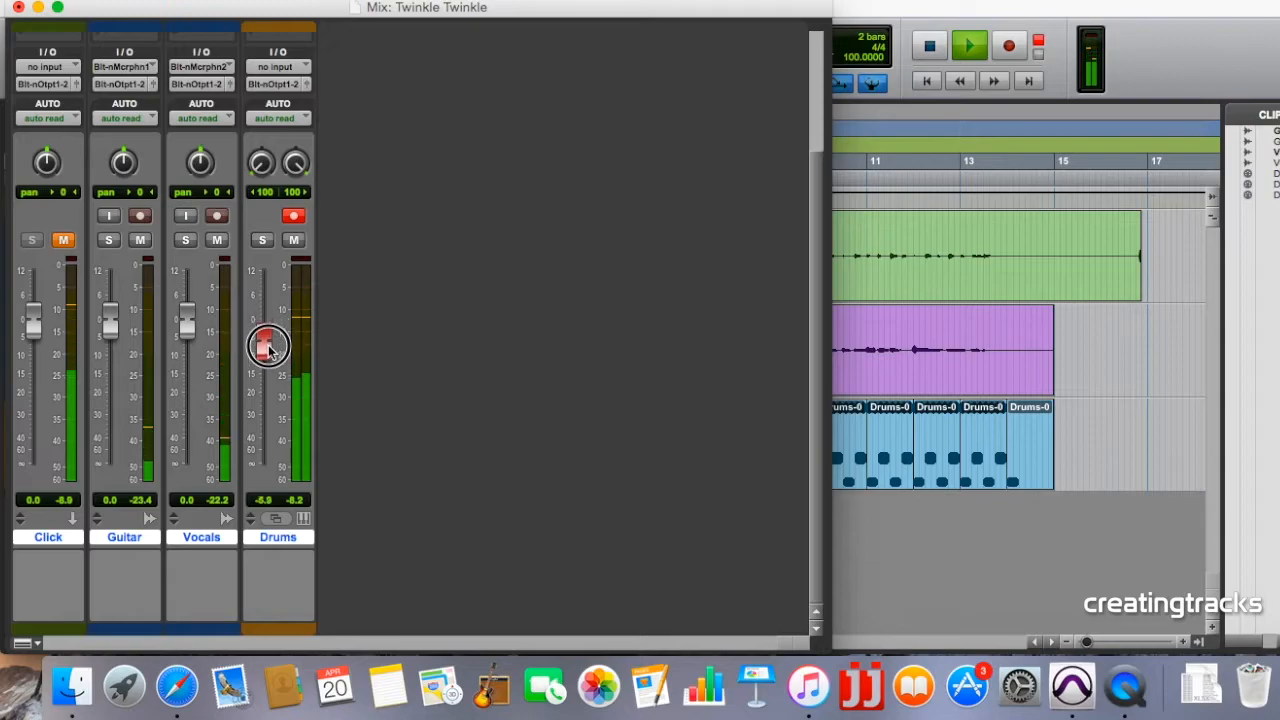
{"action": "left_click_drag", "start_coordinate": [268, 348], "coordinate": [268, 362]}
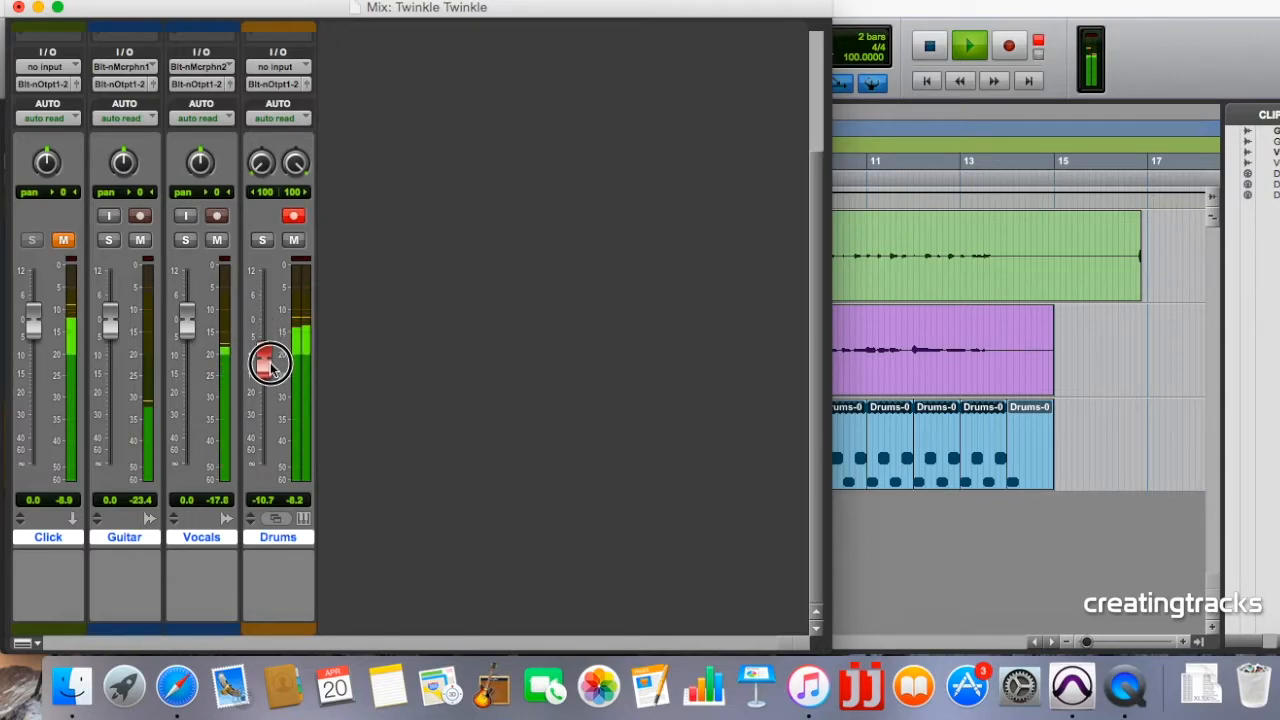
{"action": "left_click_drag", "start_coordinate": [268, 362], "coordinate": [262, 425]}
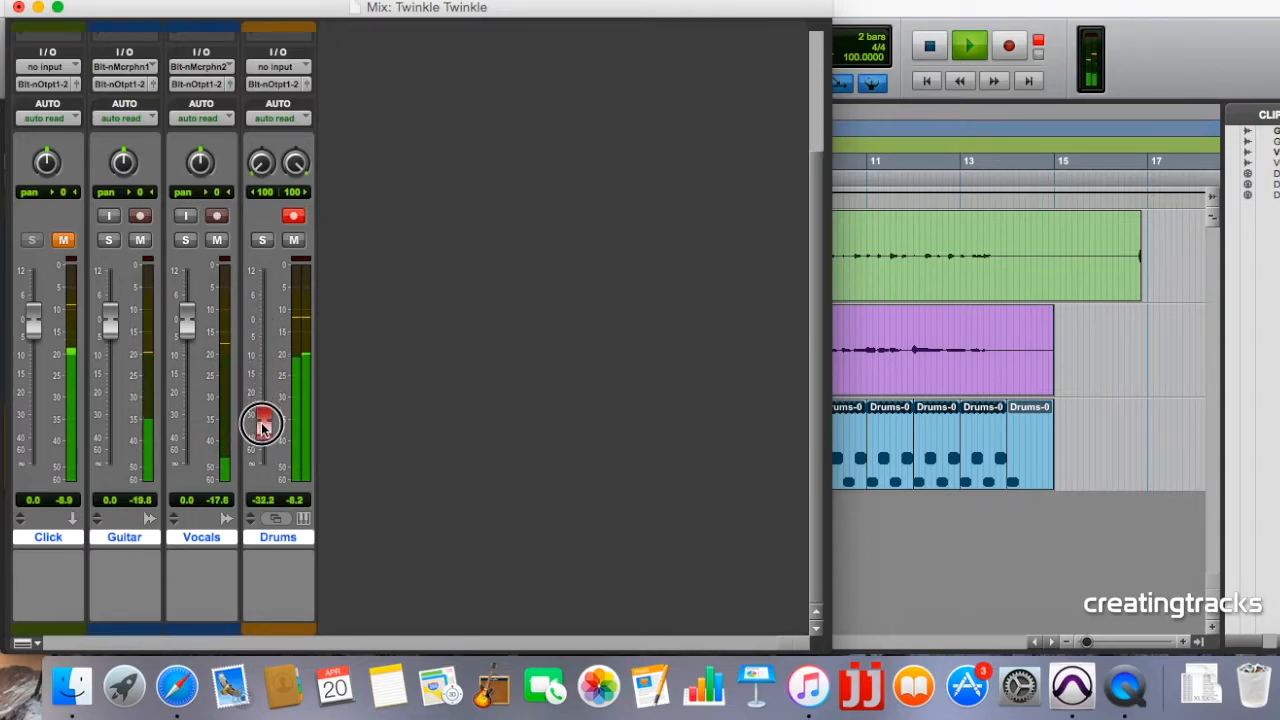
{"action": "left_click_drag", "start_coordinate": [262, 425], "coordinate": [262, 375]}
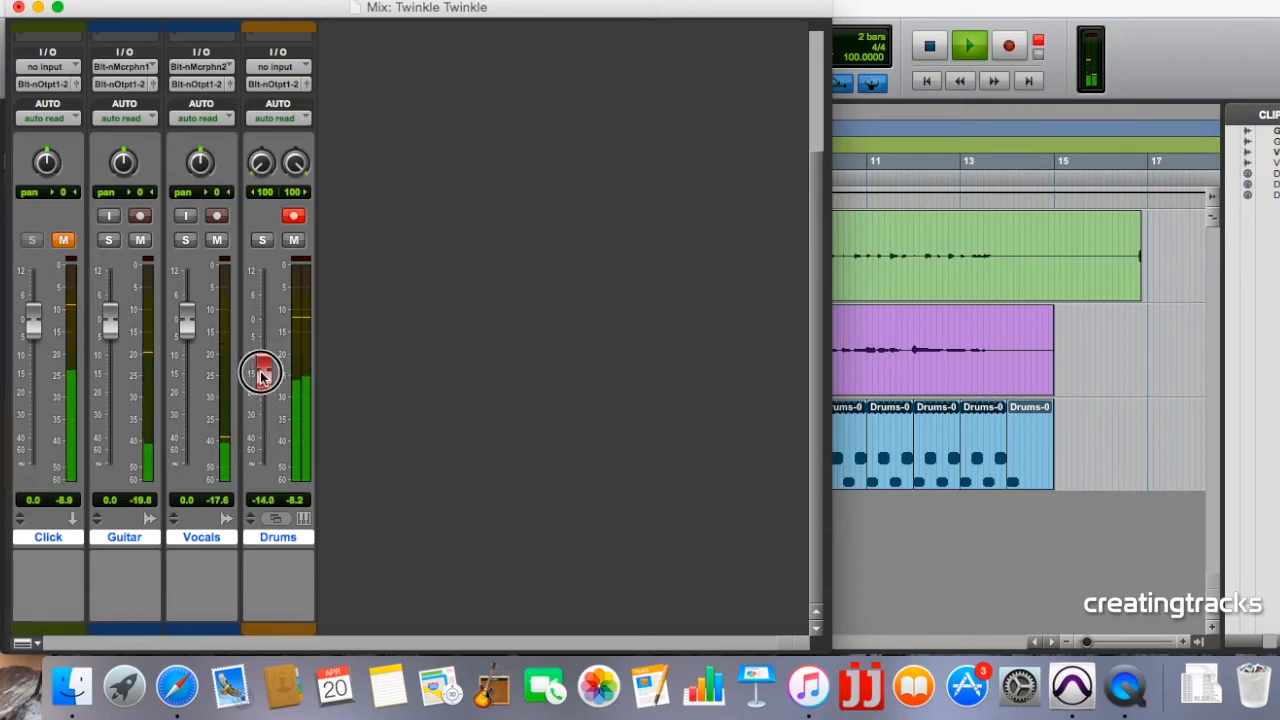
{"action": "left_click_drag", "start_coordinate": [260, 375], "coordinate": [260, 363]}
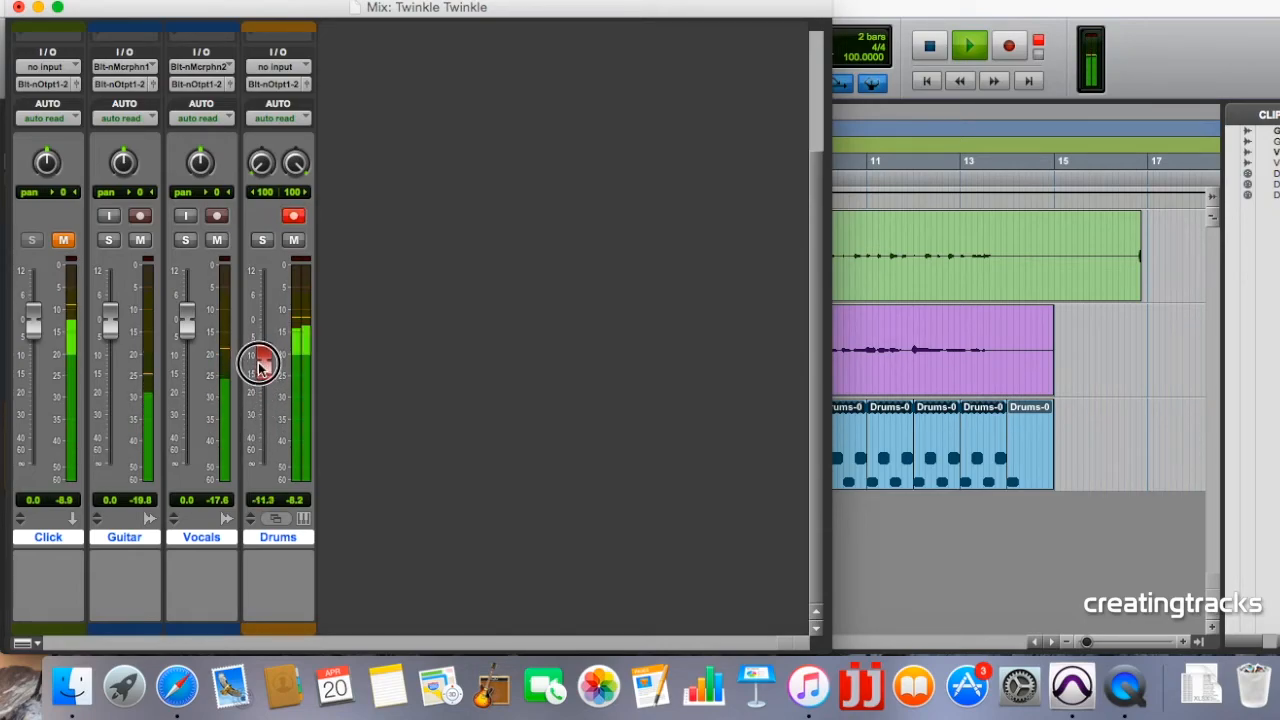
{"action": "left_click_drag", "start_coordinate": [260, 355], "coordinate": [260, 375]}
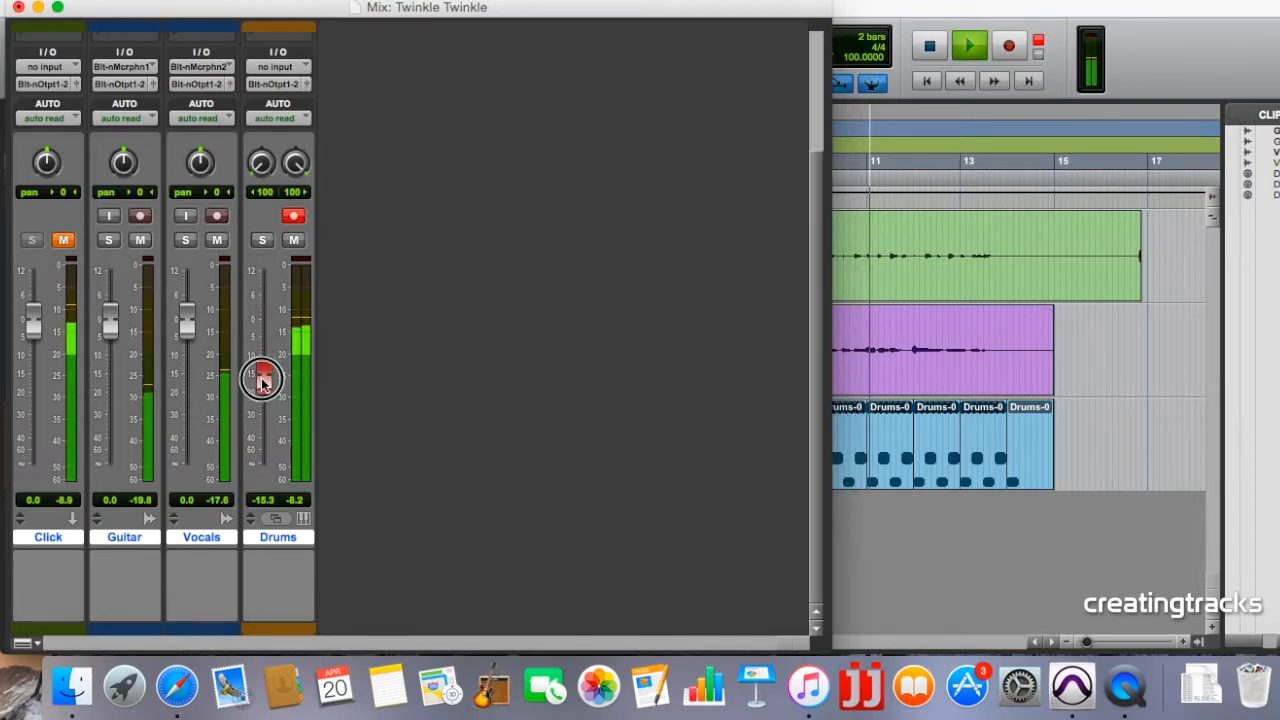
{"action": "left_click_drag", "start_coordinate": [262, 378], "coordinate": [262, 395]}
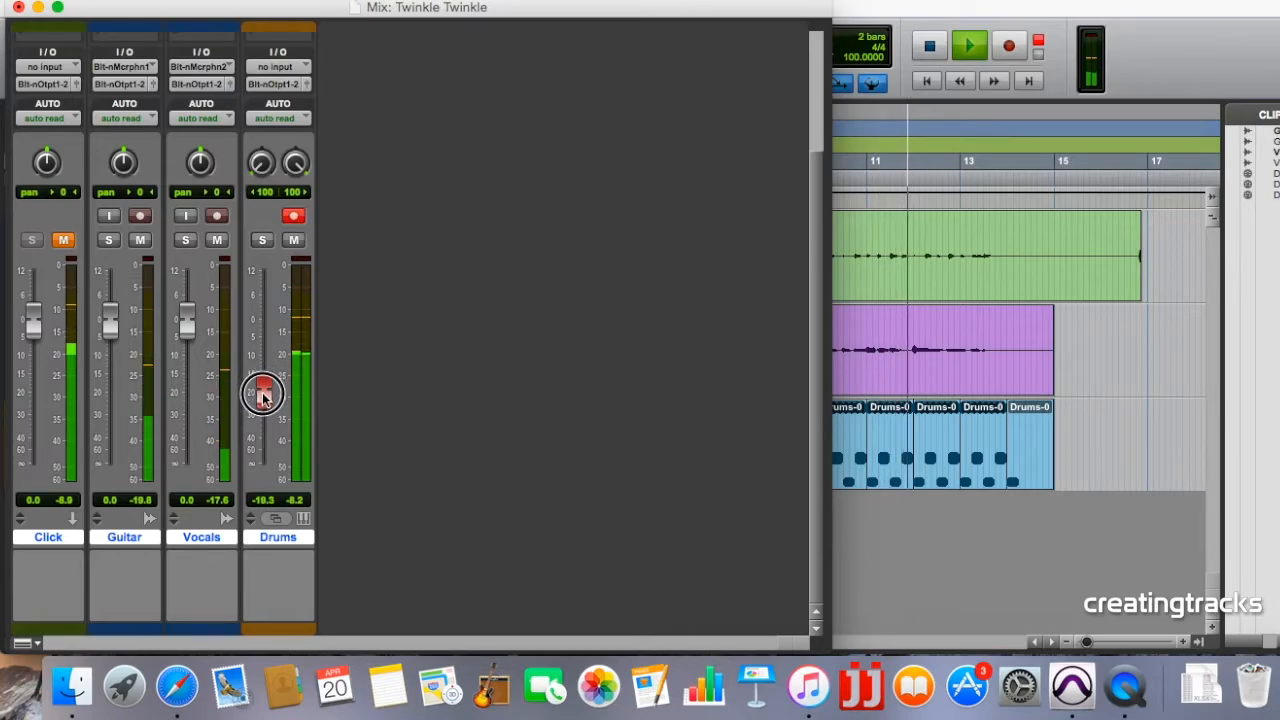
{"action": "left_click_drag", "start_coordinate": [263, 395], "coordinate": [263, 378]}
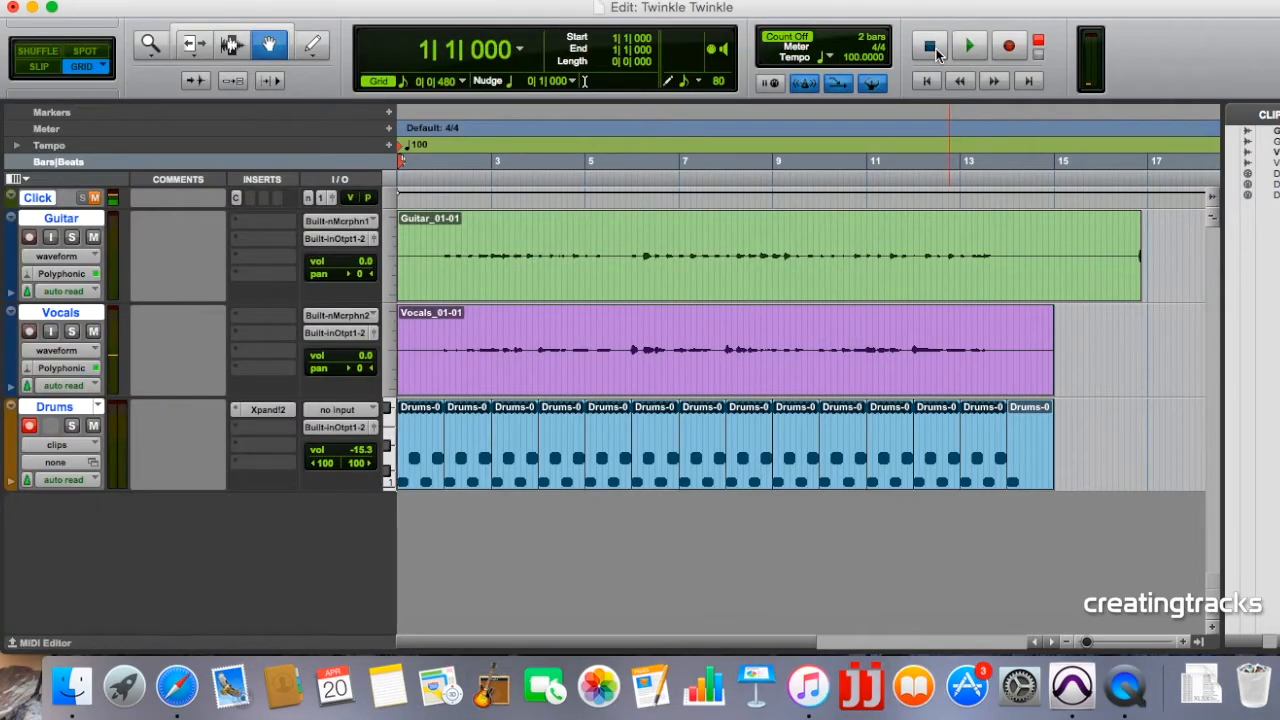
{"action": "mouse_move", "coordinate": [928, 46]}
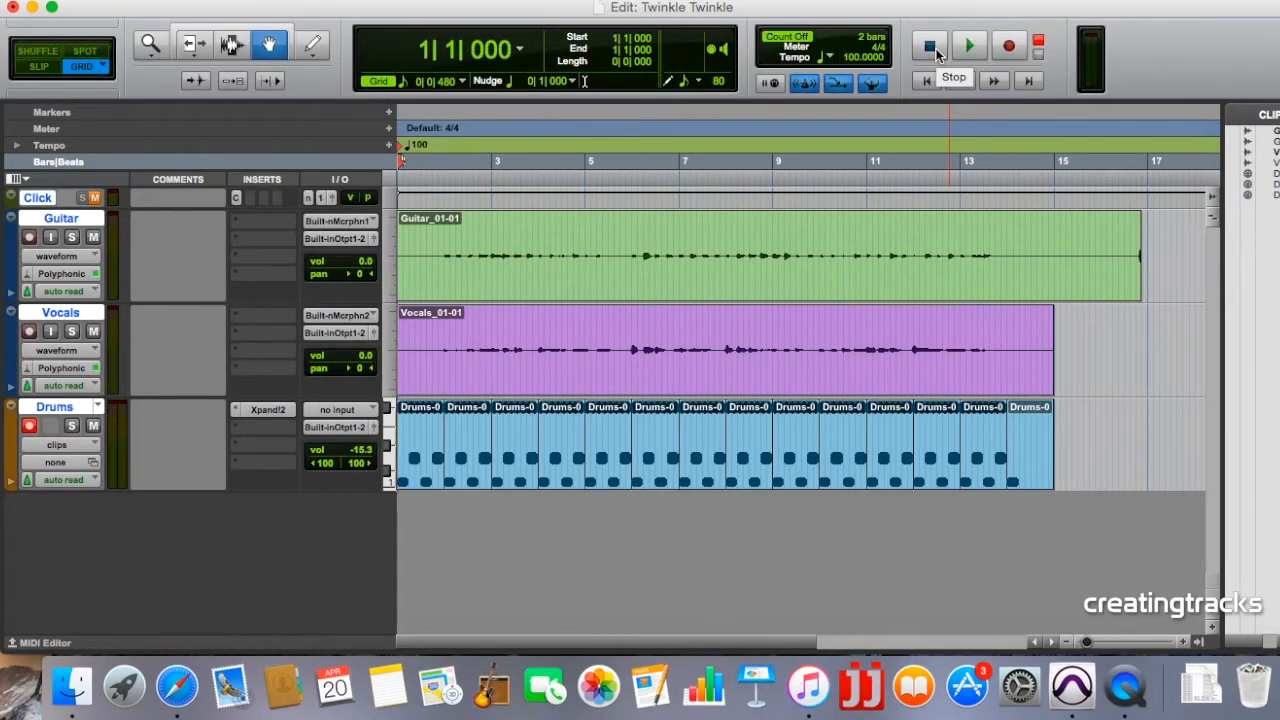
Step: Stop playback and disarm the Drums track's record-enable button
{"action": "left_click", "coordinate": [967, 46]}
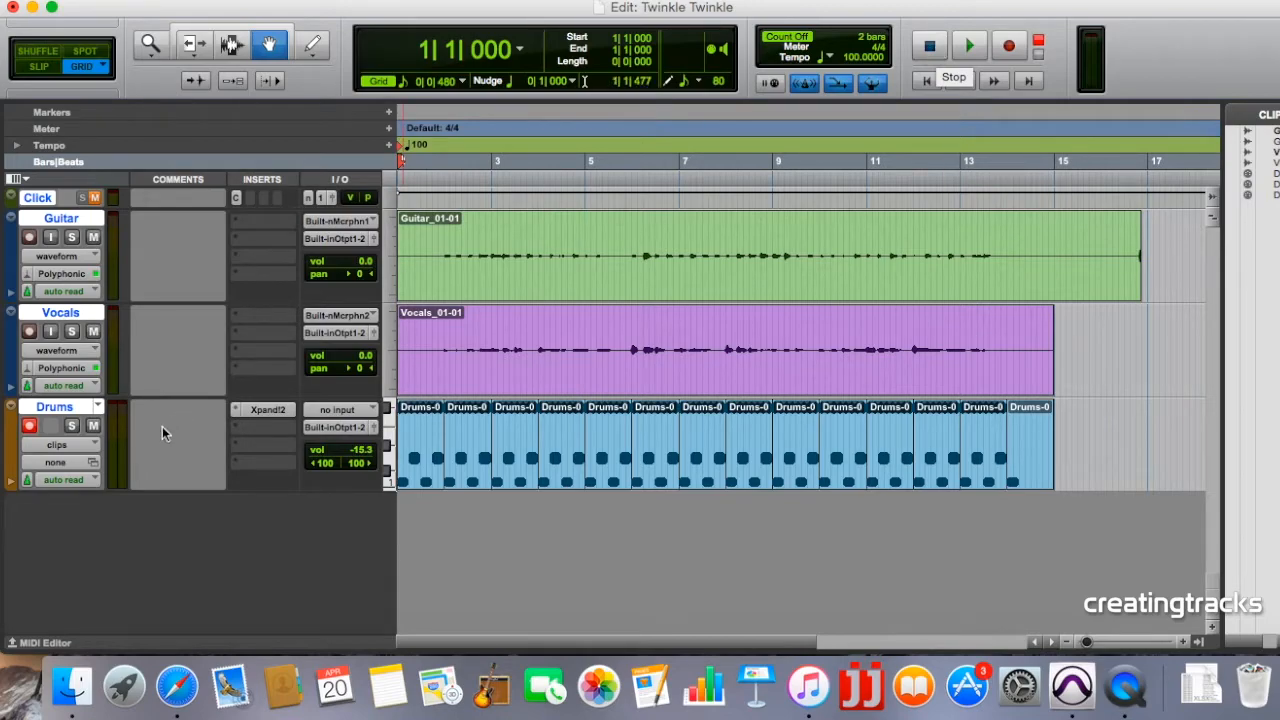
{"action": "left_click", "coordinate": [29, 425]}
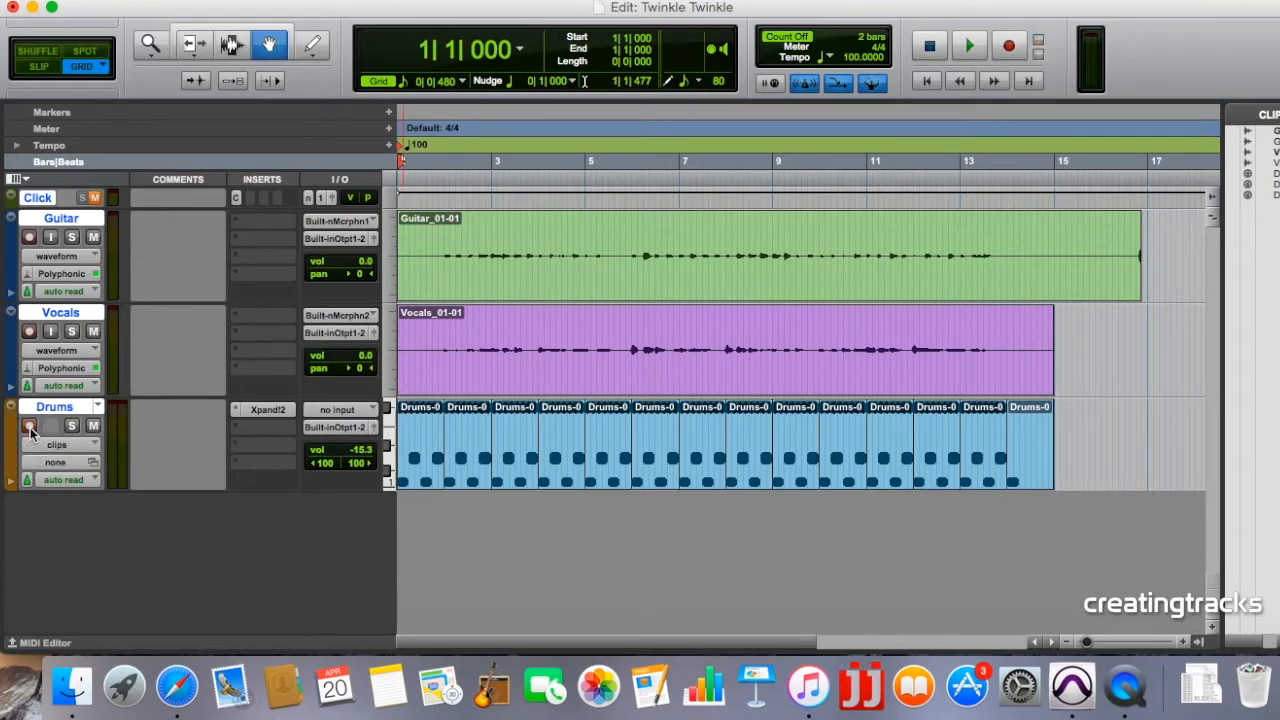
{"action": "left_click", "coordinate": [29, 425]}
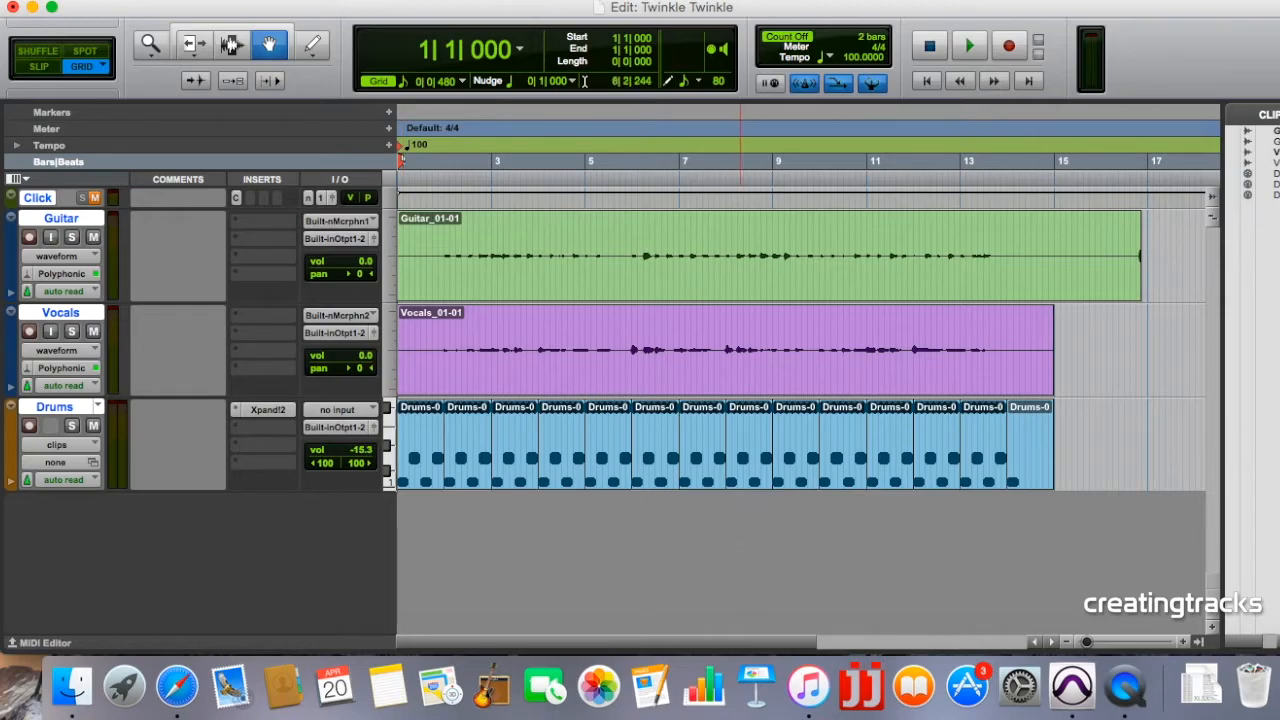
{"action": "left_click", "coordinate": [720, 5]}
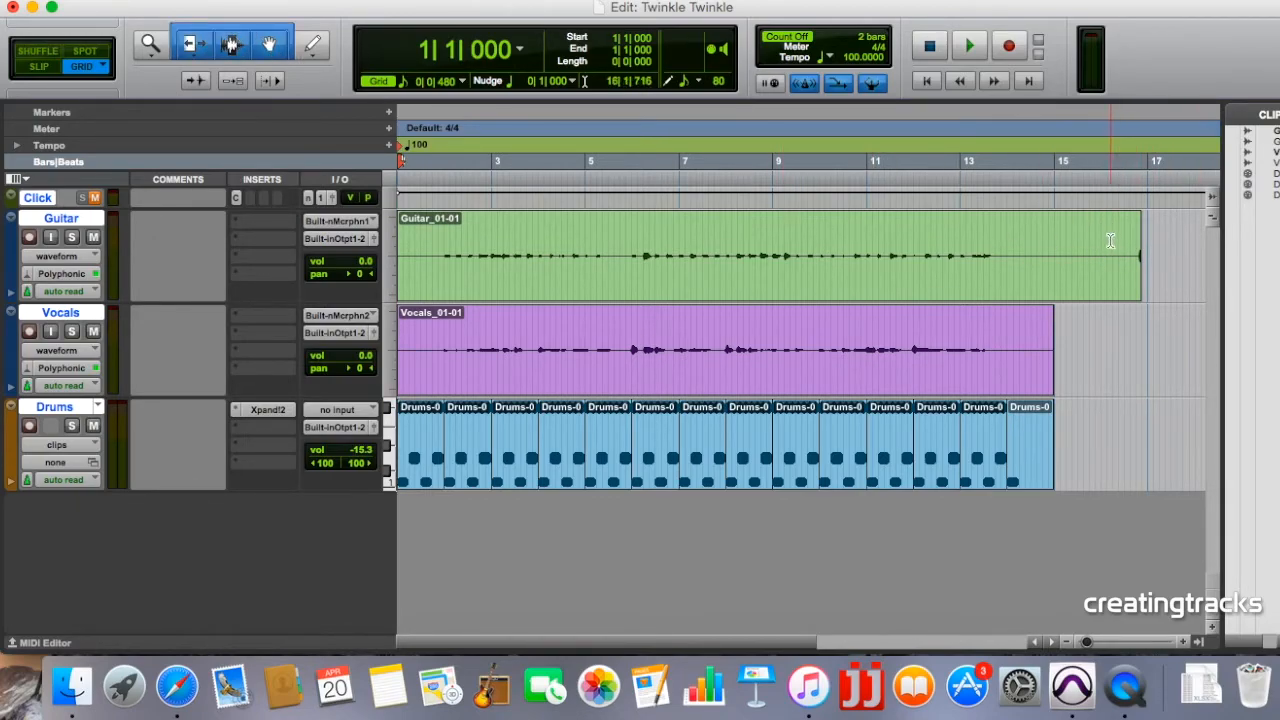
Step: Stop playback and trim the Guitar clip's end back to bar 15
{"action": "left_click", "coordinate": [967, 46]}
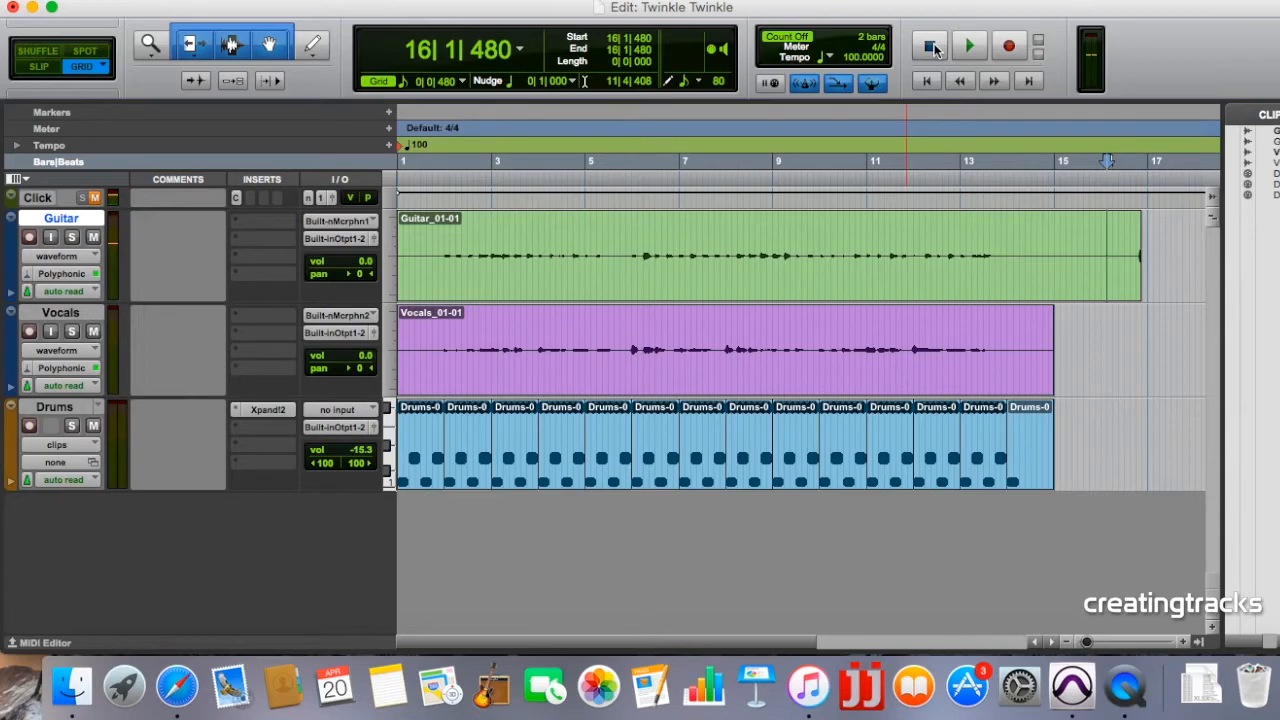
{"action": "left_click", "coordinate": [927, 46]}
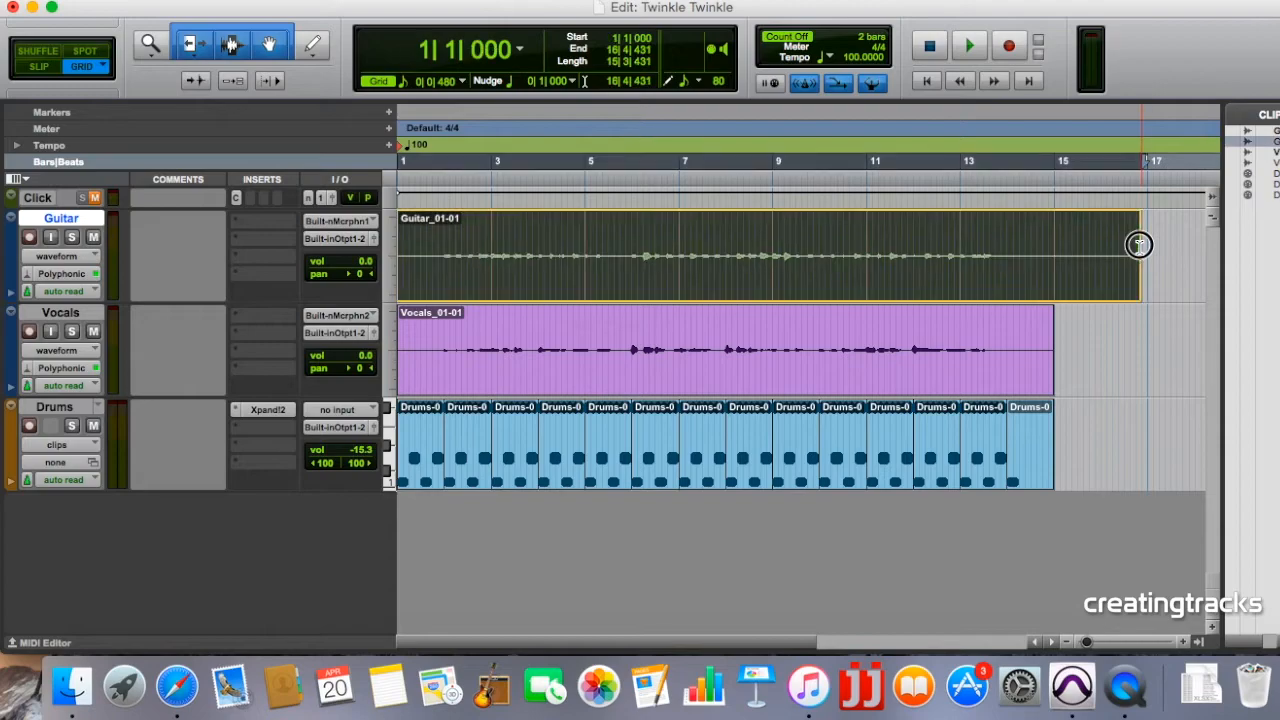
{"action": "left_click_drag", "start_coordinate": [1140, 245], "coordinate": [1055, 251]}
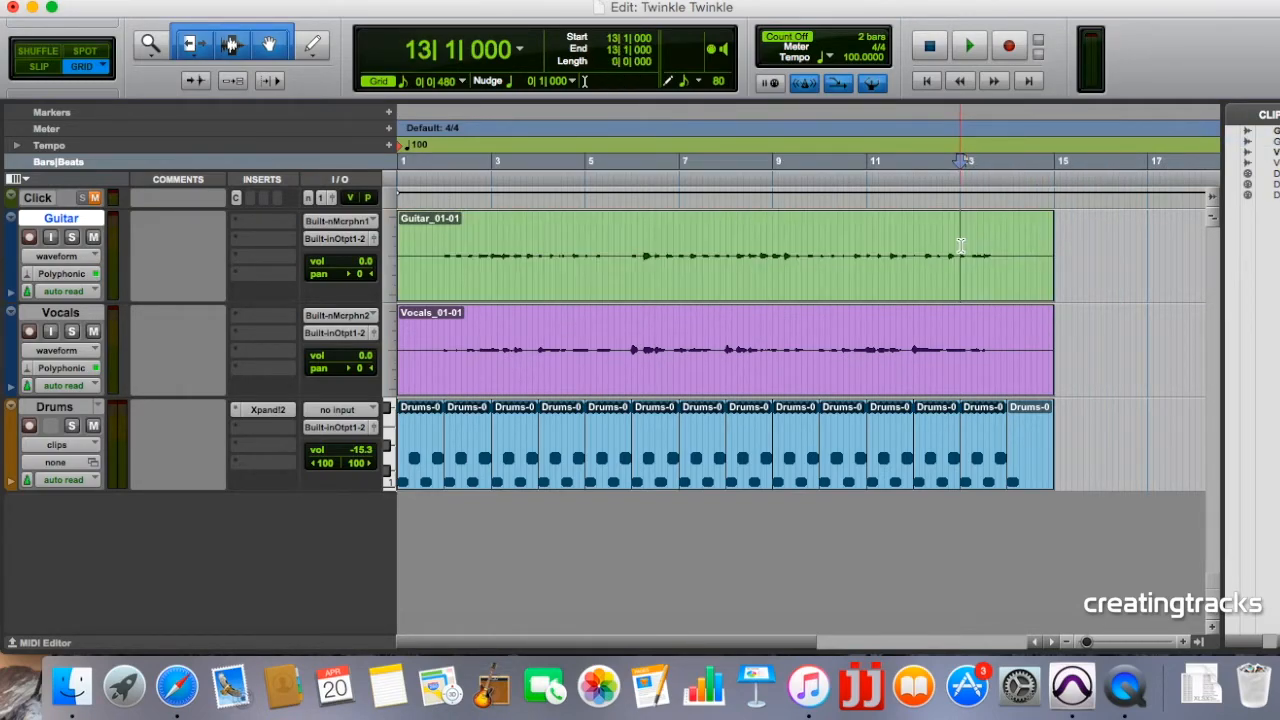
Step: Replay the song's ending from bar 13, then stop
{"action": "left_click", "coordinate": [968, 46]}
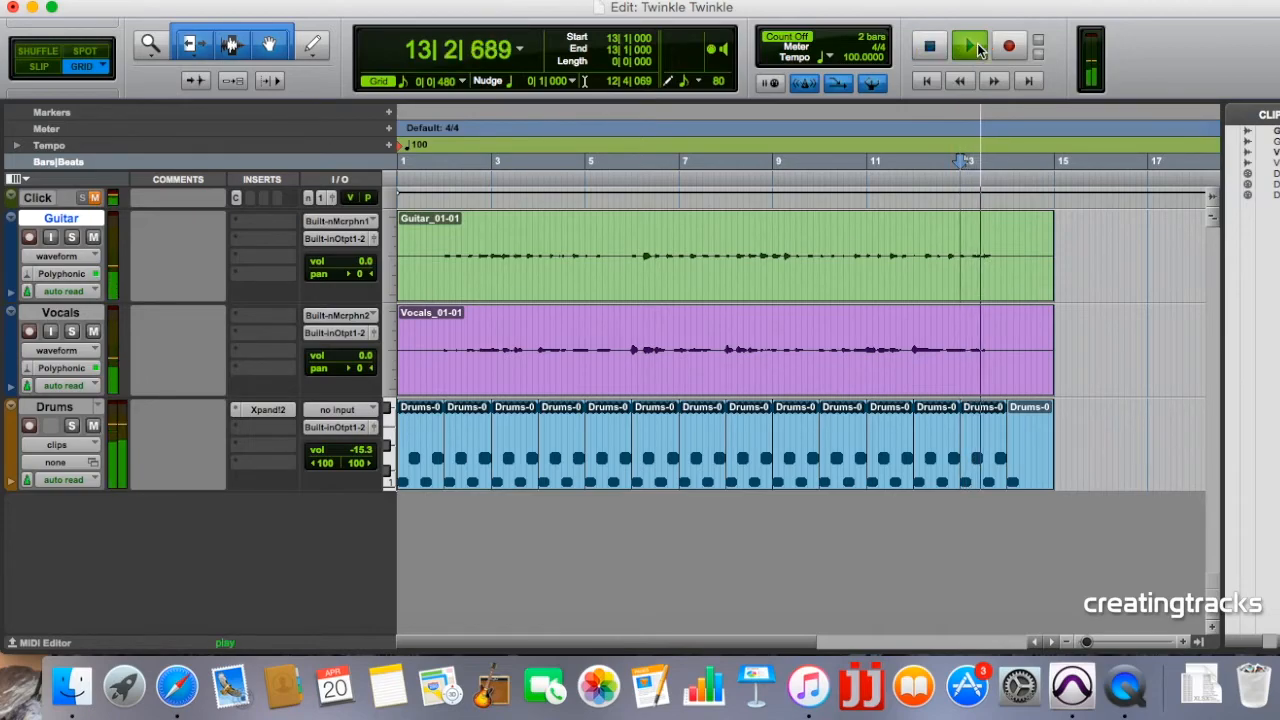
{"action": "left_click", "coordinate": [928, 46]}
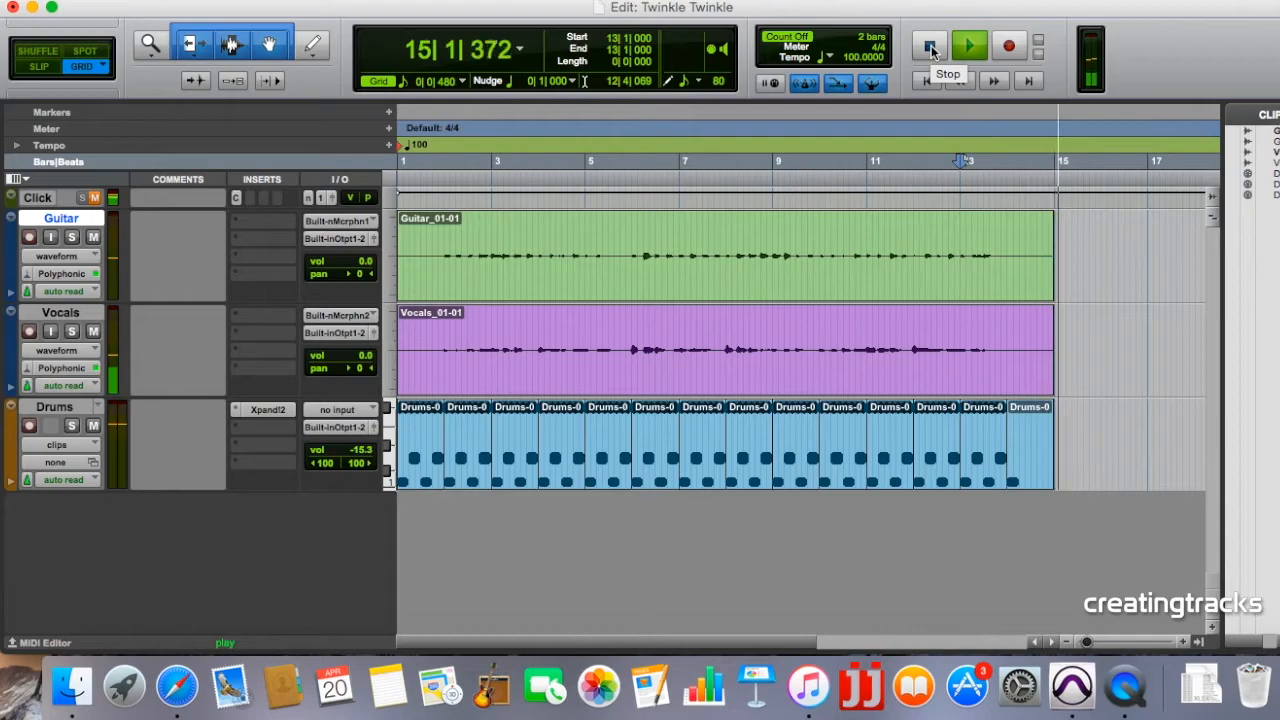
{"action": "left_click", "coordinate": [927, 46]}
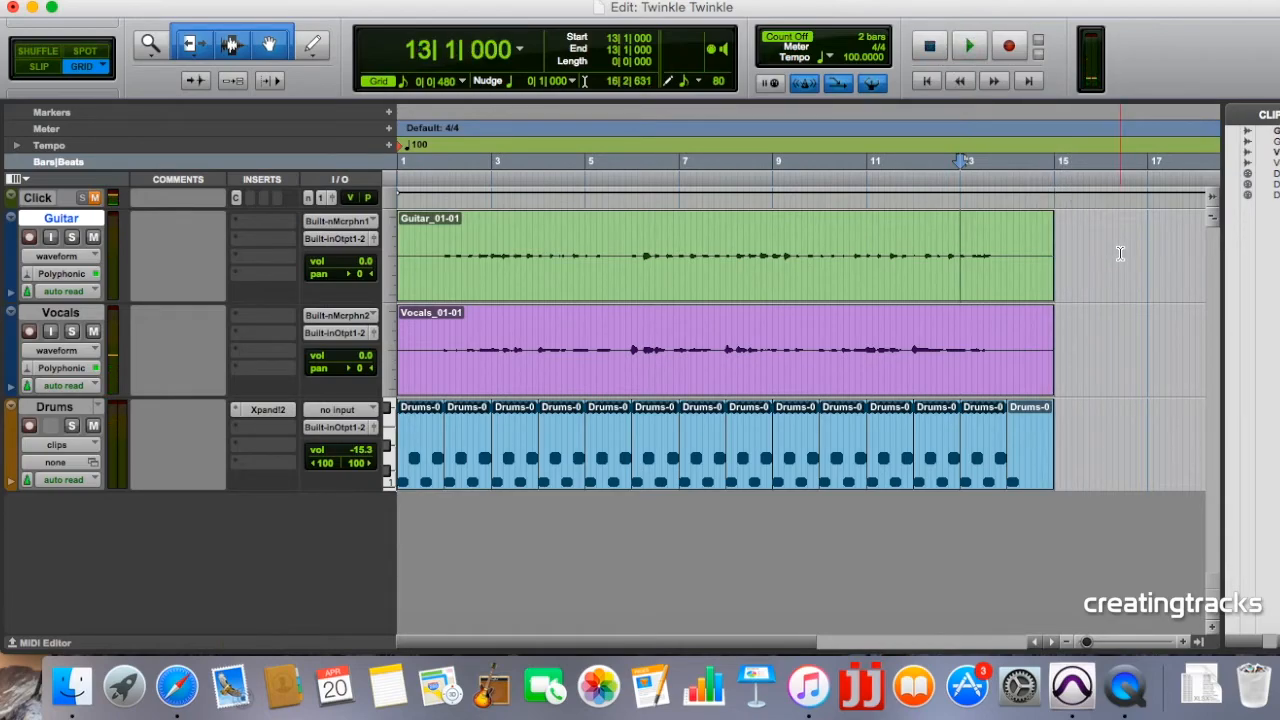
Step: Trim the Vocals and Guitar clip ends to about bar 14½ and play from the start
{"action": "left_click", "coordinate": [1052, 350]}
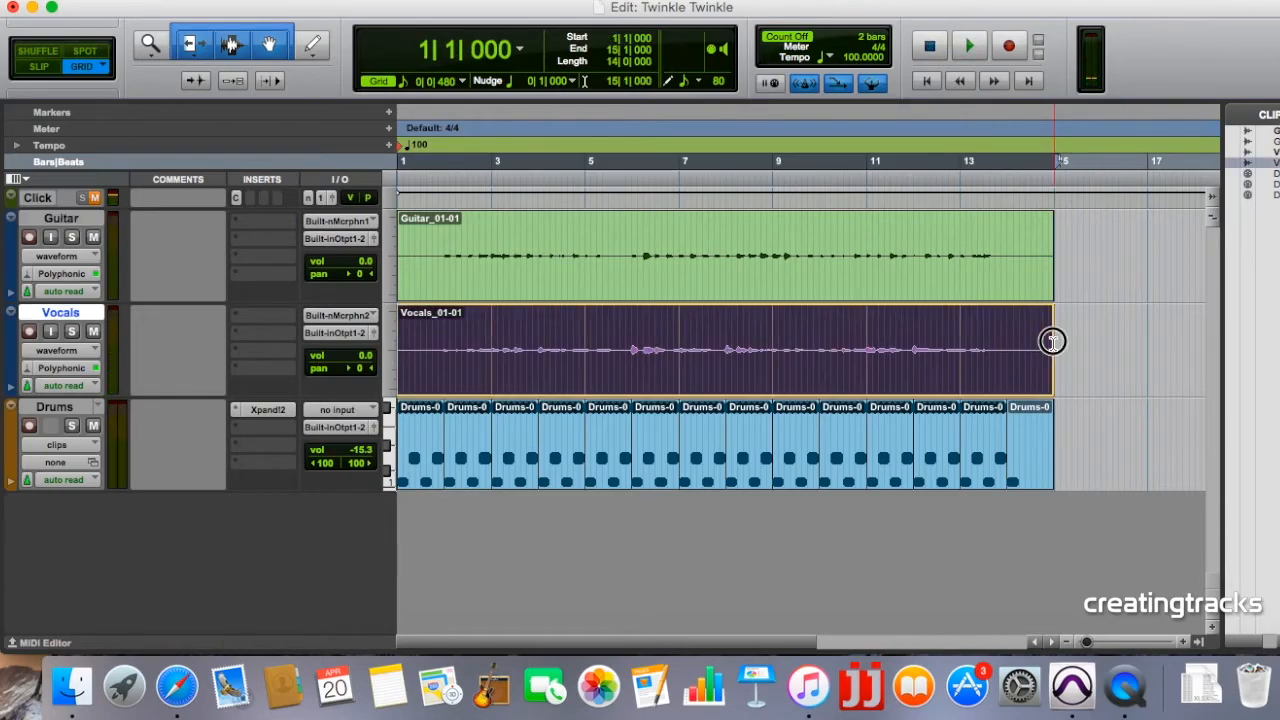
{"action": "left_click_drag", "start_coordinate": [1052, 342], "coordinate": [1013, 349]}
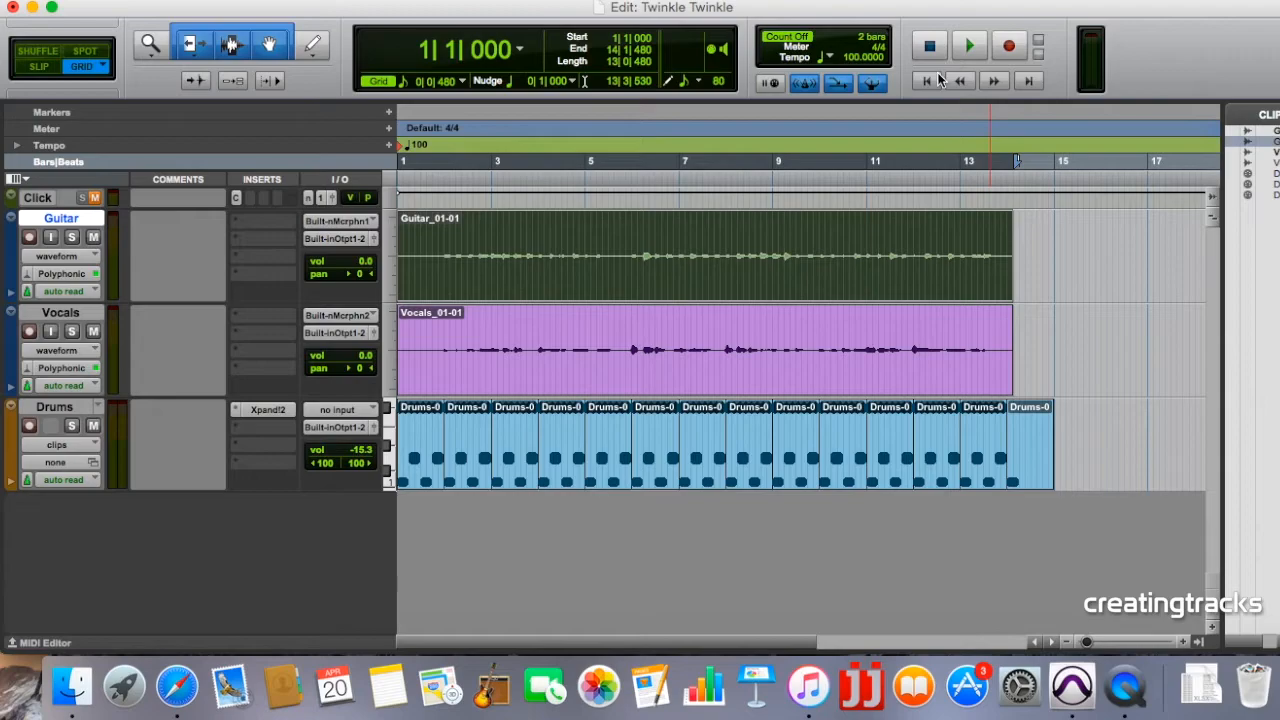
{"action": "left_click", "coordinate": [968, 45]}
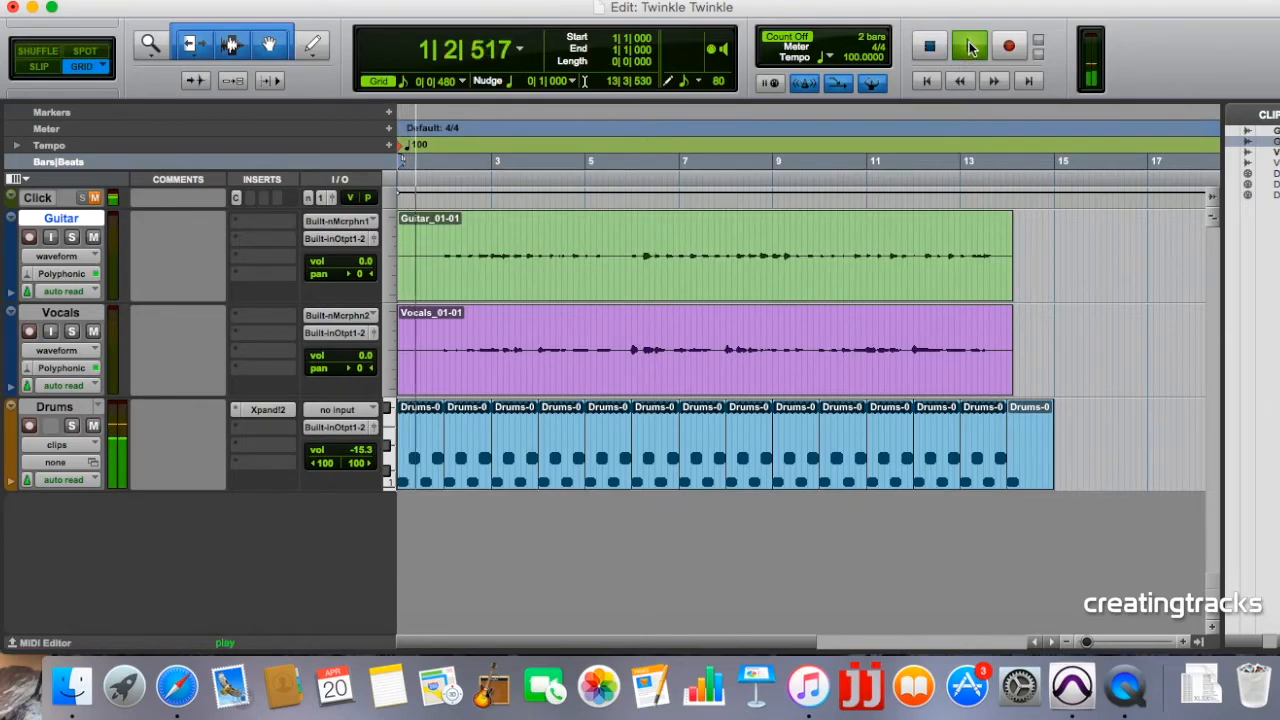
{"action": "left_click", "coordinate": [968, 46]}
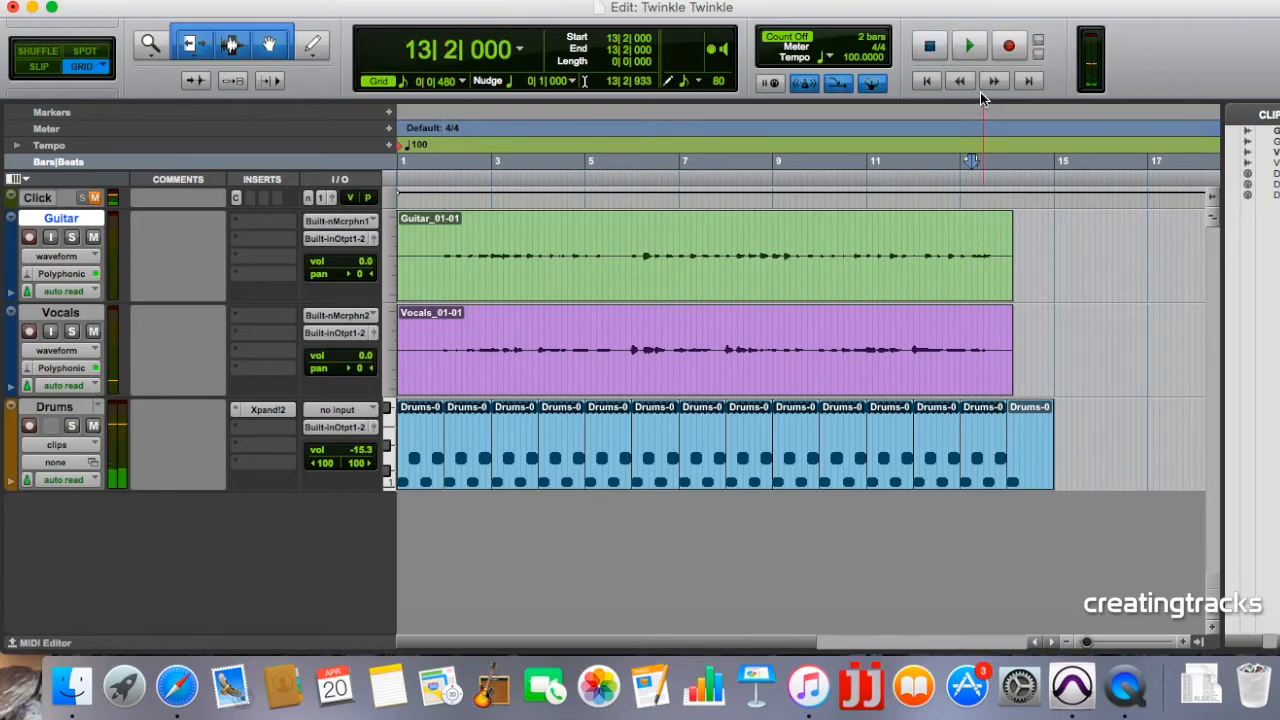
Step: Play the new ending from bar 13, then stop playback
{"action": "left_click", "coordinate": [968, 45]}
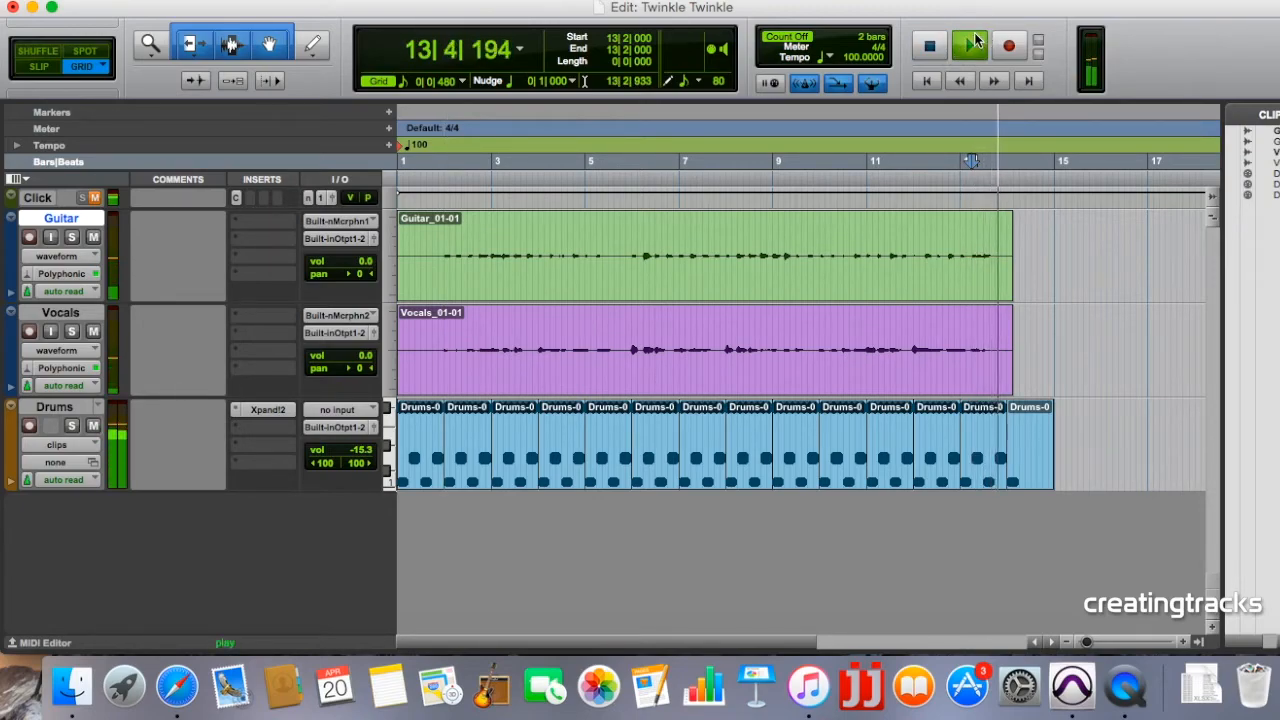
{"action": "left_click", "coordinate": [968, 46]}
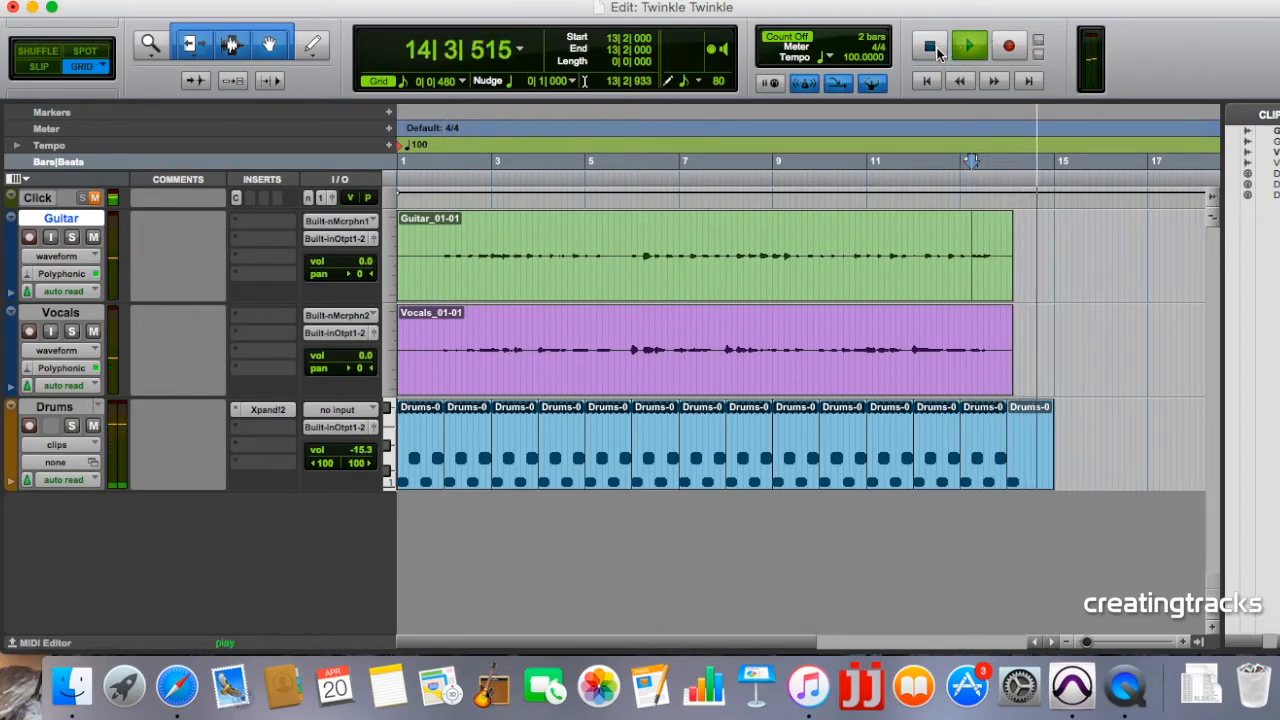
{"action": "left_click", "coordinate": [928, 46]}
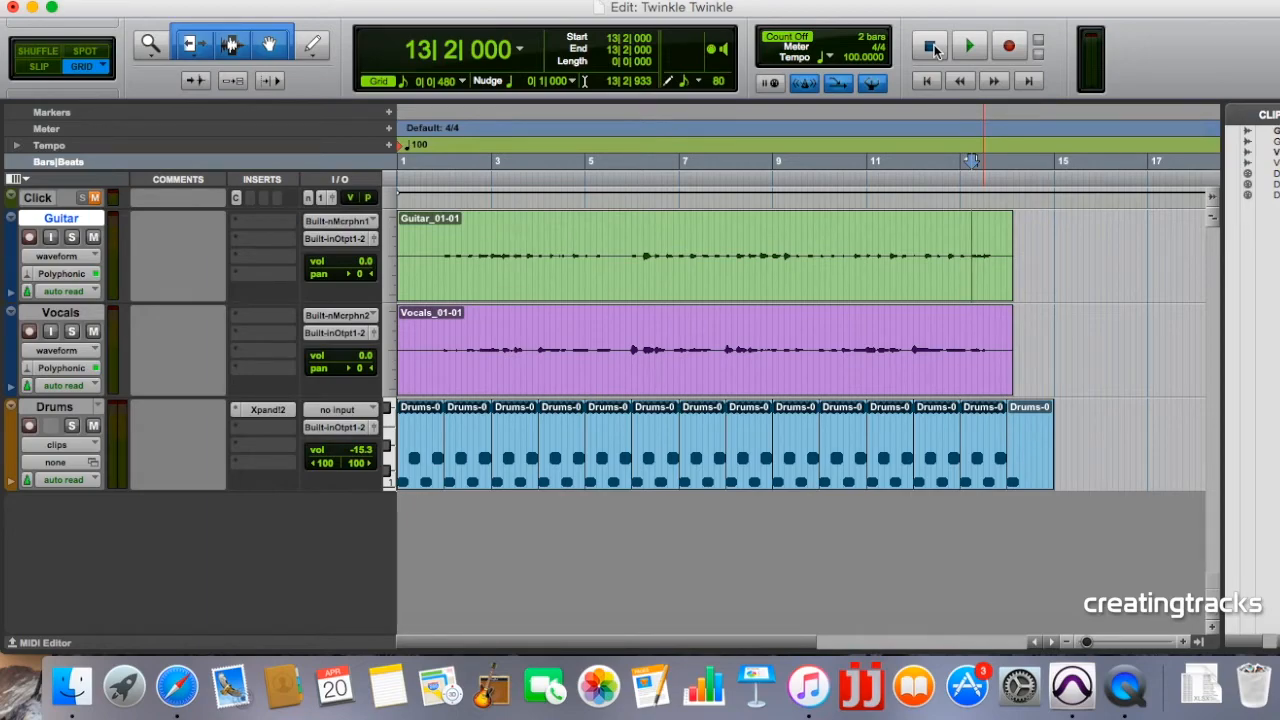
{"action": "left_click", "coordinate": [968, 46]}
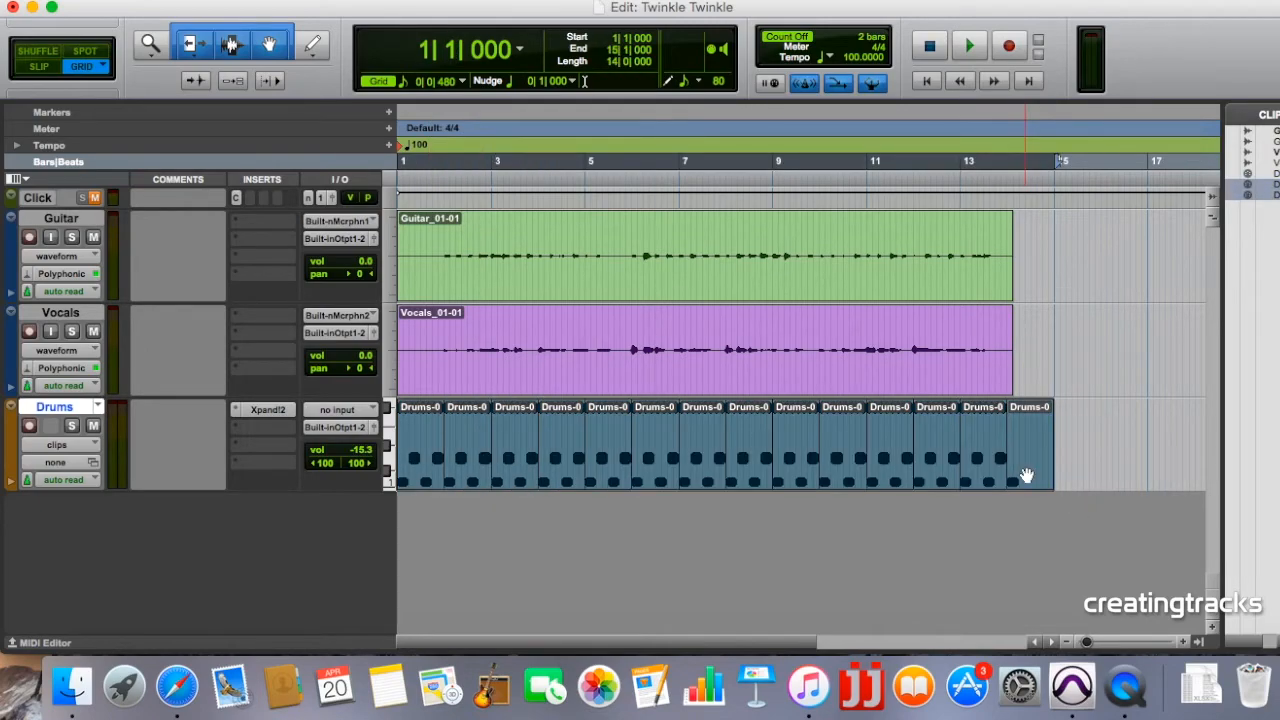
Step: Export the audio mix as 16-bit 44.1 kHz WAV 'Twinkle Twinkle v2' and close the session
{"action": "left_click", "coordinate": [199, 11]}
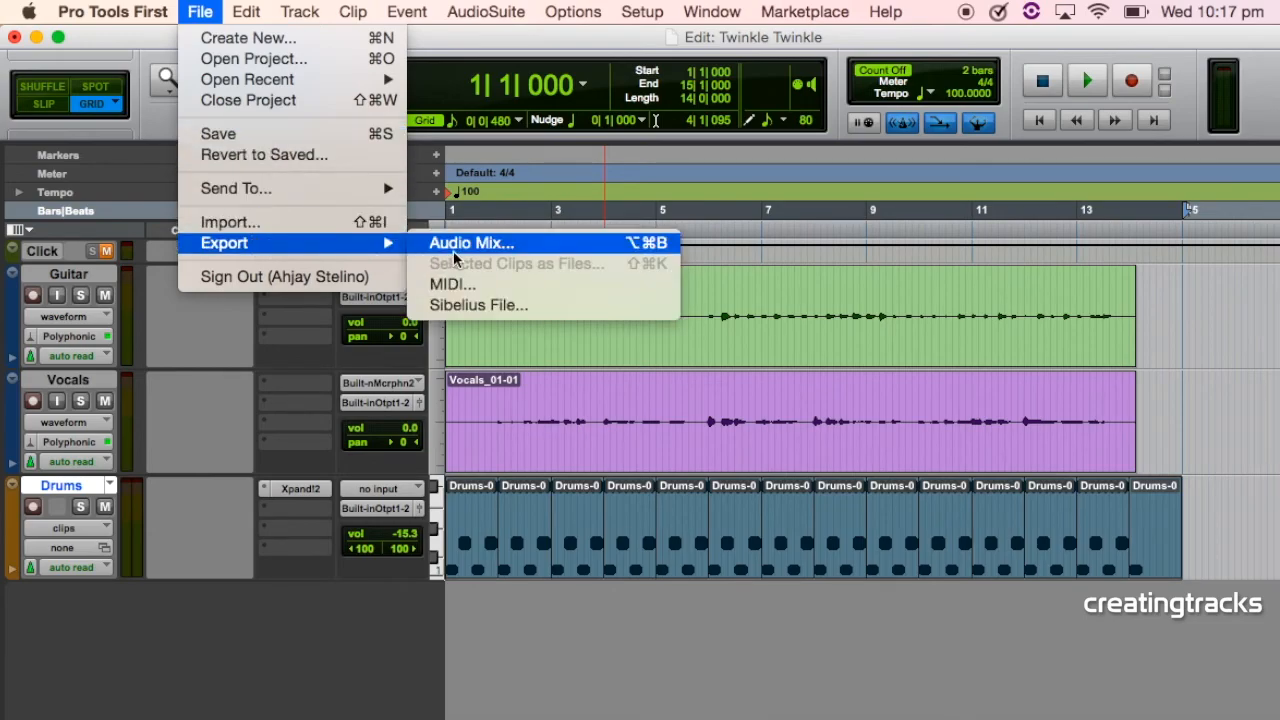
{"action": "left_click", "coordinate": [471, 243]}
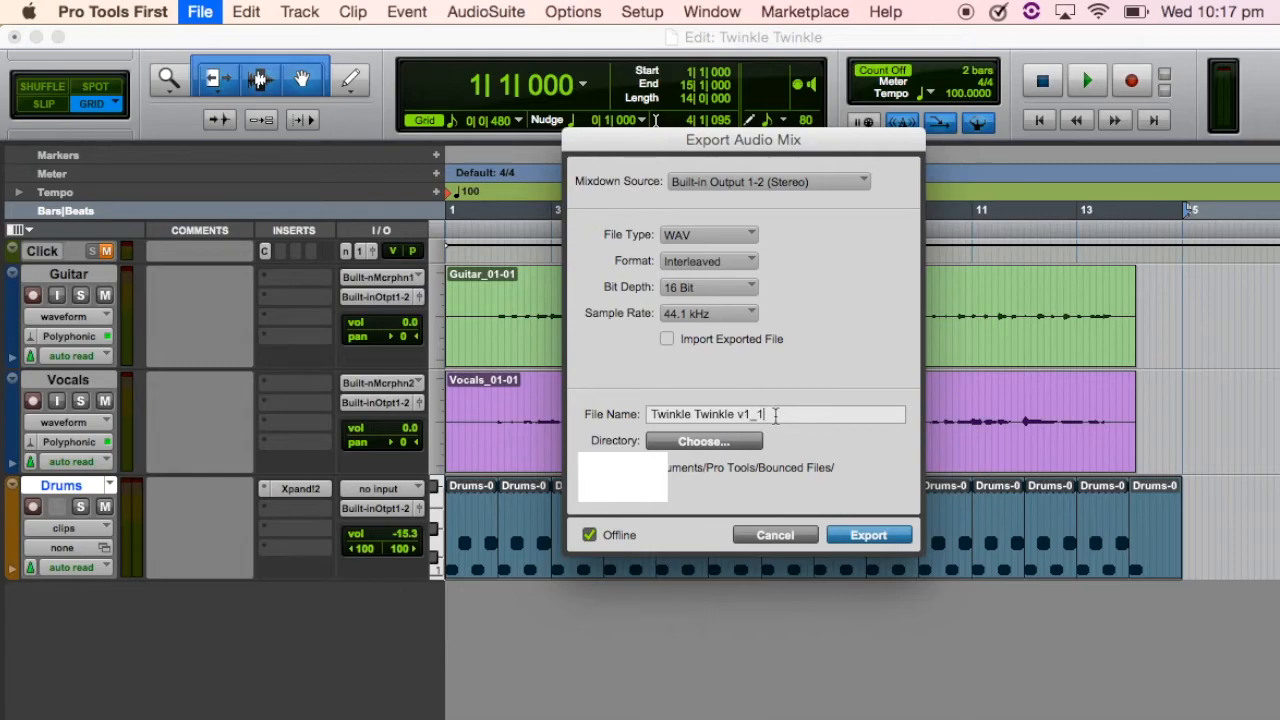
{"action": "key", "text": "Backspace"}
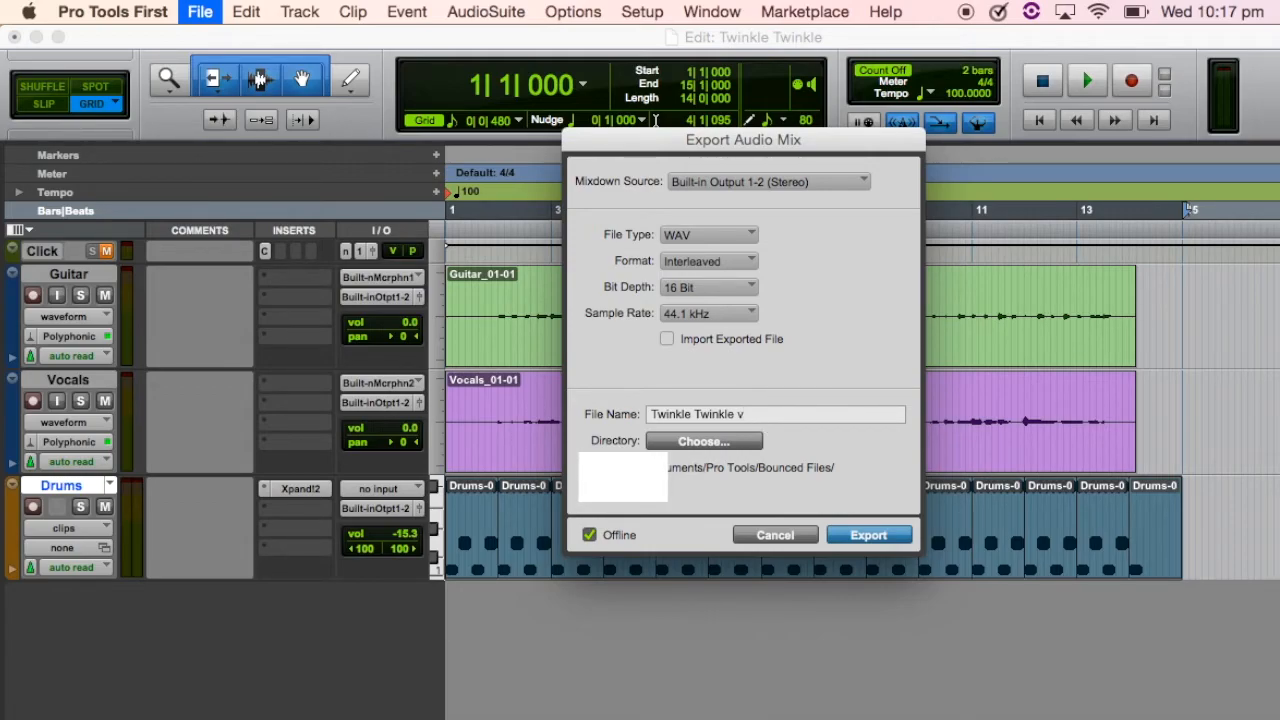
{"action": "type", "text": "2"}
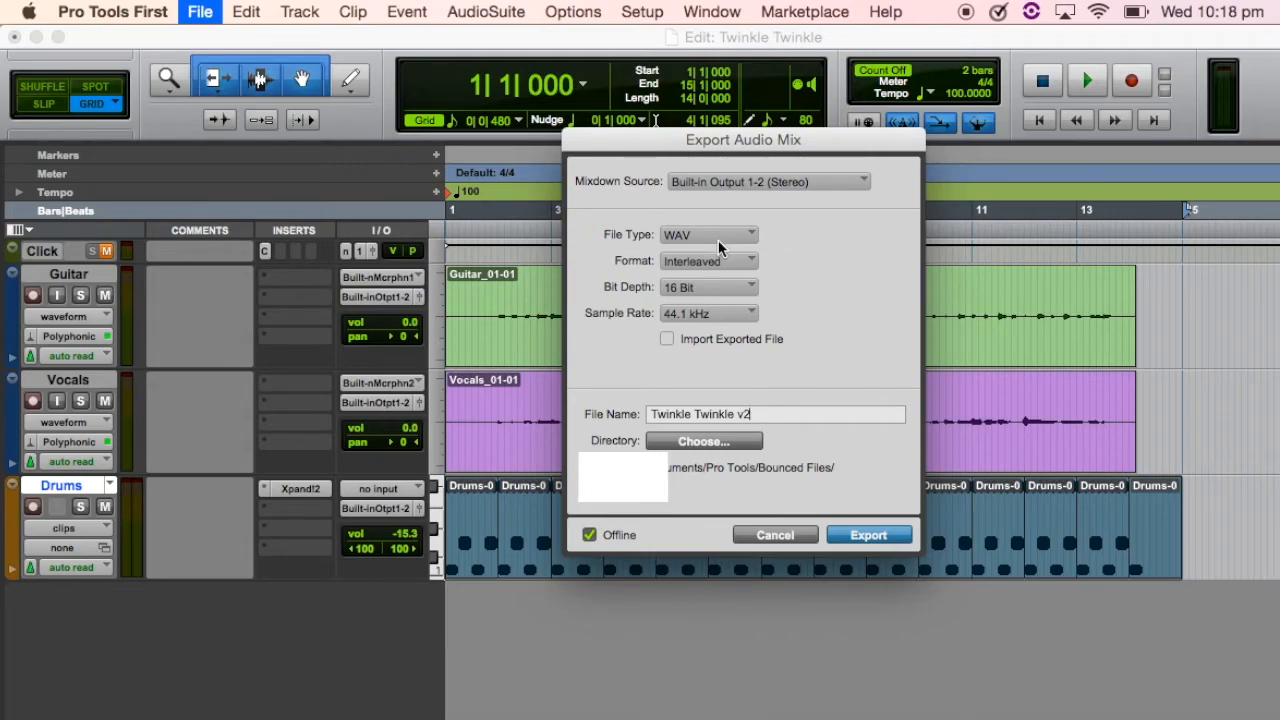
{"action": "mouse_move", "coordinate": [705, 320]}
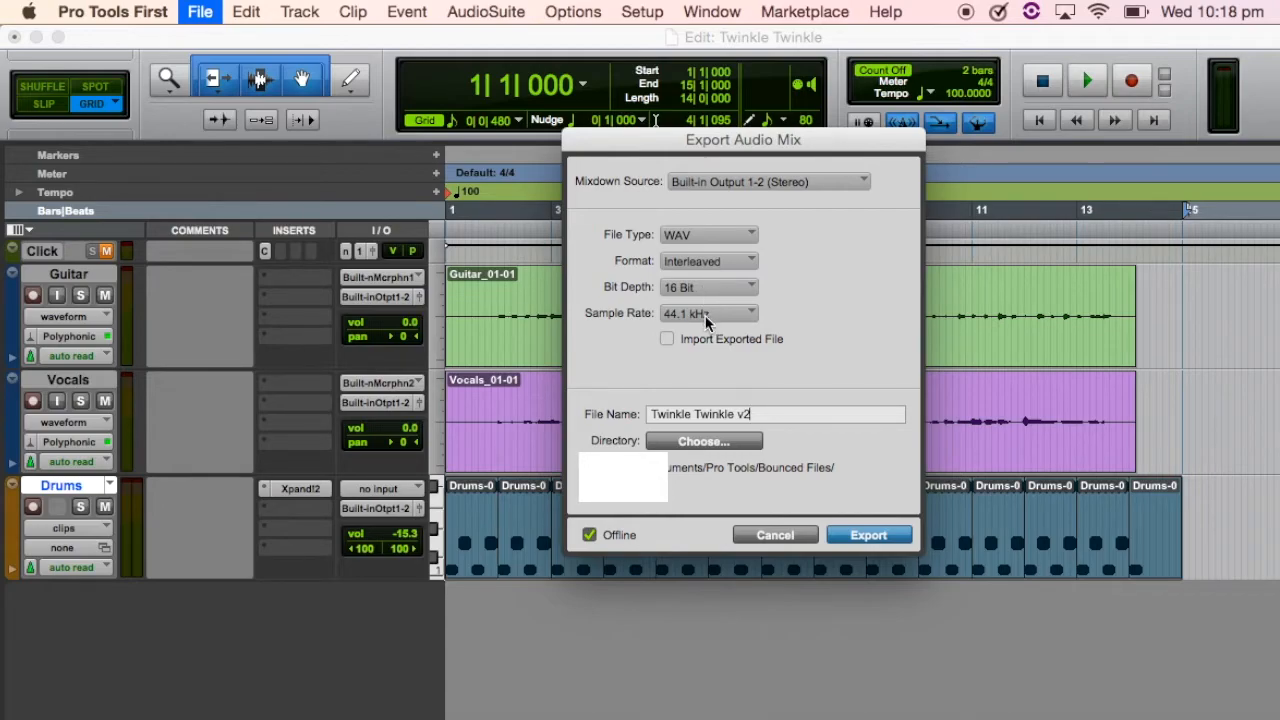
{"action": "mouse_move", "coordinate": [938, 310]}
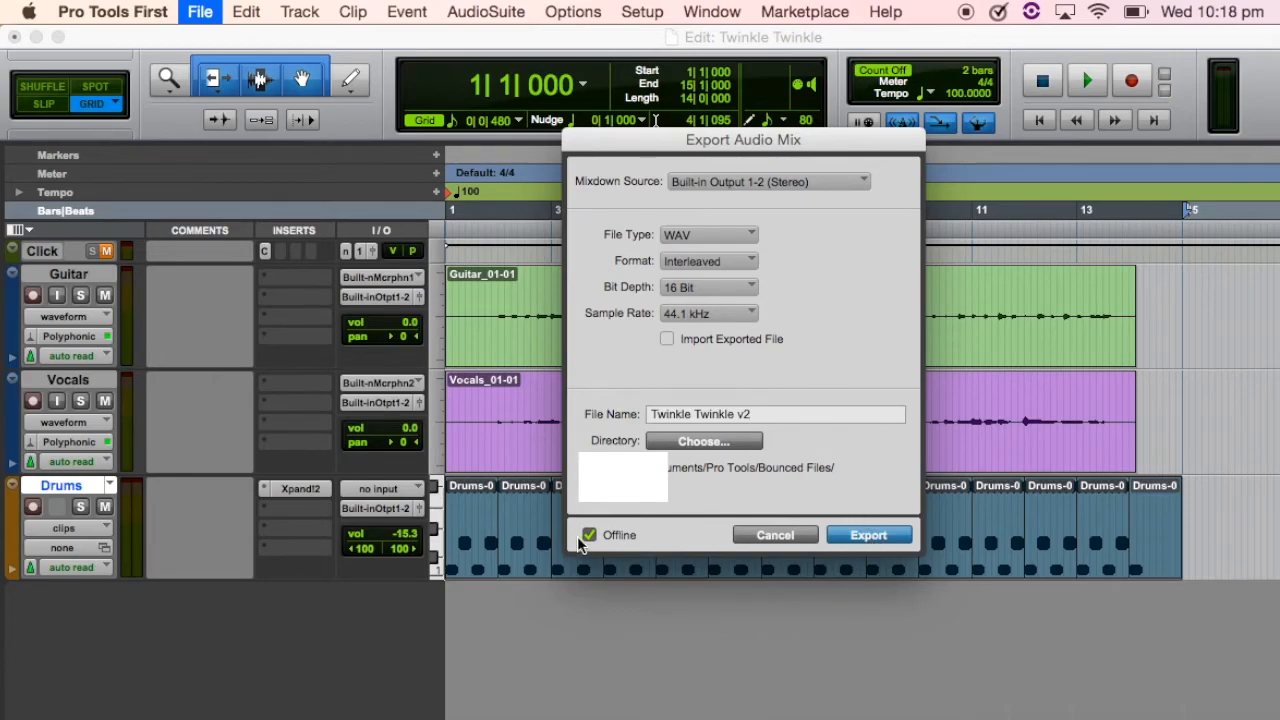
{"action": "left_click", "coordinate": [867, 534]}
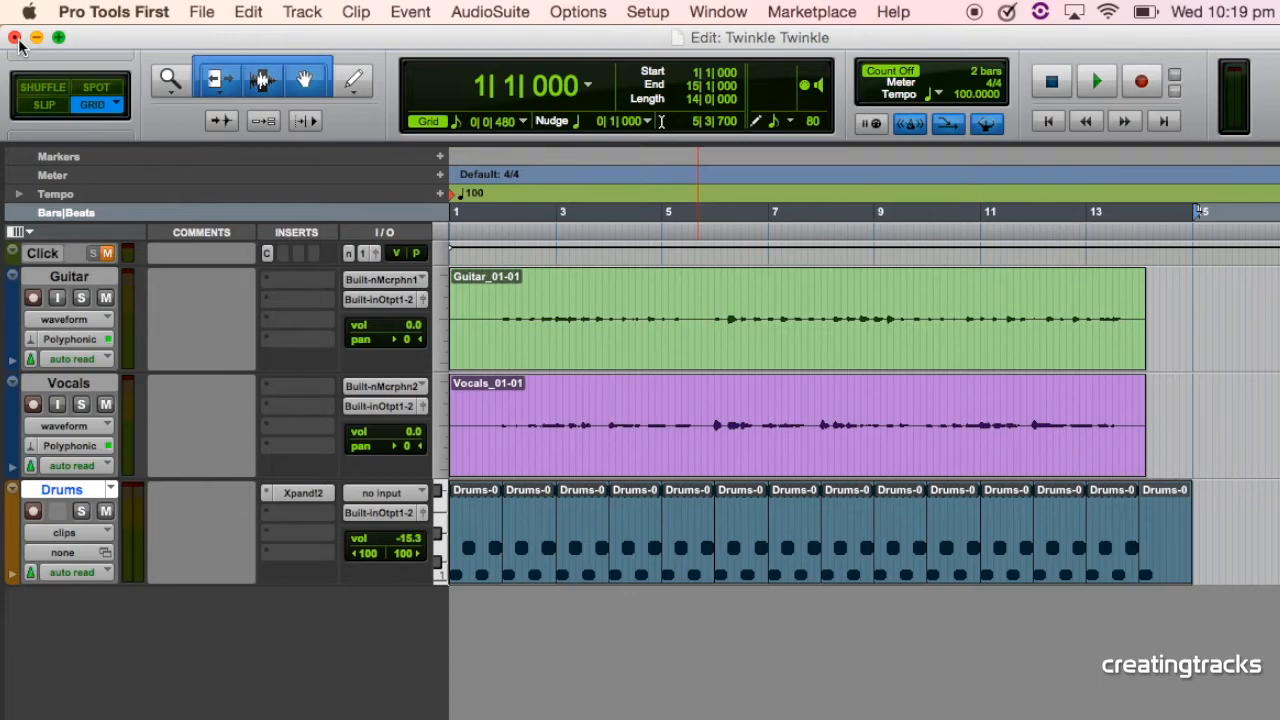
{"action": "left_click", "coordinate": [17, 37]}
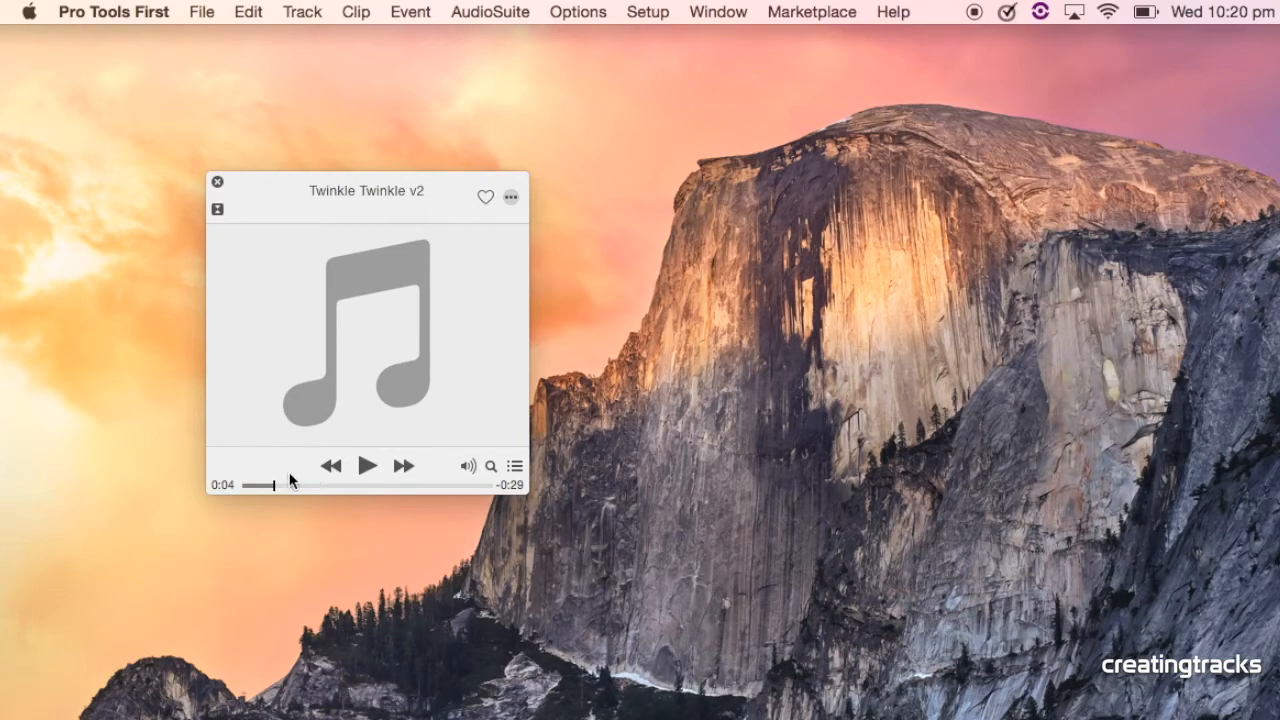
Step: Rewind Twinkle Twinkle v2 in the iTunes mini player and play it through to the end
{"action": "left_click", "coordinate": [337, 465]}
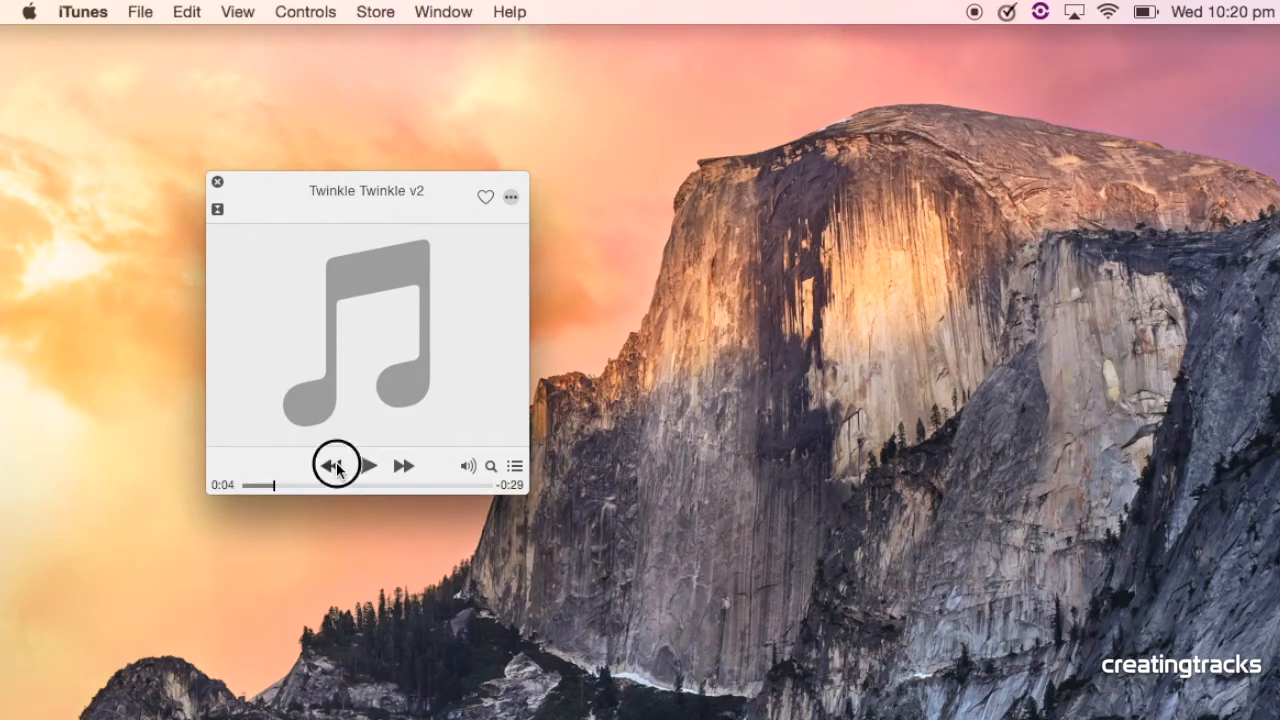
{"action": "left_click", "coordinate": [331, 466]}
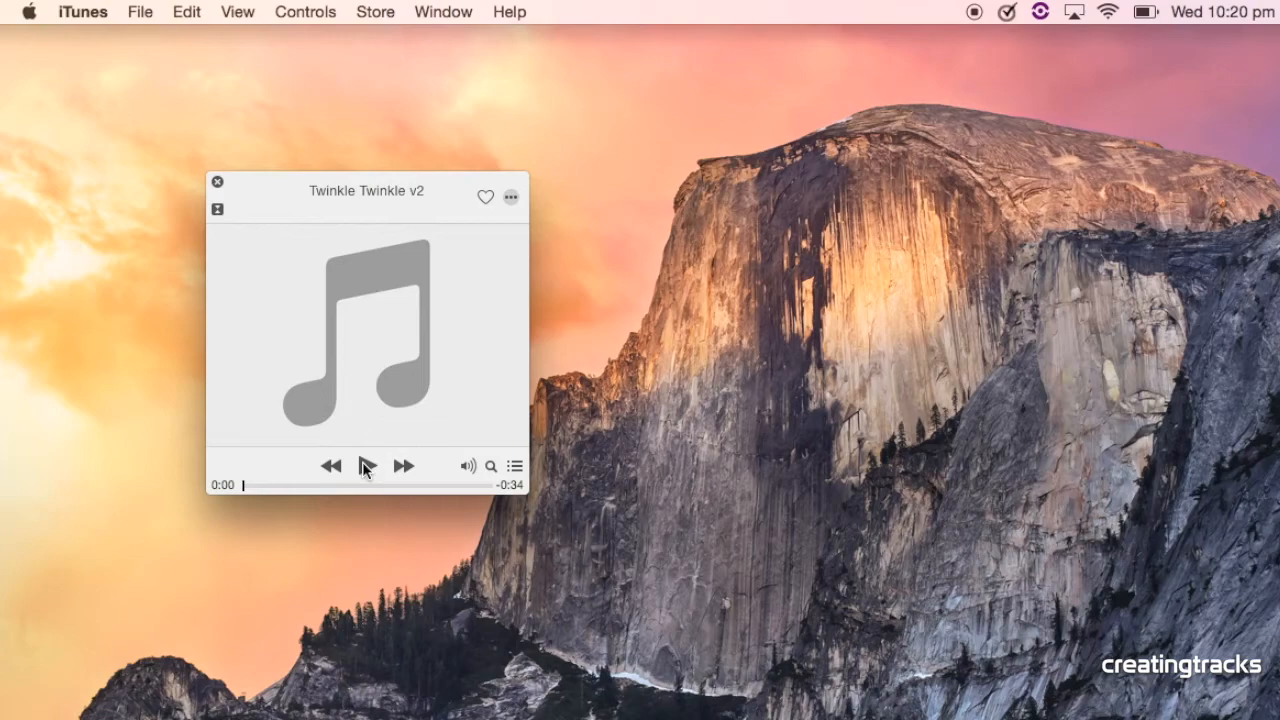
{"action": "left_click", "coordinate": [368, 466]}
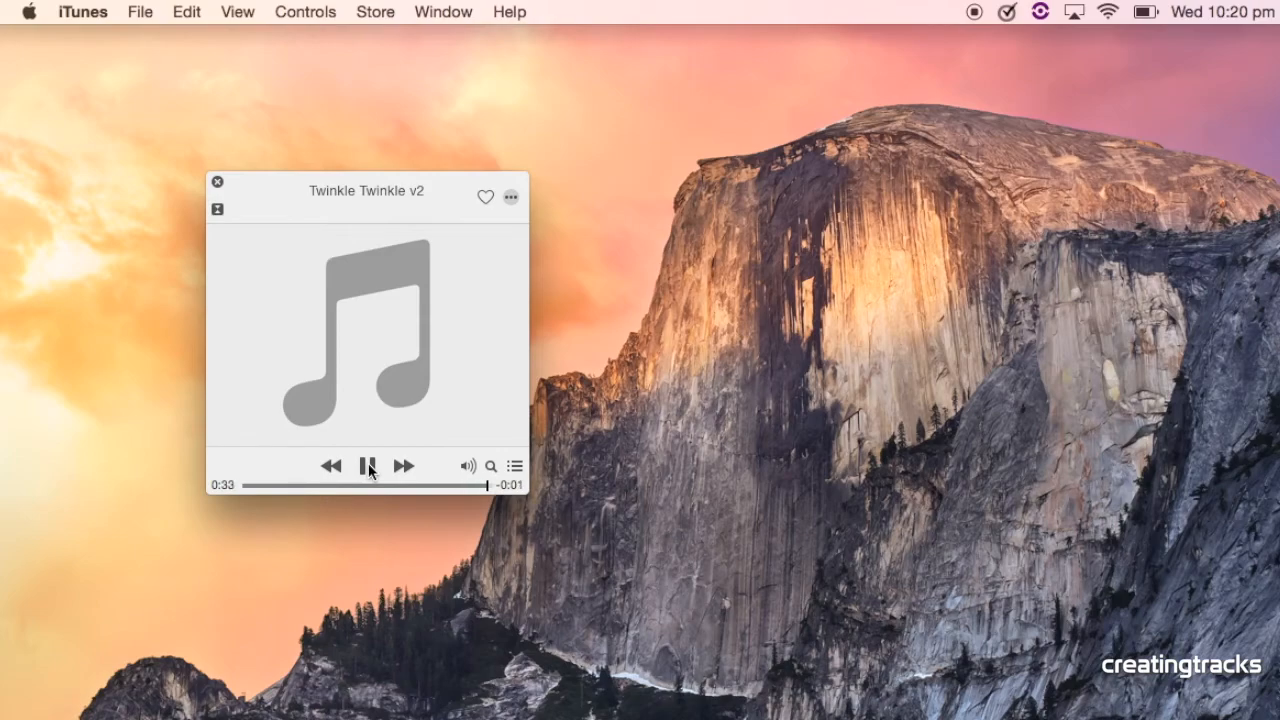
{"action": "left_click", "coordinate": [368, 466]}
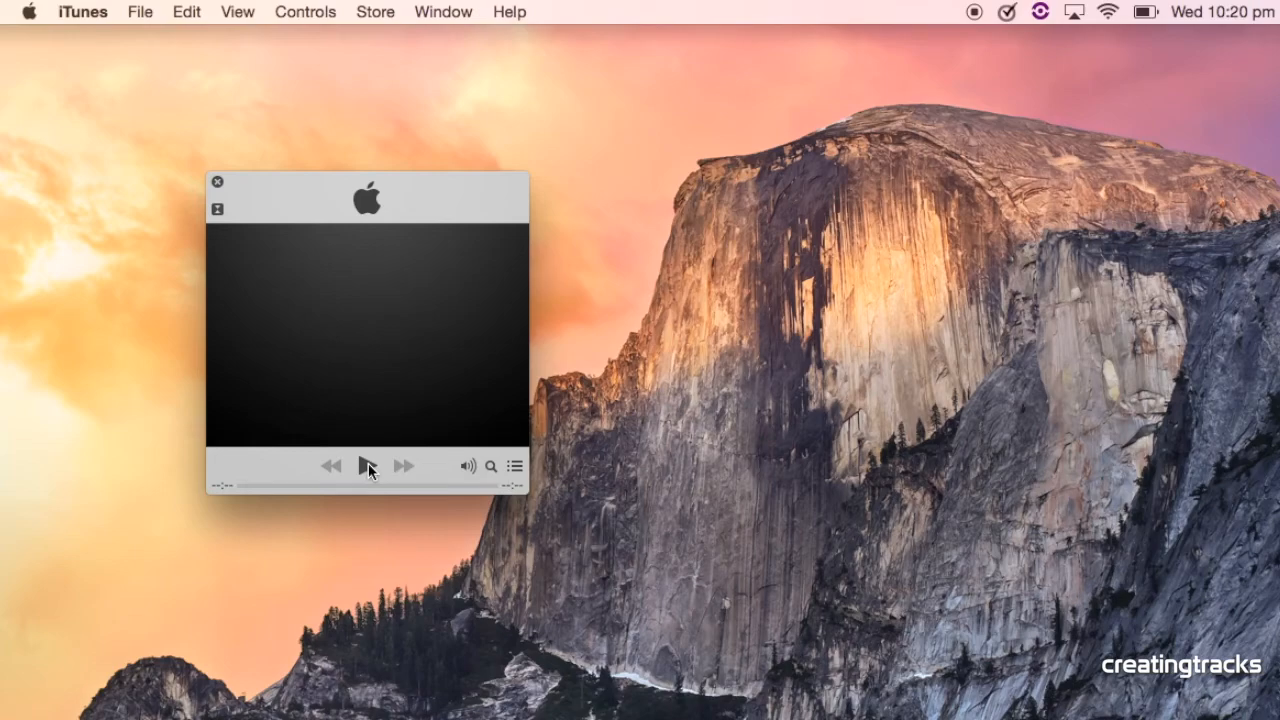